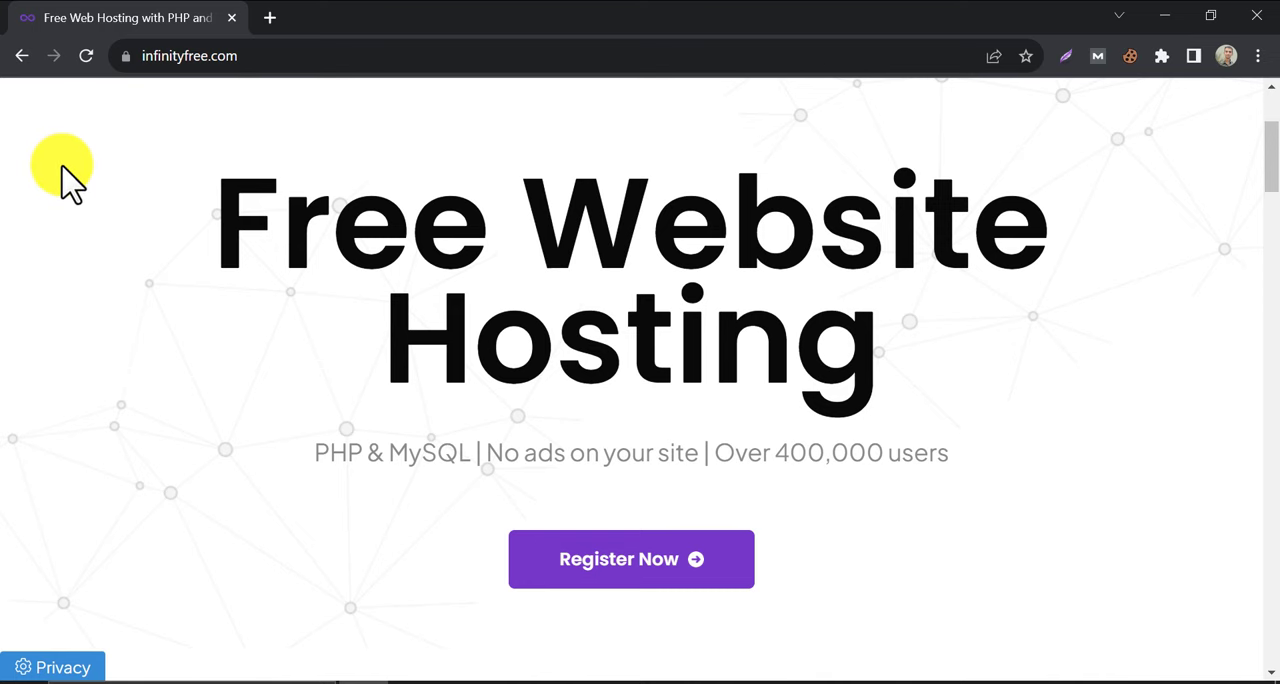
pyautogui.moveTo(70, 186)
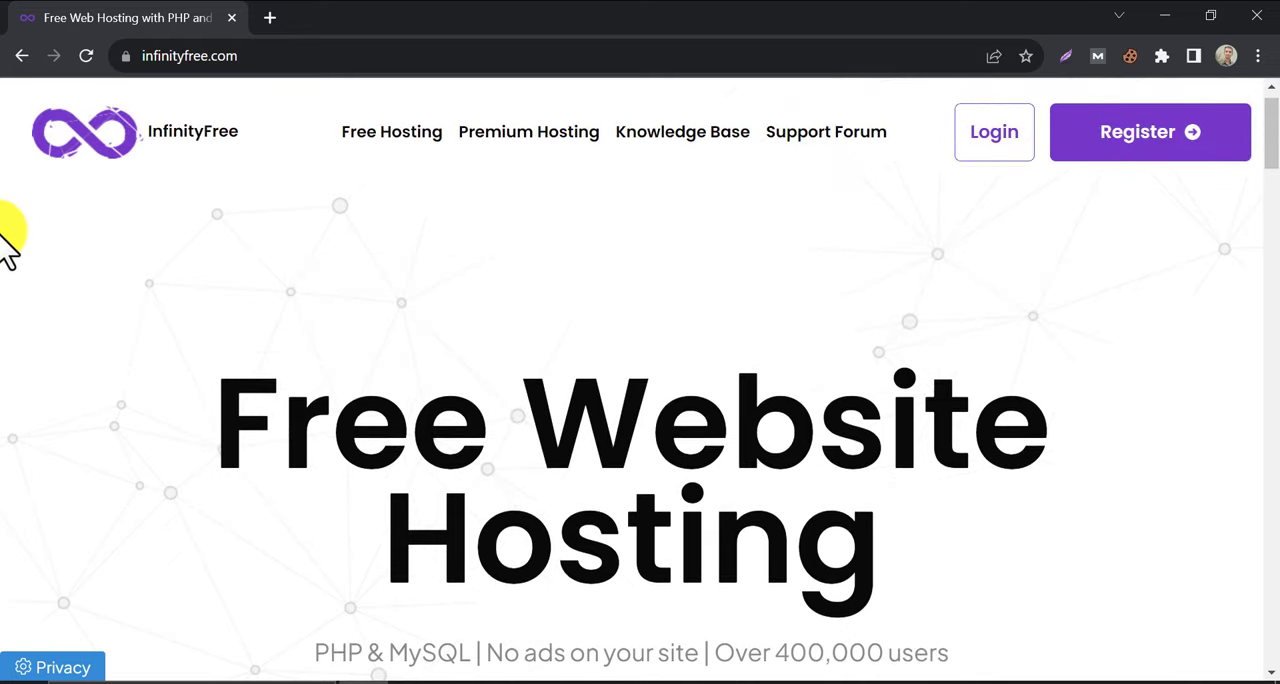
# - Scroll the InfinityFree page and go to the Register sign-up form
pyautogui.scroll(-3)
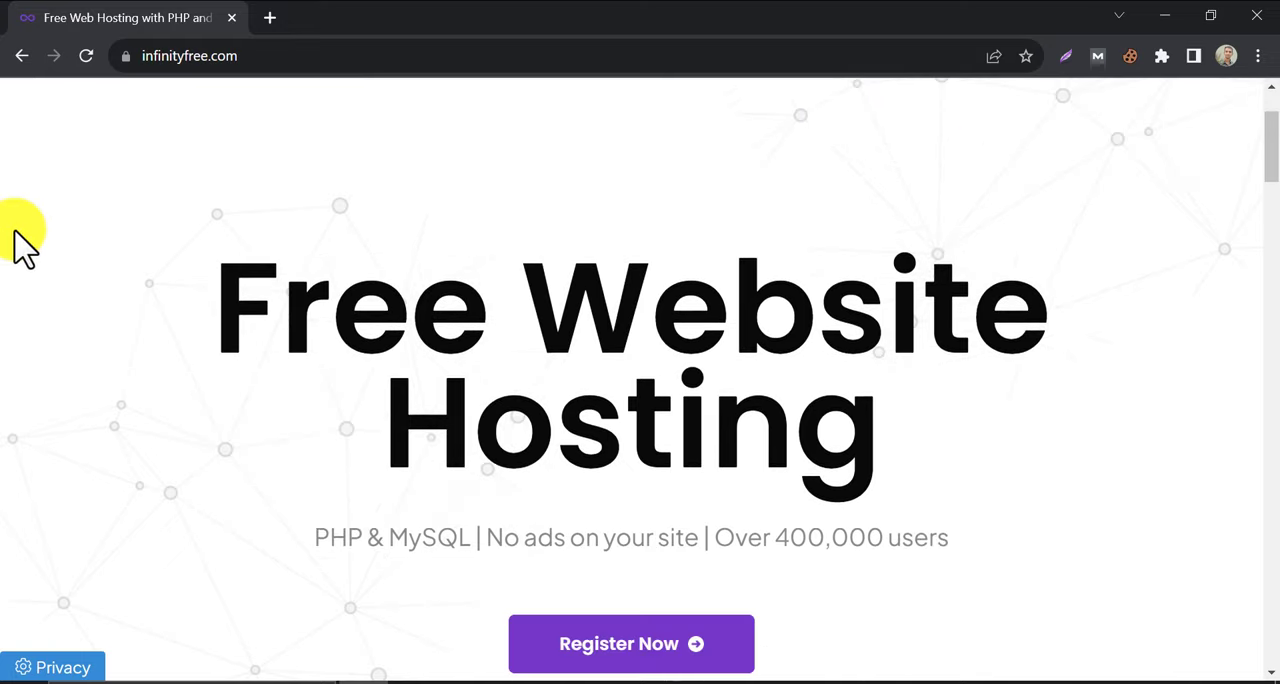
pyautogui.scroll(-3)
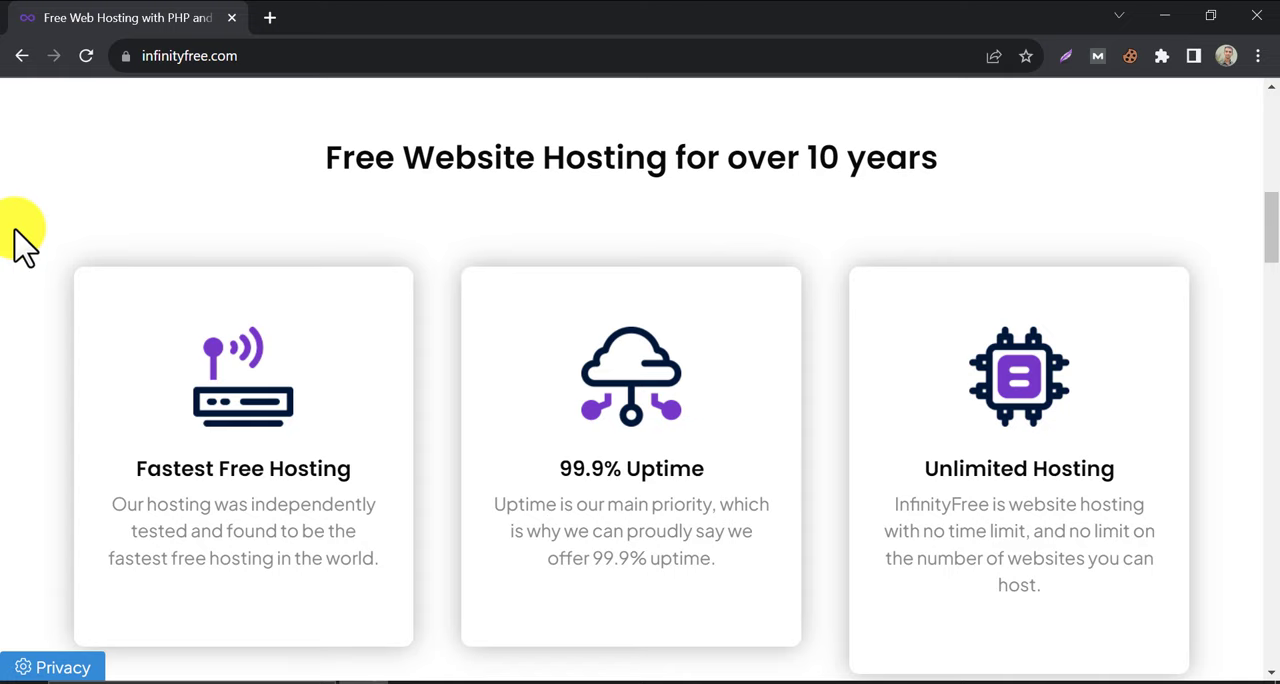
pyautogui.scroll(-3)
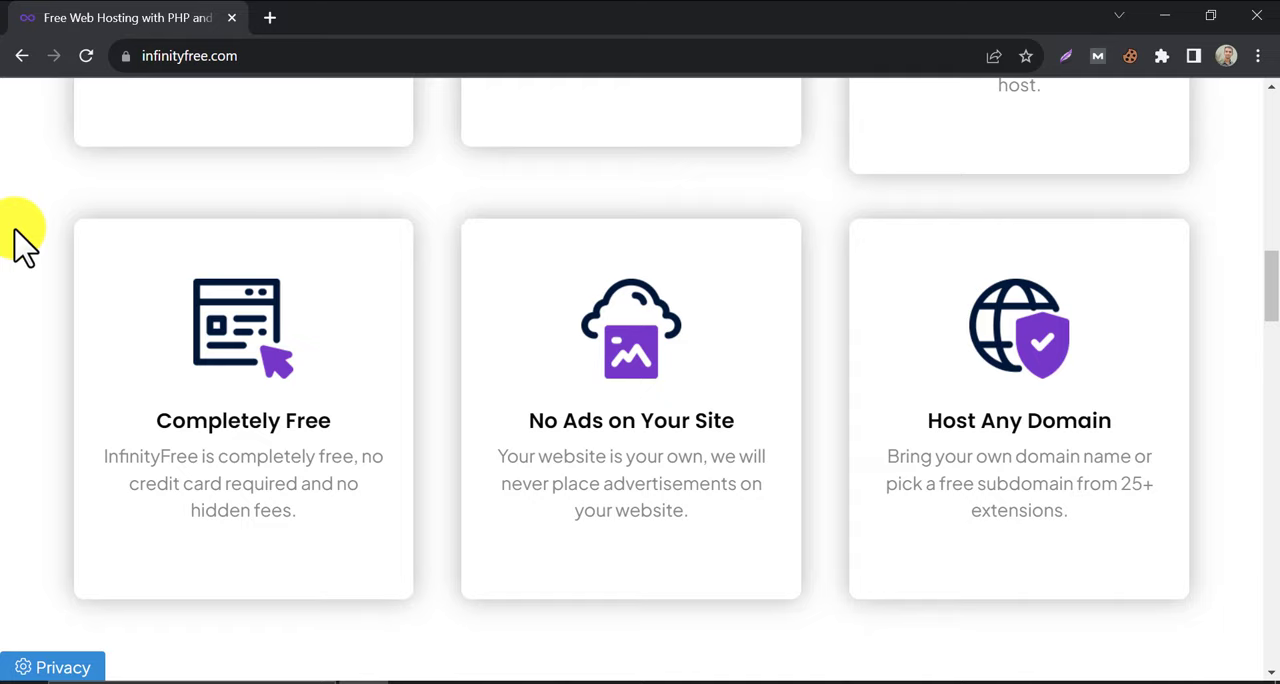
pyautogui.scroll(-3)
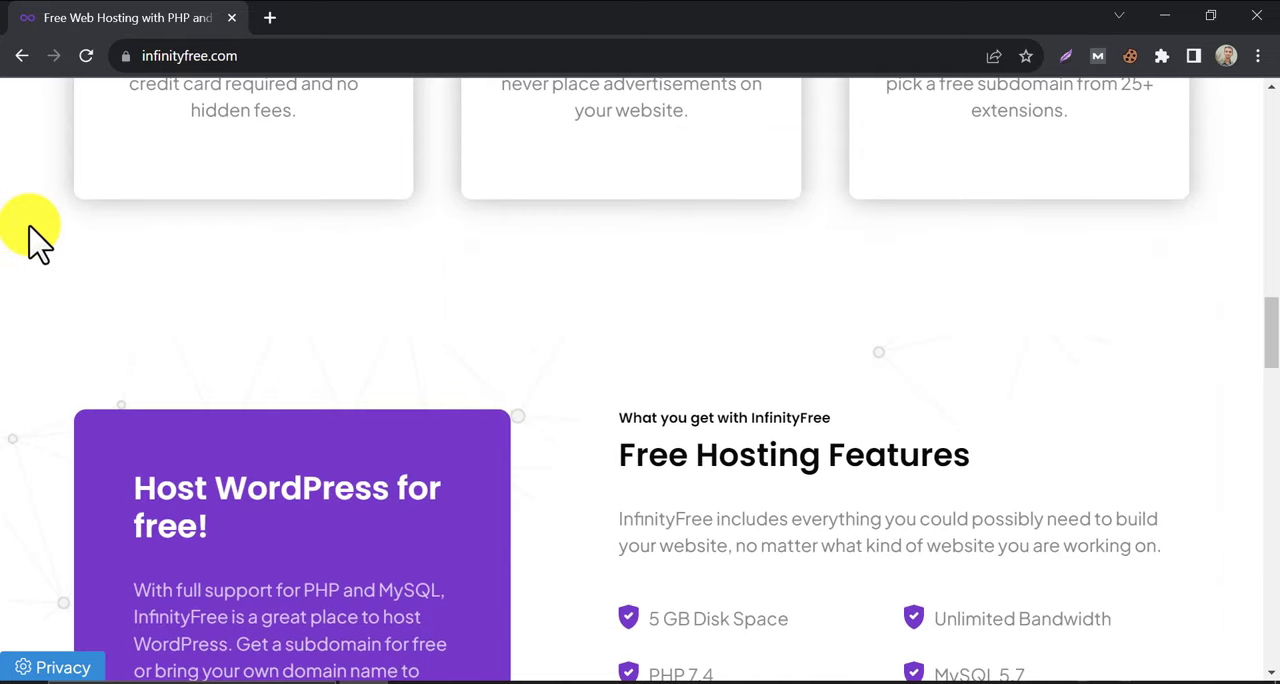
pyautogui.scroll(-3)
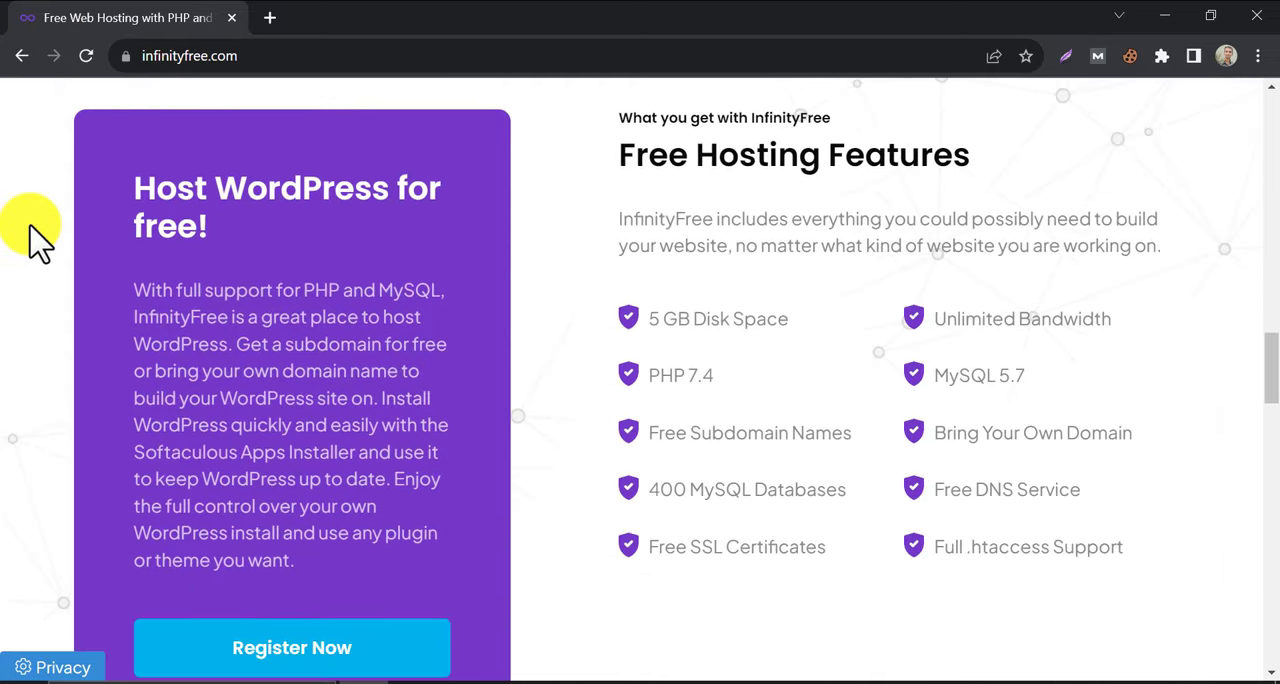
pyautogui.scroll(-3)
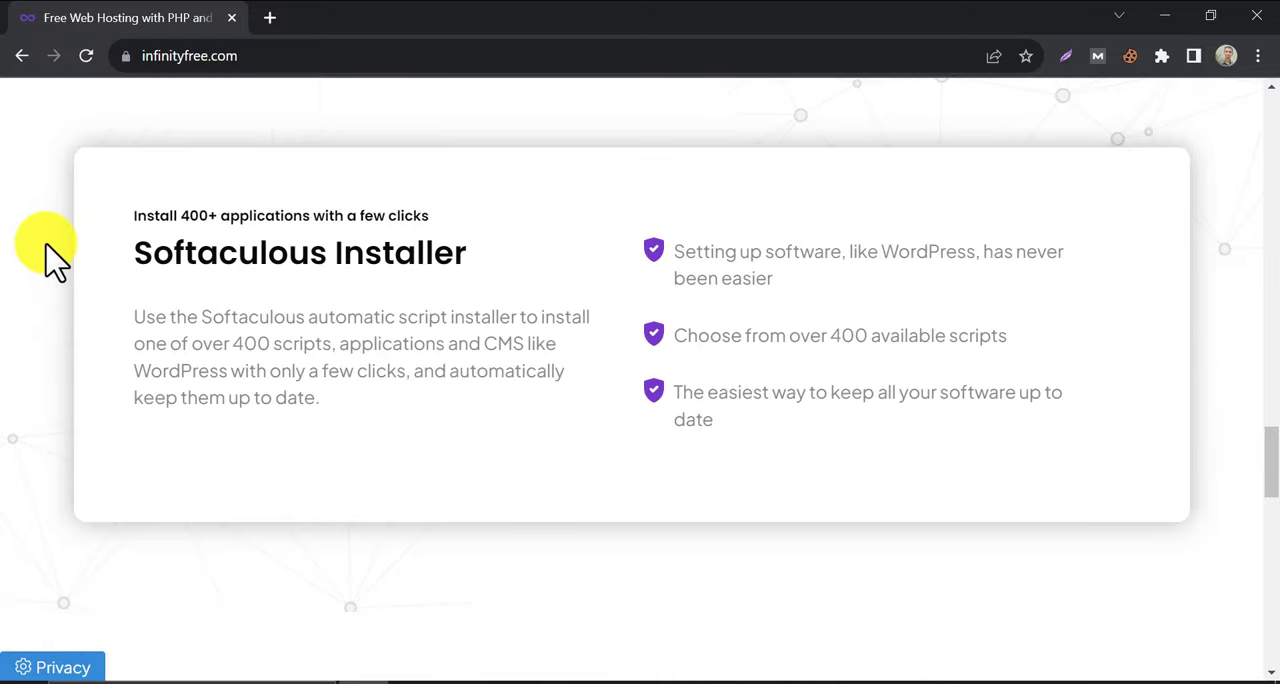
pyautogui.scroll(-3)
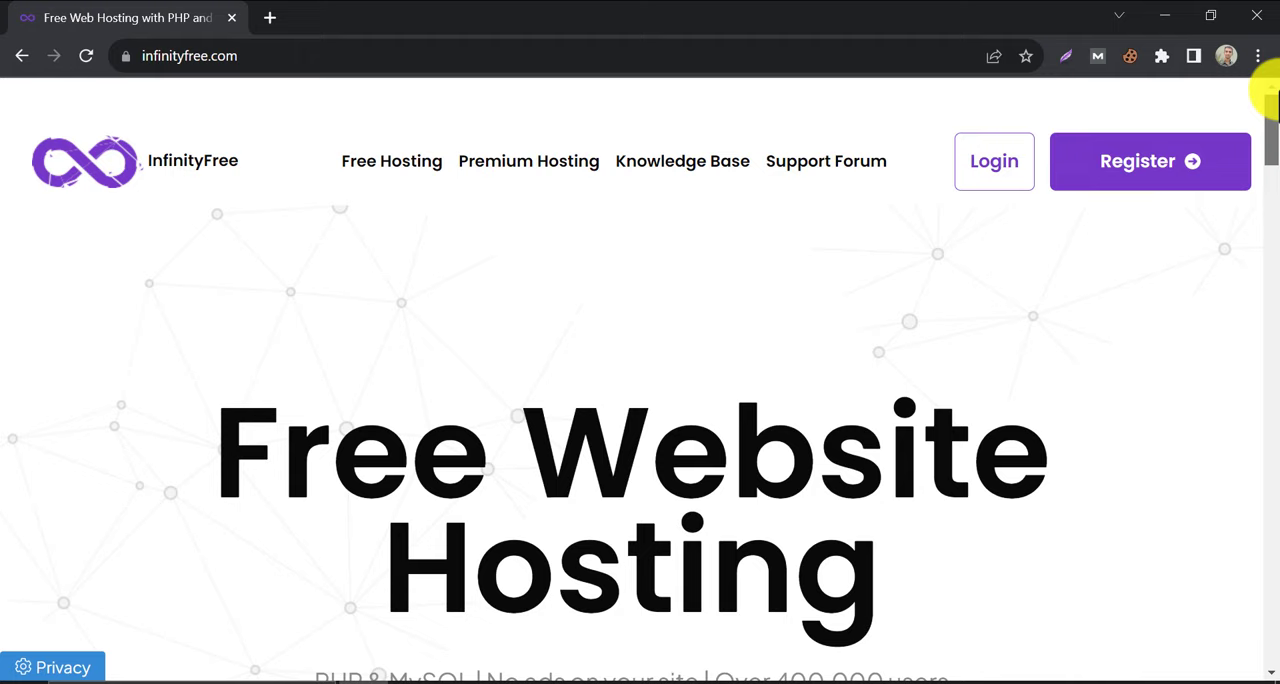
pyautogui.click(1150, 160)
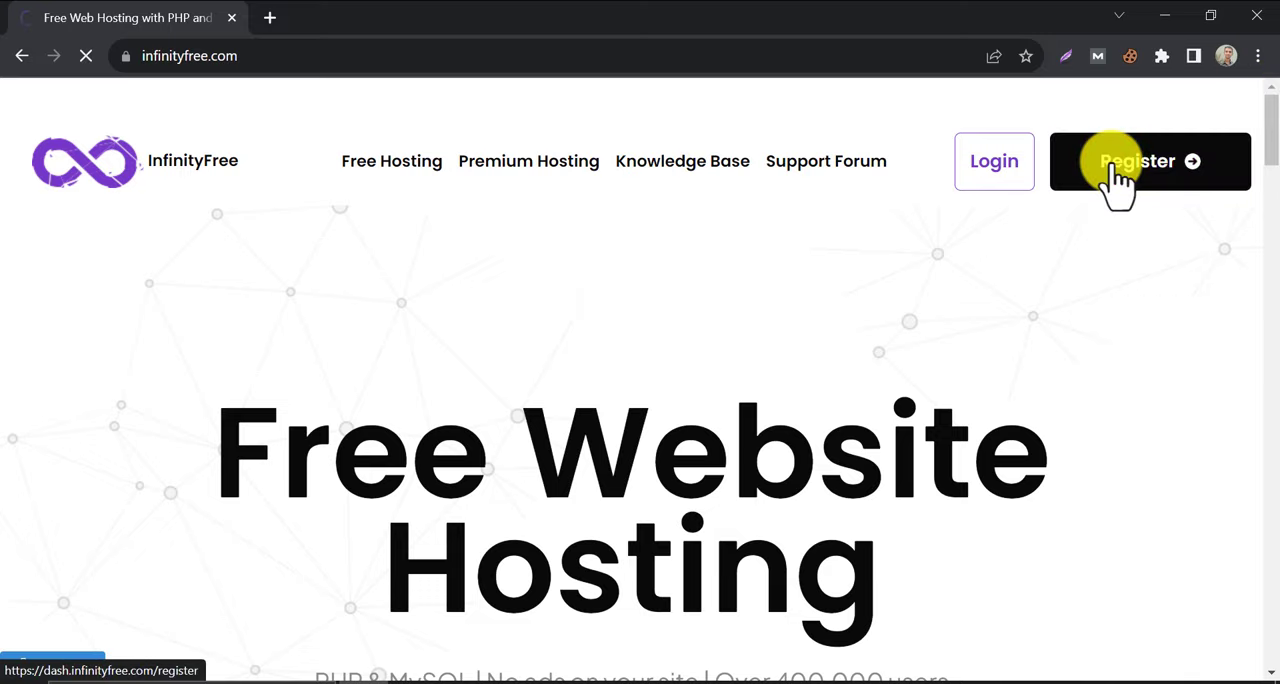
pyautogui.click(1150, 160)
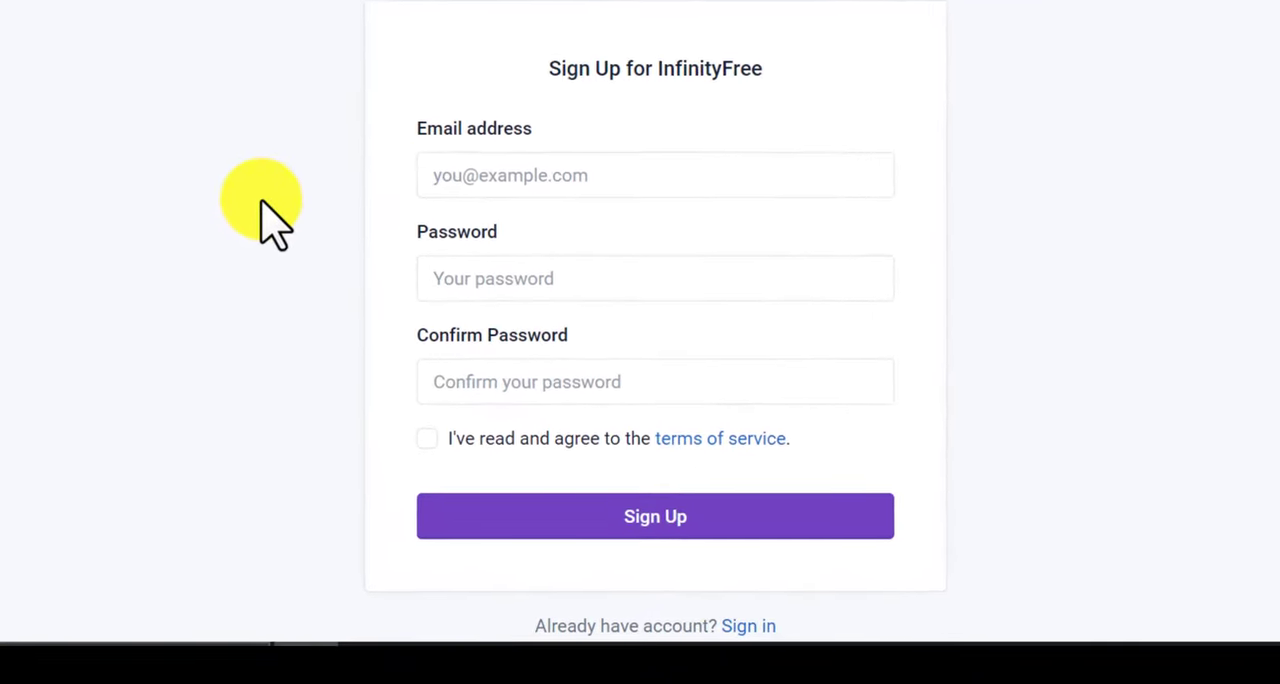
pyautogui.click(656, 516)
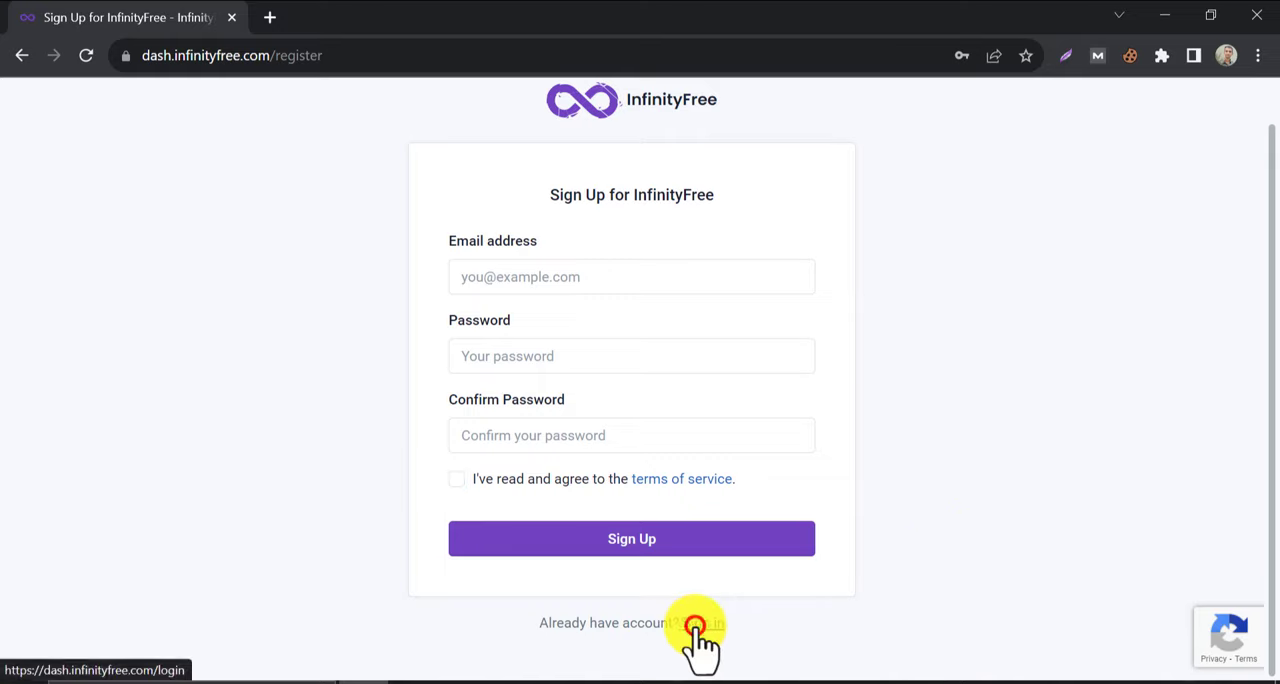
# - Sign in to the existing InfinityFree account with Keep me logged in enabled
pyautogui.click(696, 622)
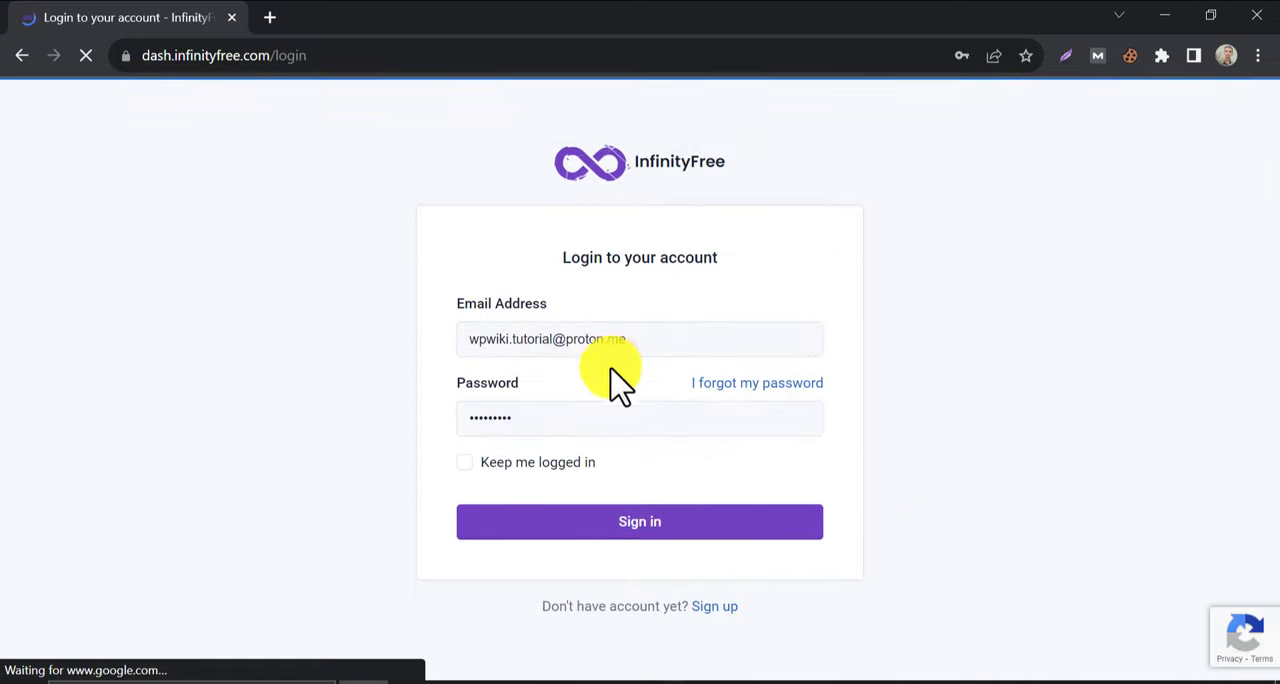
pyautogui.click(464, 462)
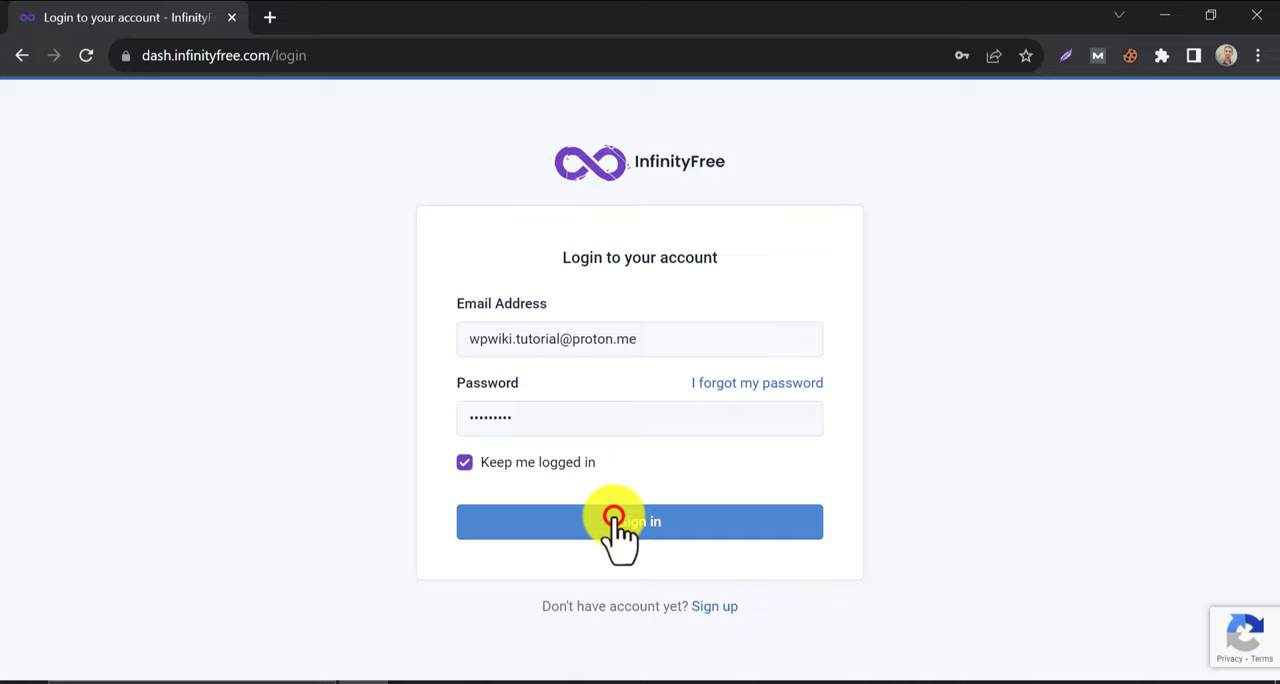
pyautogui.click(640, 520)
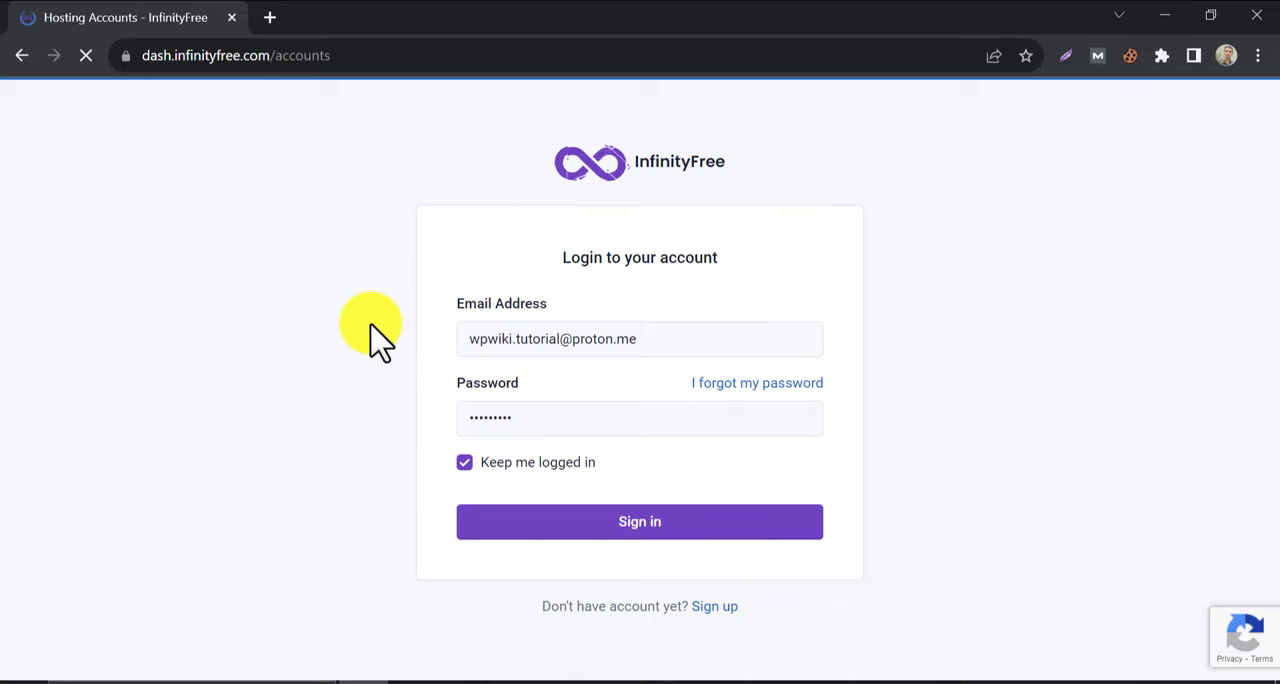
# - Dismiss the ad on the Hosting Accounts dashboard and start creating a new hosting account
pyautogui.click(640, 520)
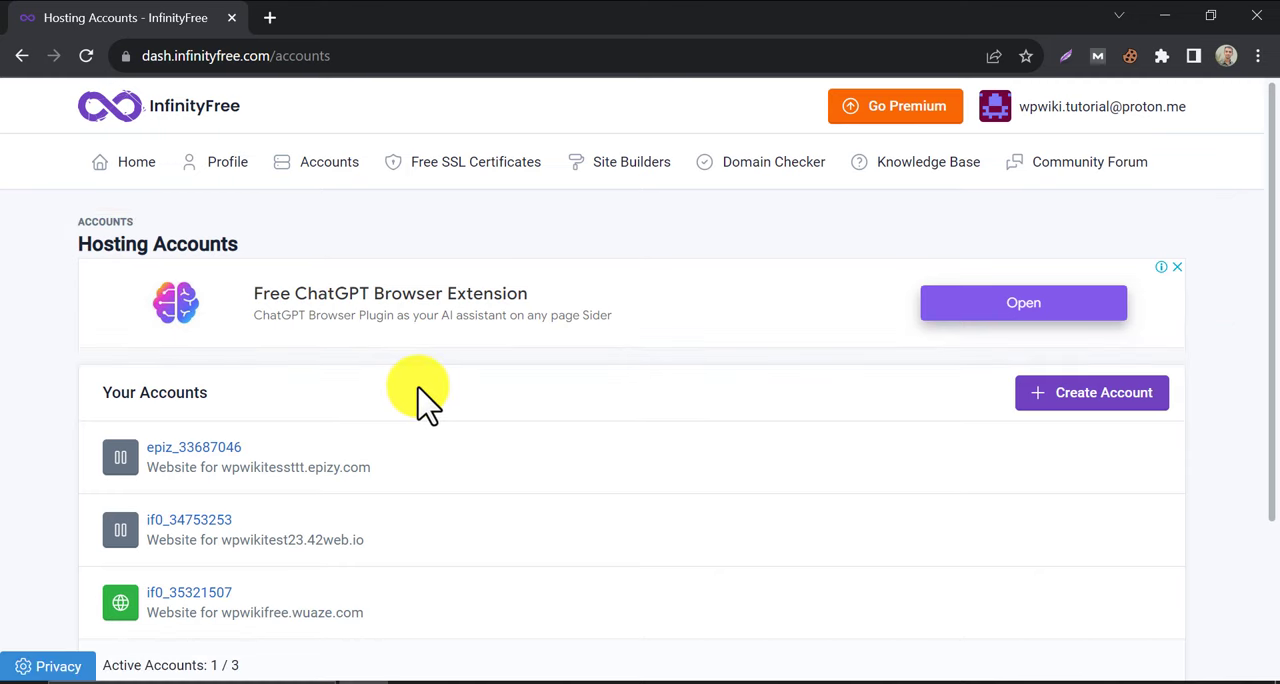
pyautogui.moveTo(456, 376)
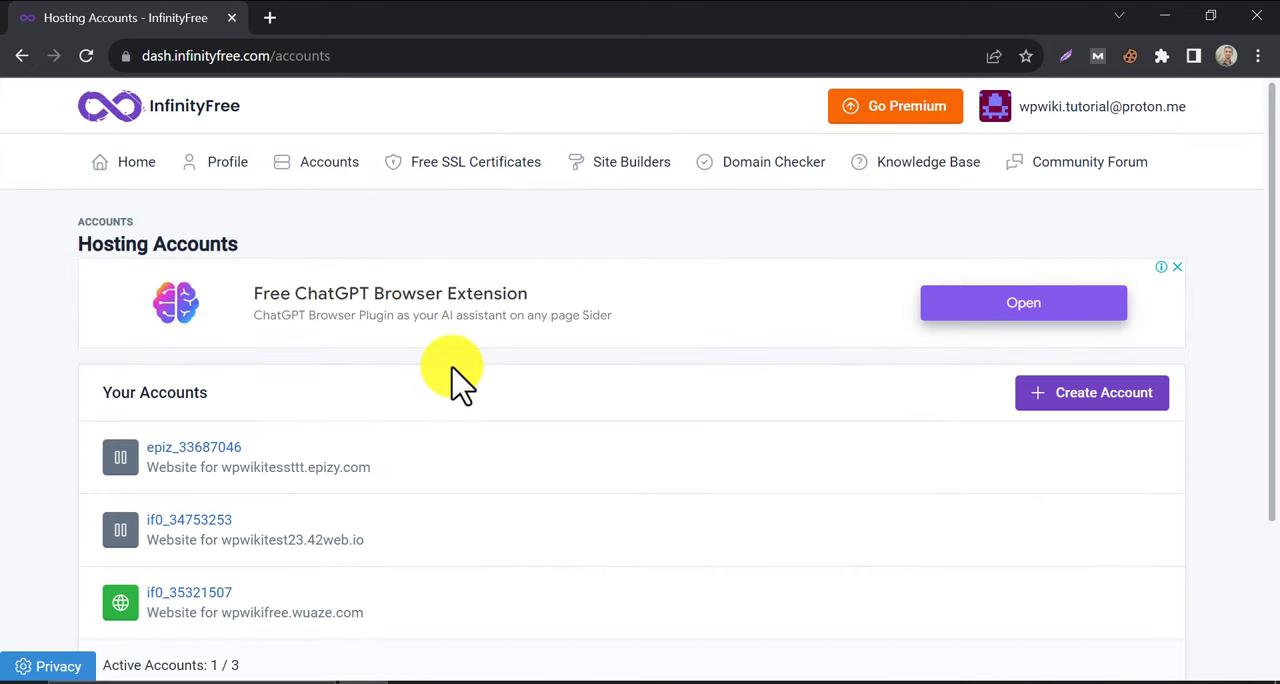
pyautogui.moveTo(536, 356)
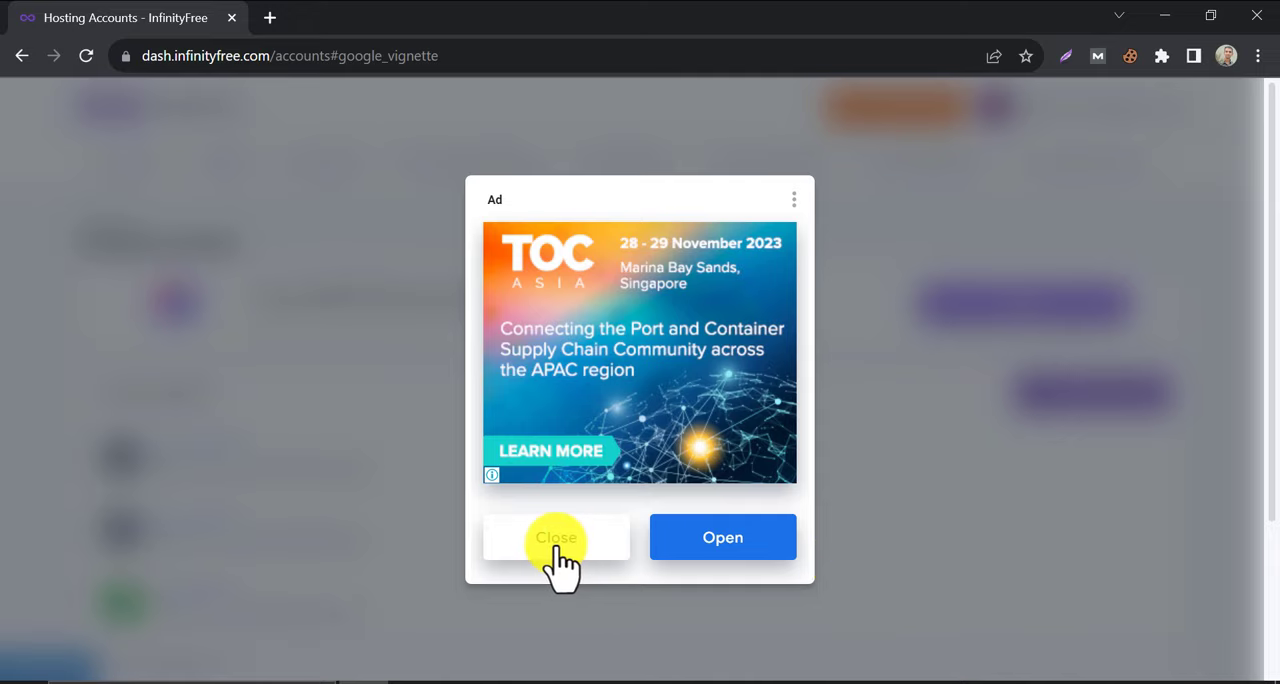
pyautogui.click(556, 536)
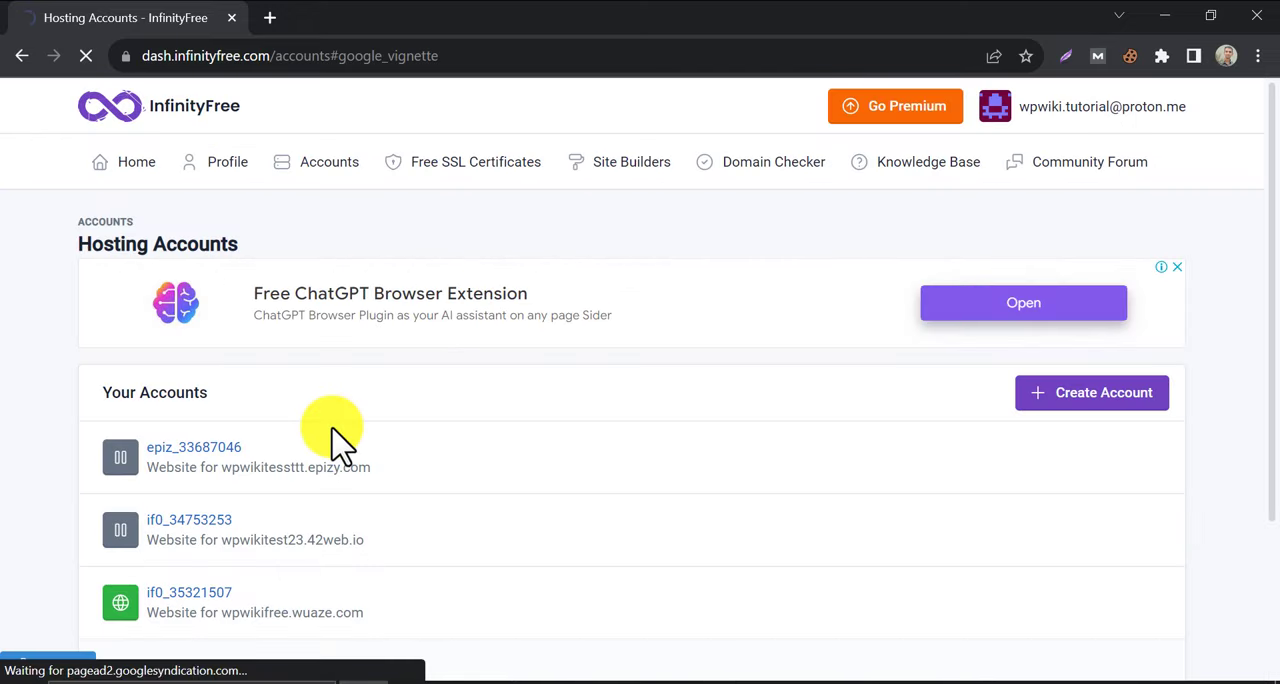
pyautogui.click(1092, 392)
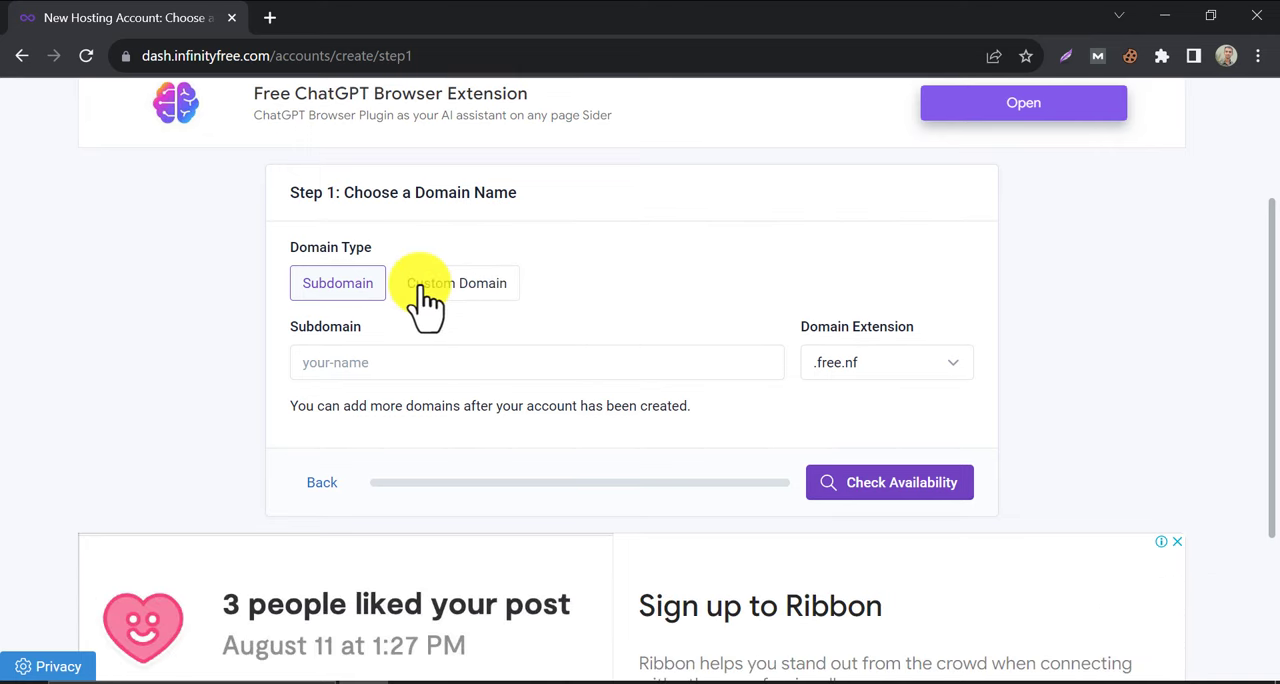
pyautogui.click(456, 284)
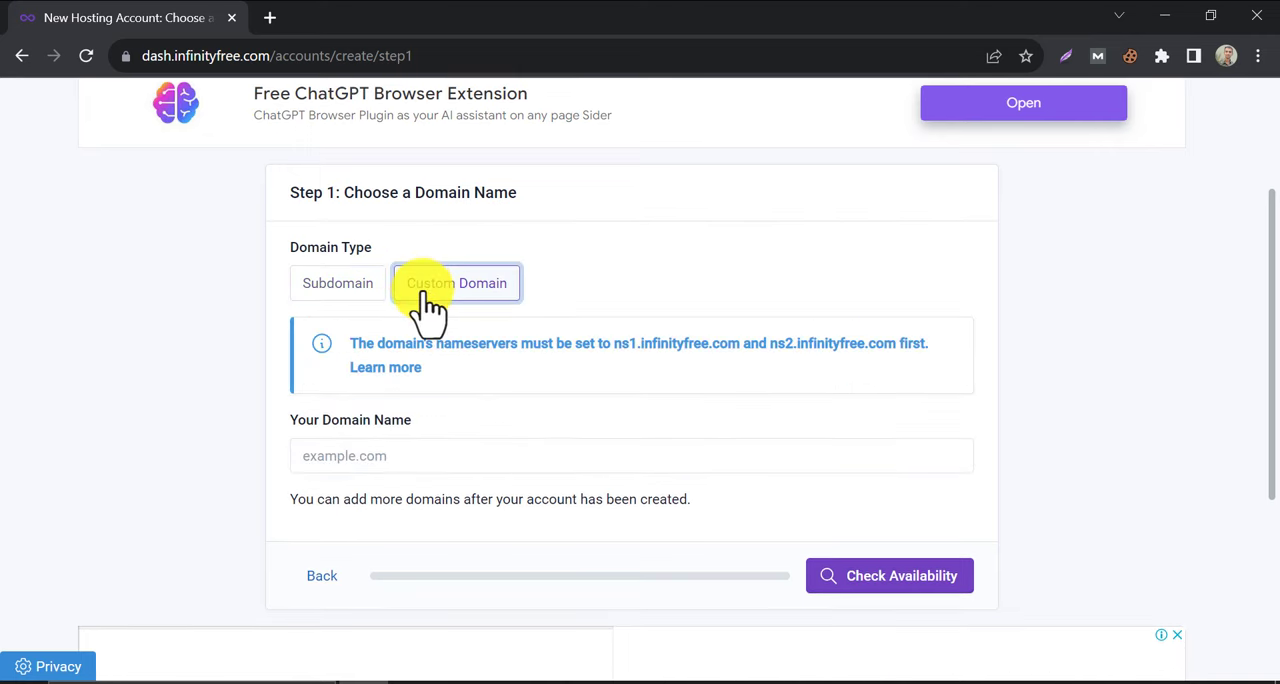
pyautogui.click(456, 284)
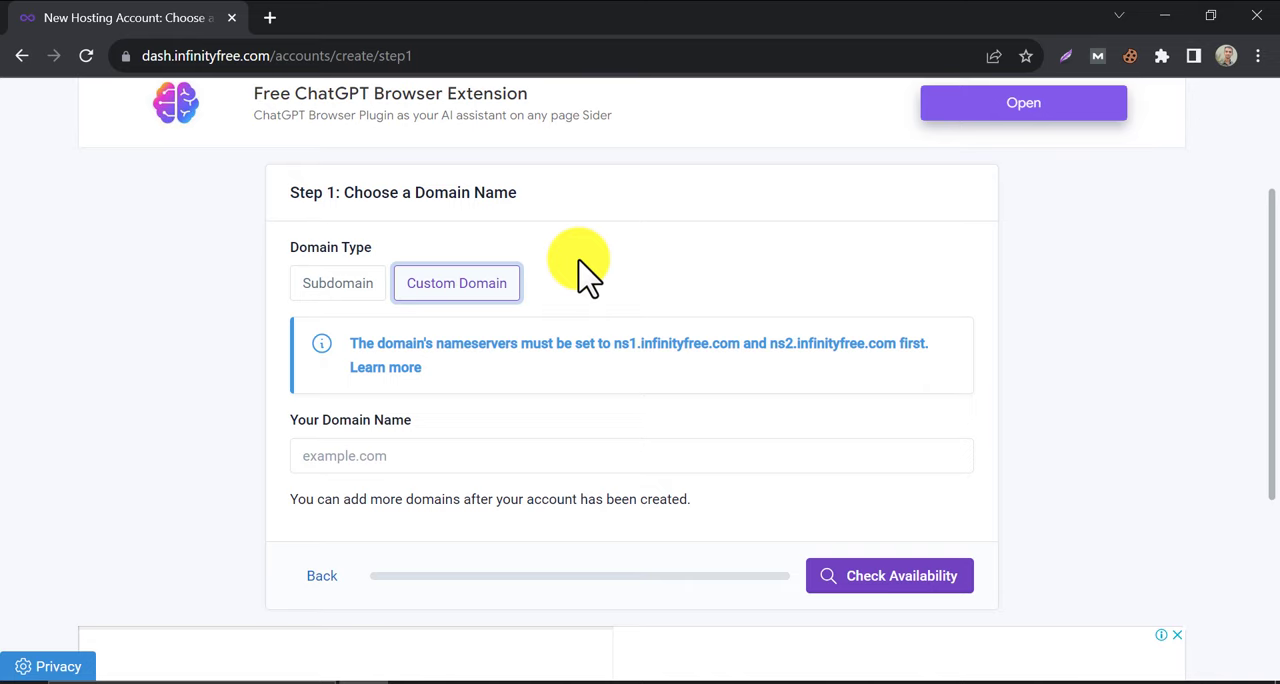
pyautogui.moveTo(570, 270)
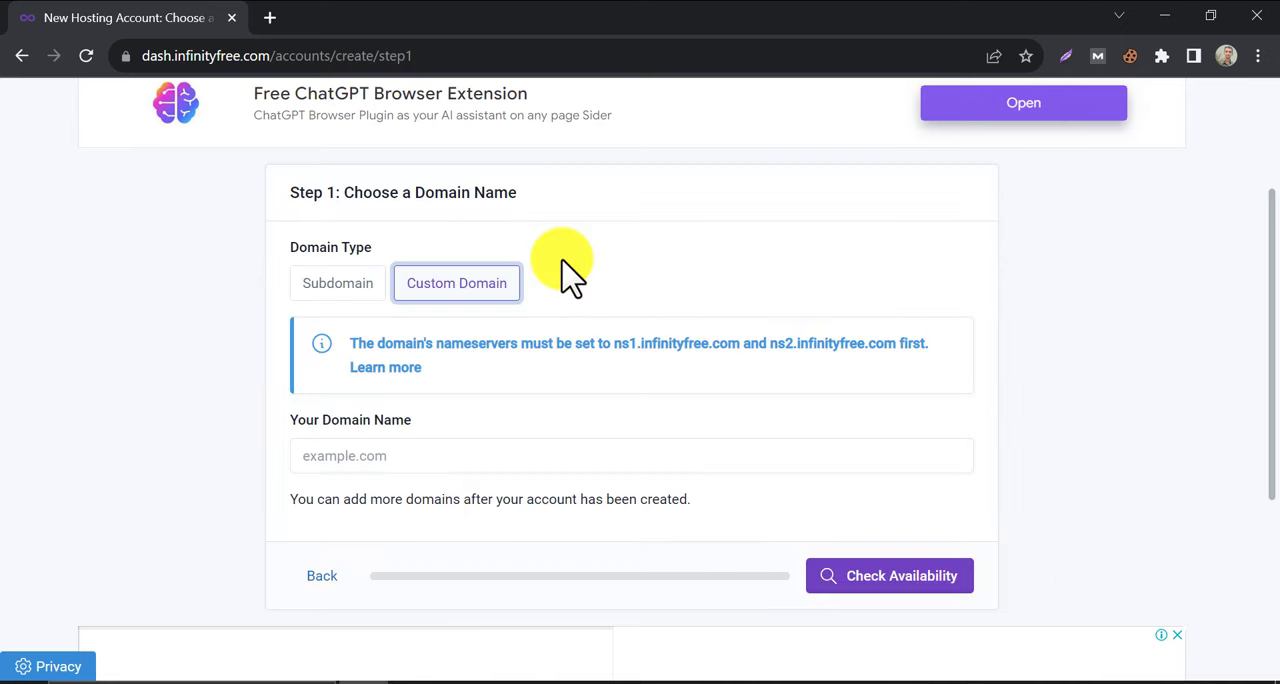
pyautogui.moveTo(556, 296)
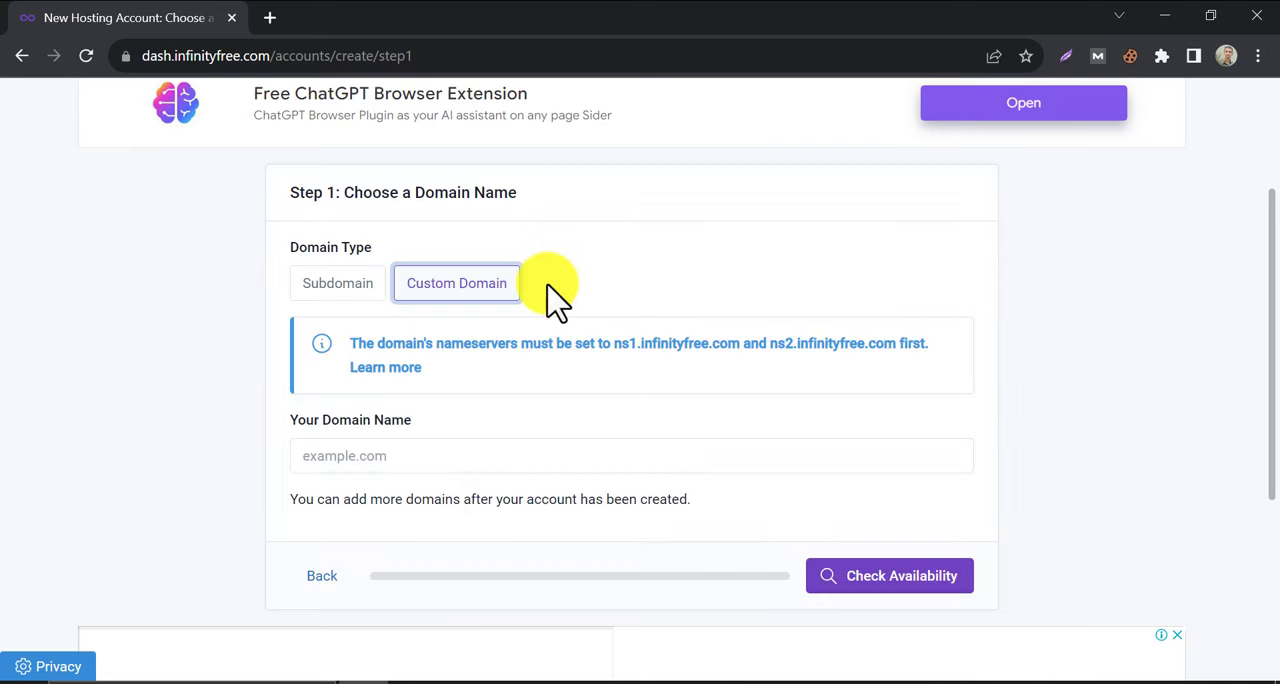
pyautogui.click(336, 284)
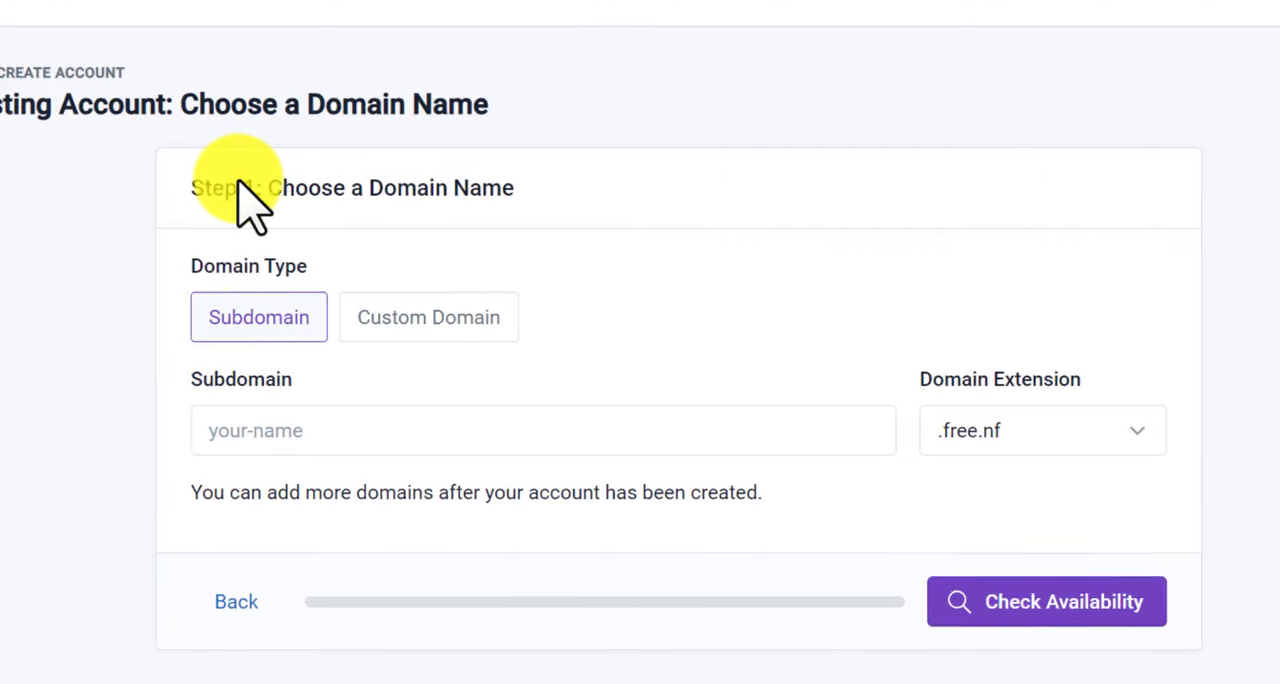
# - Choose the .42web.io extension from the domain list
pyautogui.scroll(-3)
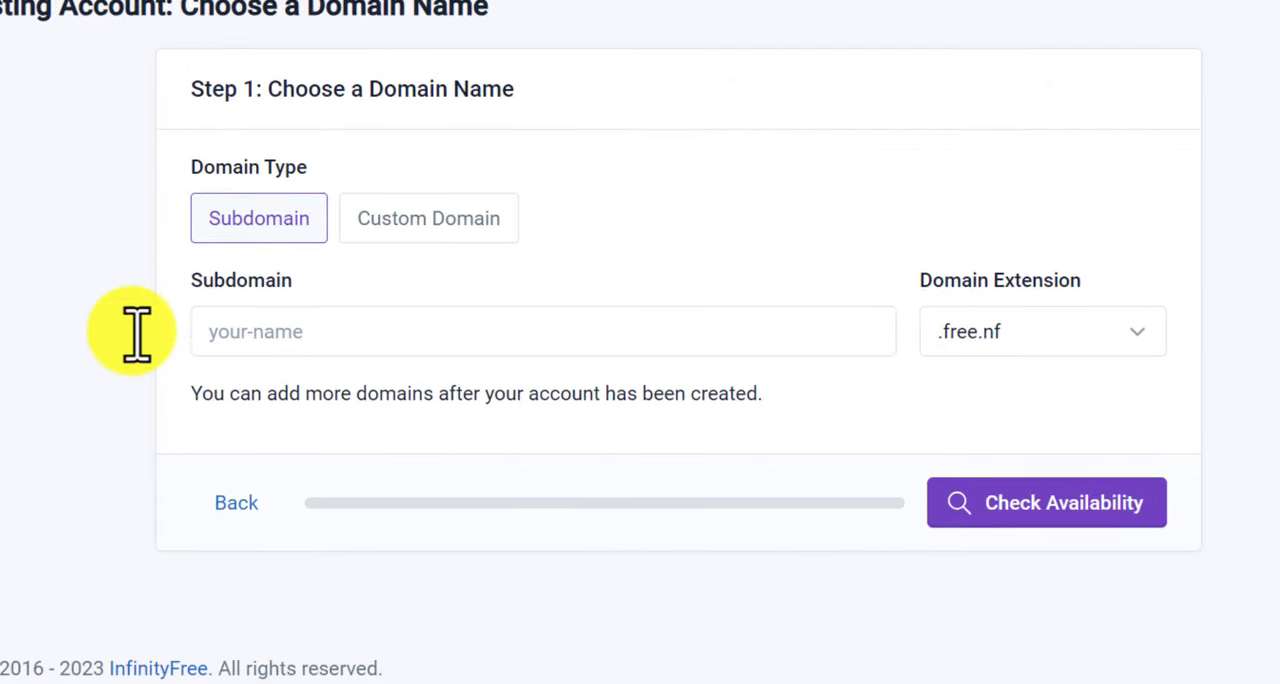
pyautogui.click(1040, 332)
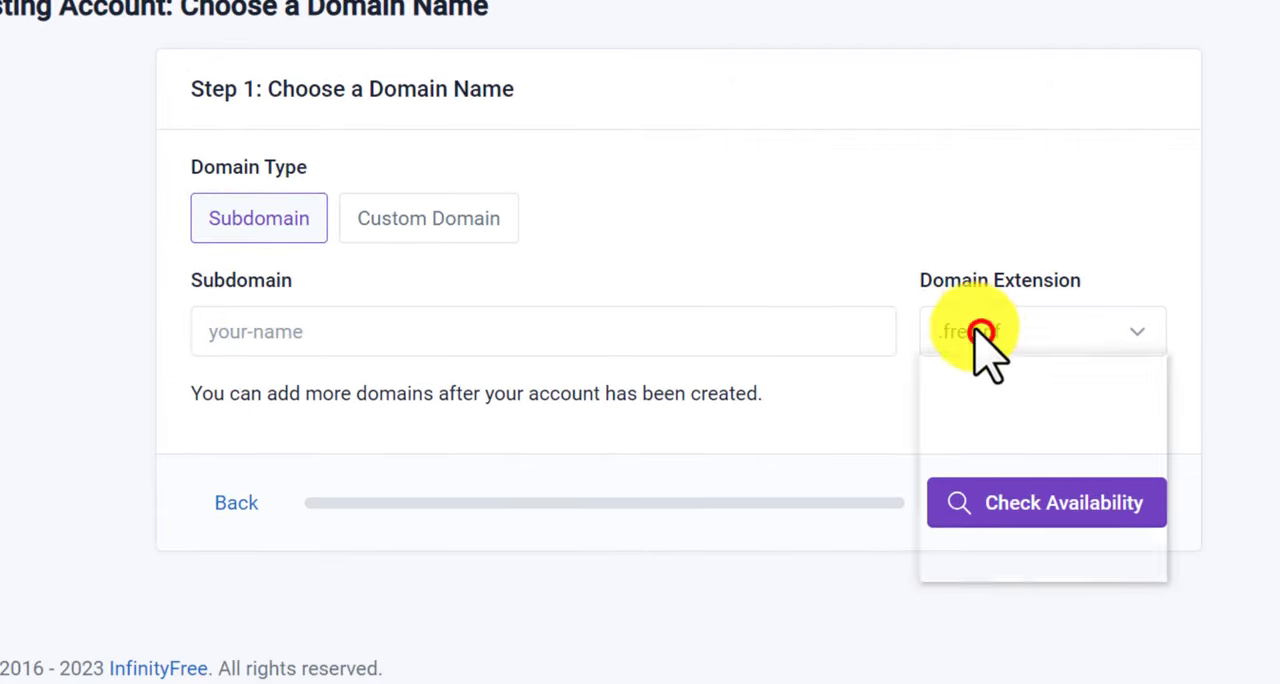
pyautogui.click(1036, 332)
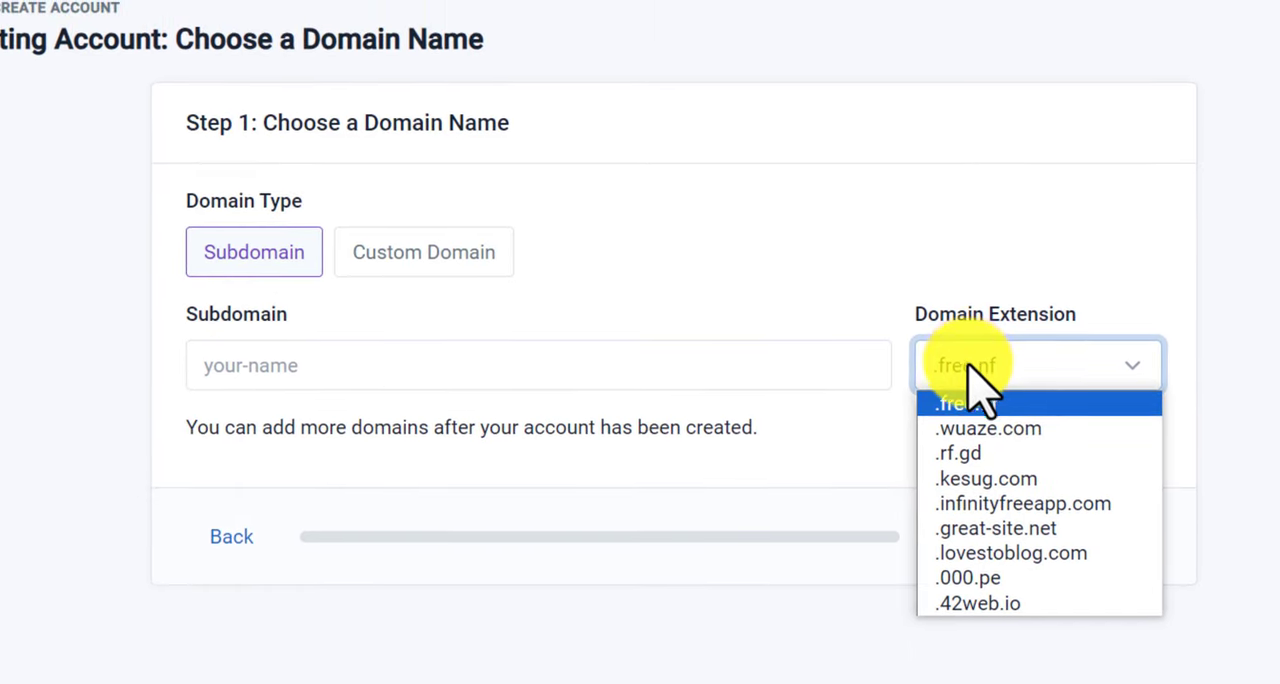
pyautogui.moveTo(1010, 504)
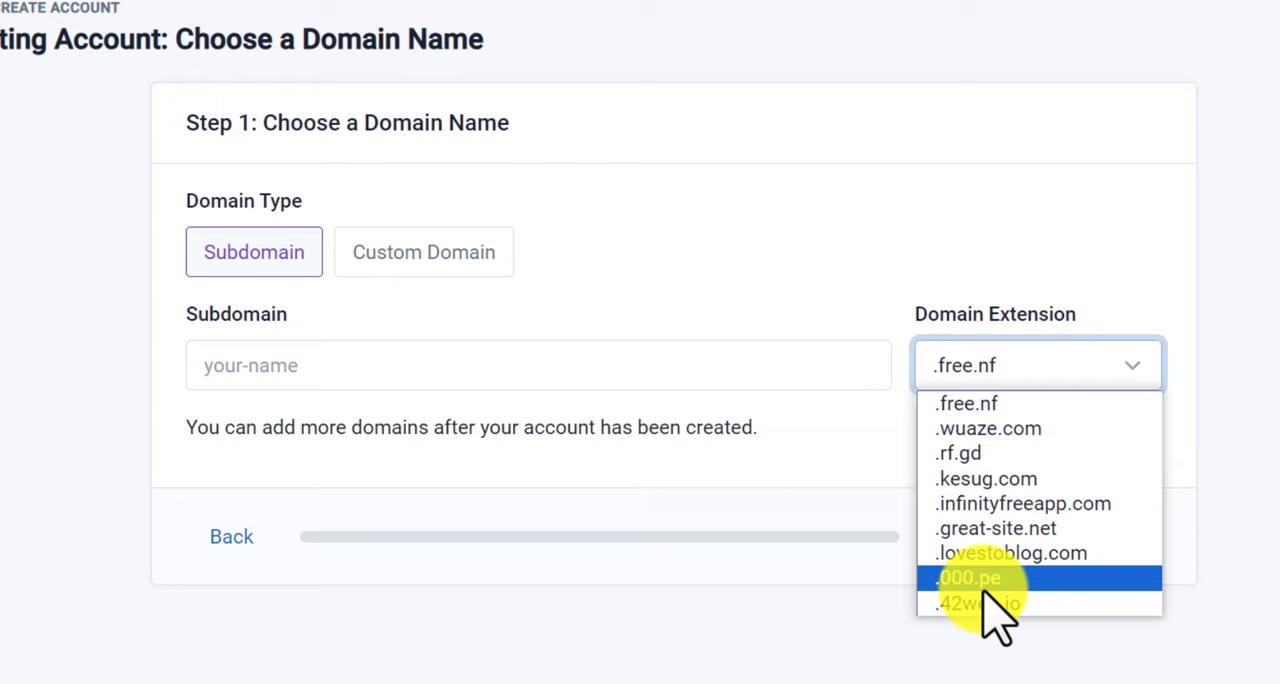
pyautogui.moveTo(990, 602)
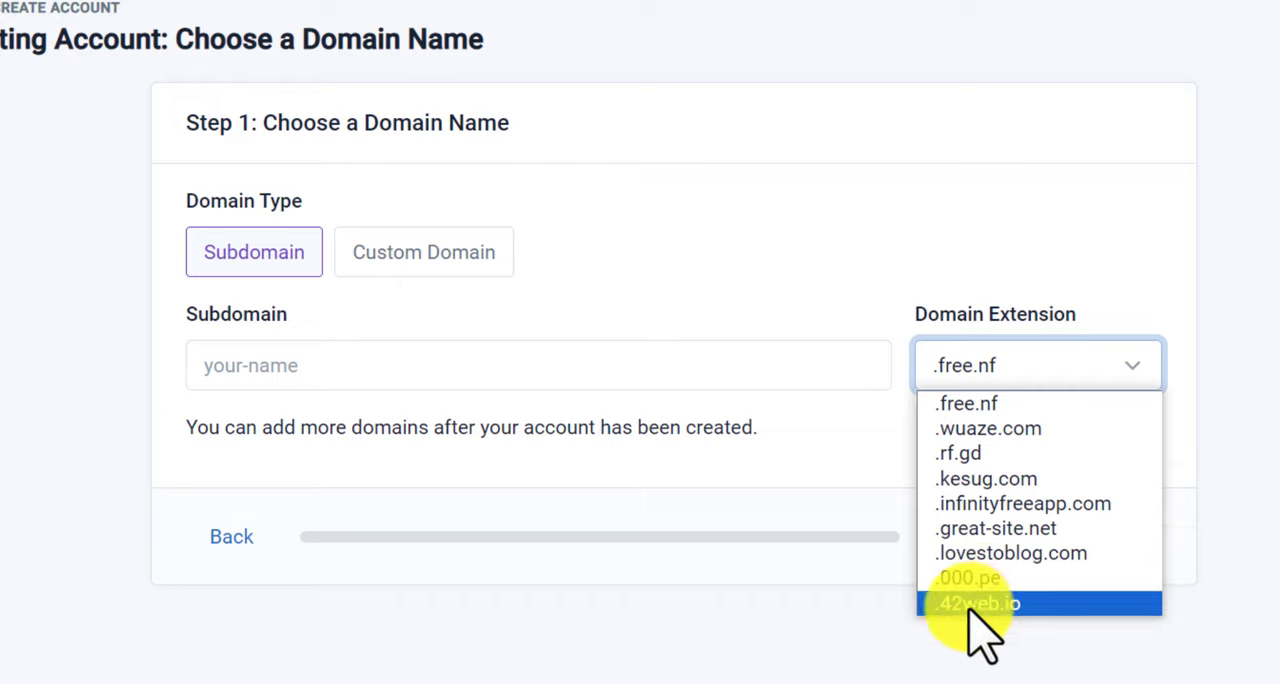
pyautogui.click(976, 604)
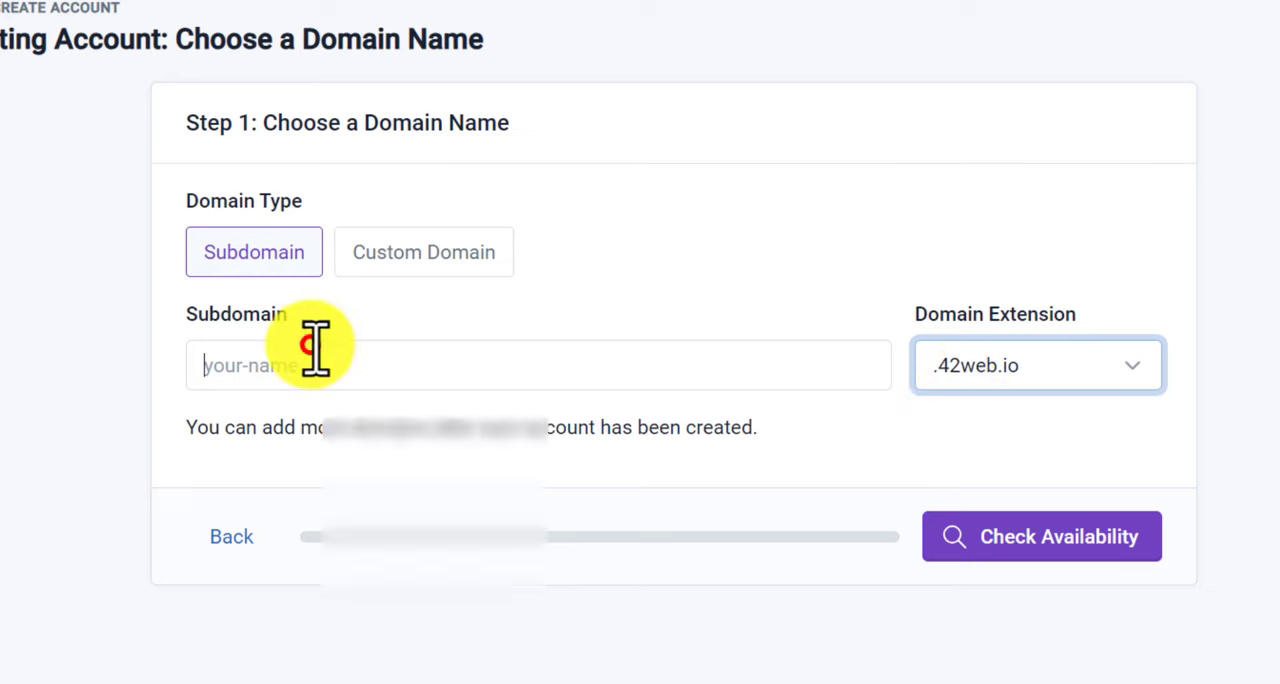
# - Enter subdomain testwp and check its availability (reported as taken)
pyautogui.write('w')
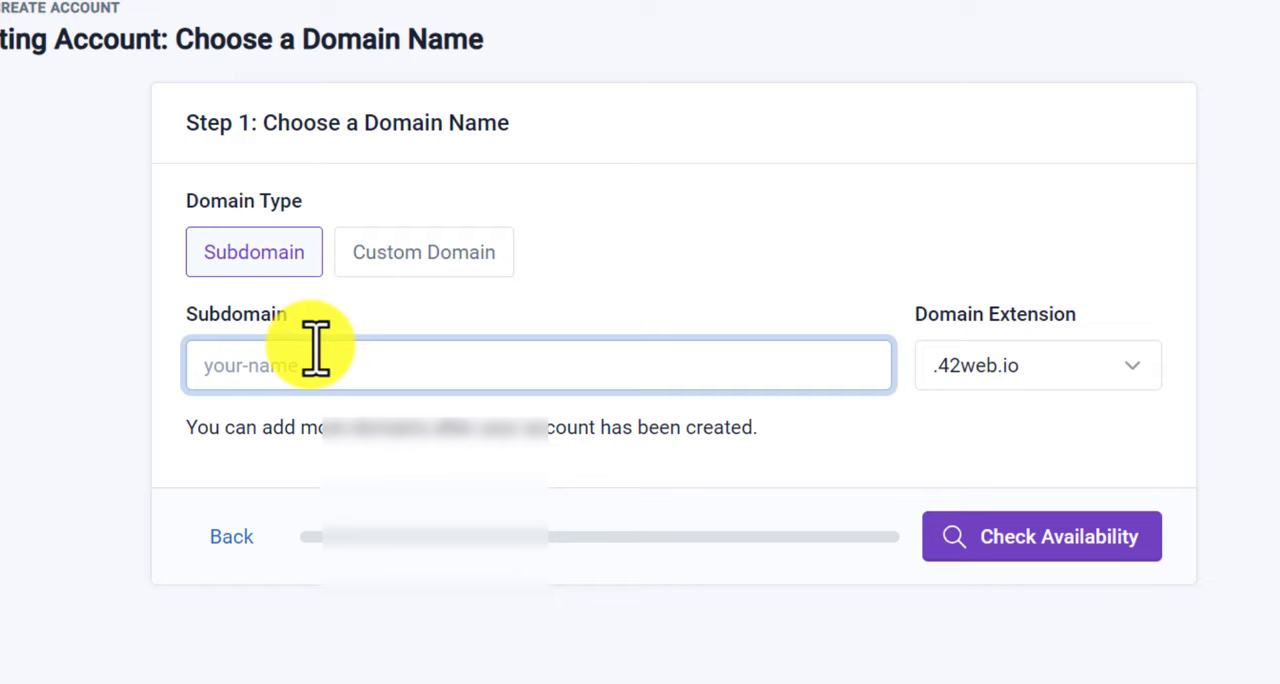
pyautogui.write('testw')
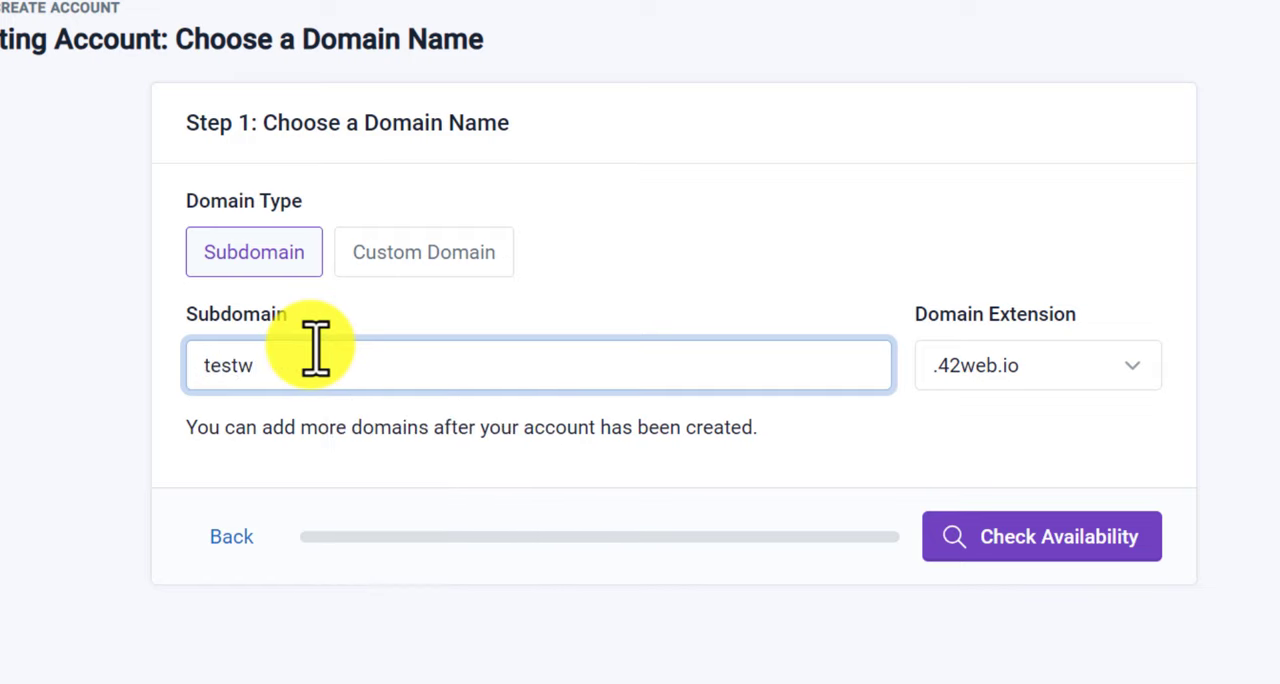
pyautogui.write('p')
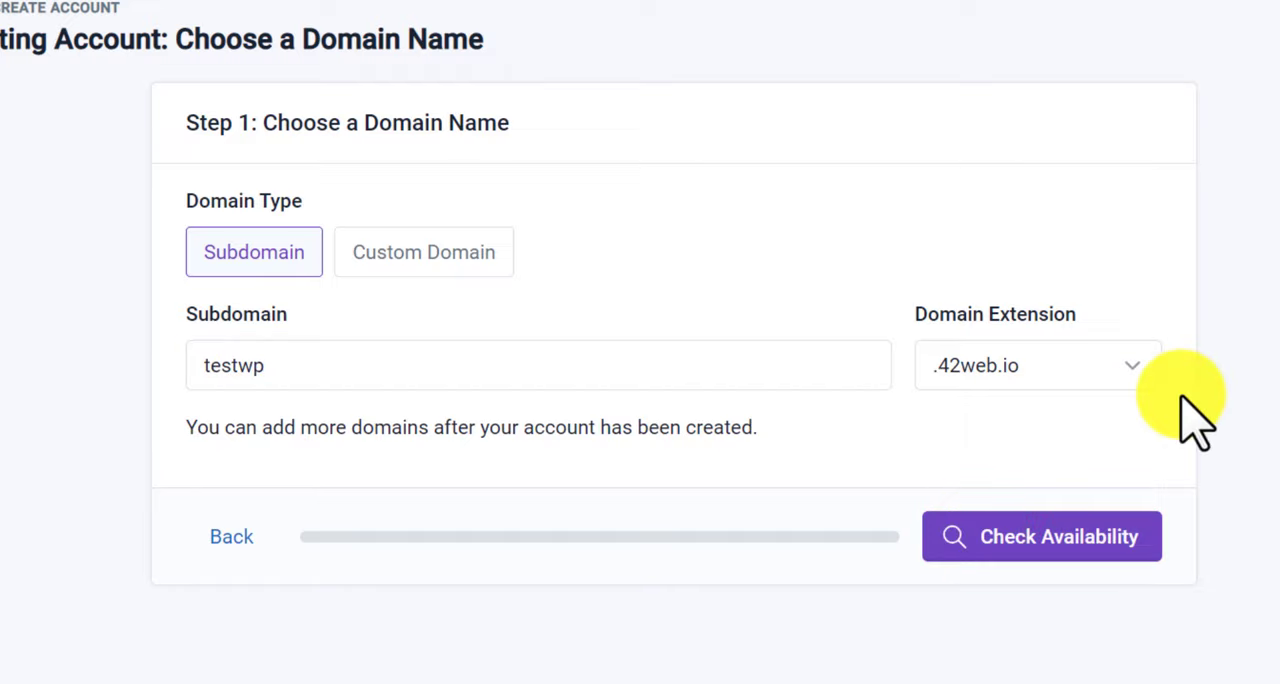
pyautogui.click(1040, 536)
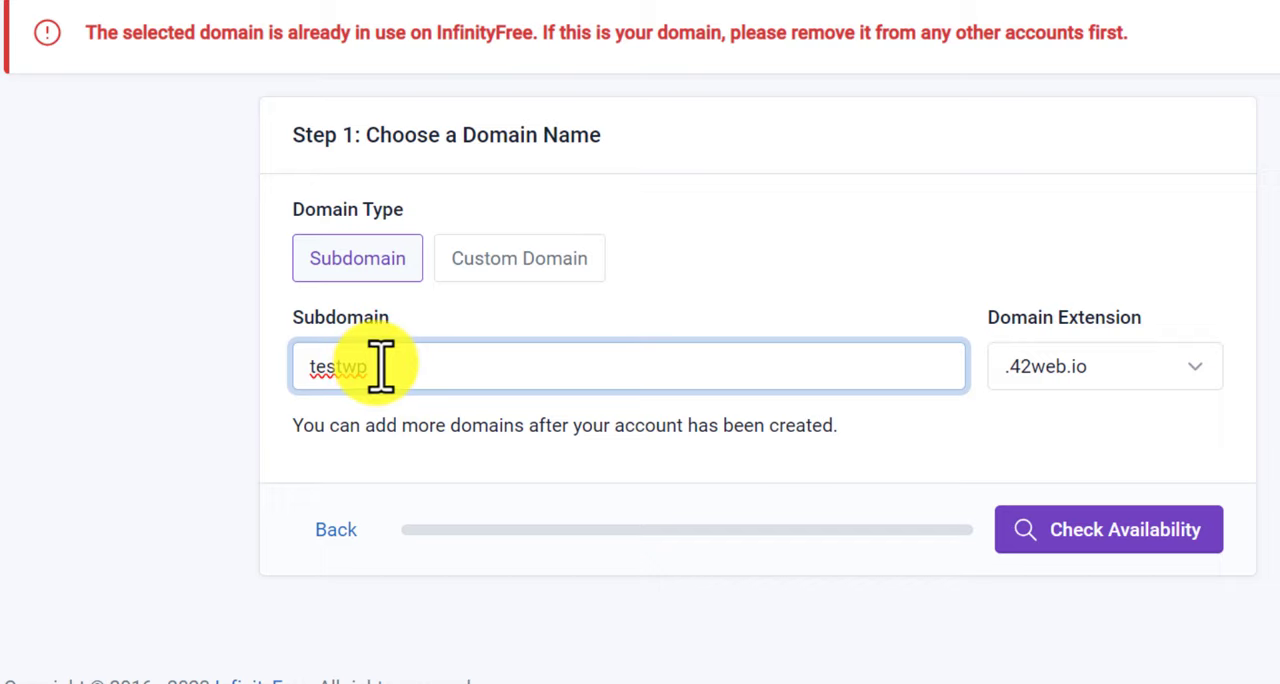
# - Change the subdomain to testwpwiki and check availability again
pyautogui.write('wk')
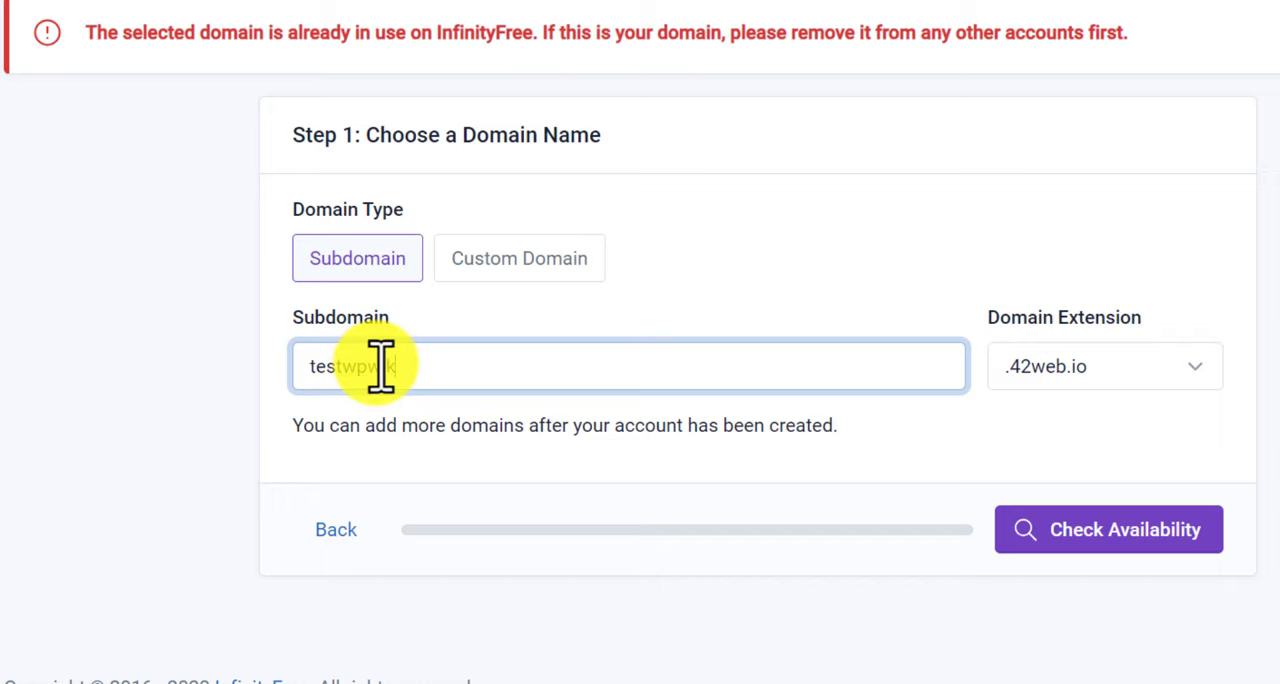
pyautogui.click(1108, 528)
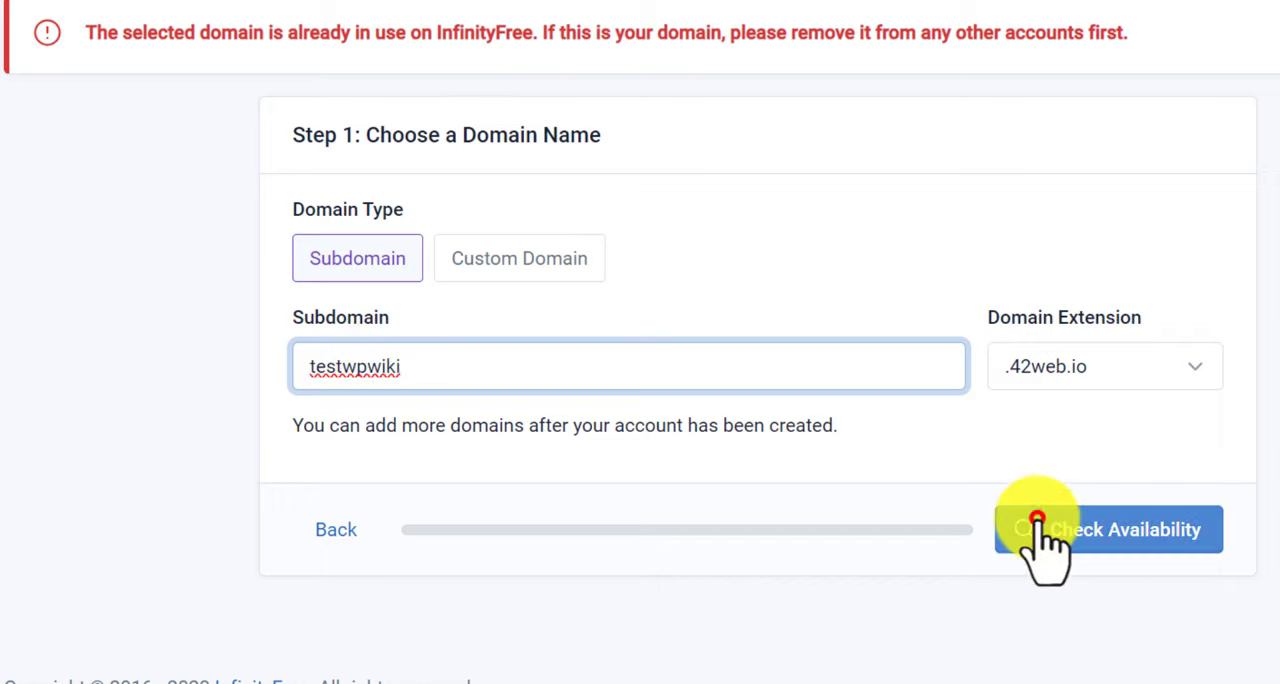
pyautogui.click(1108, 528)
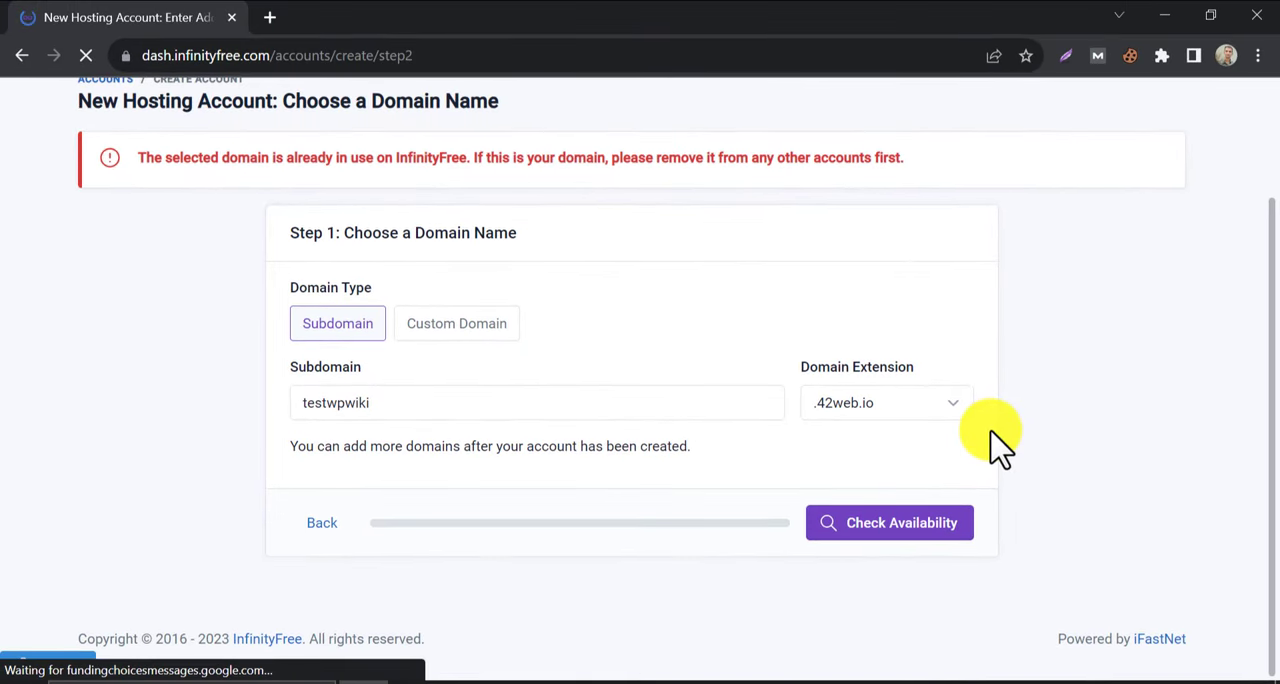
# - Create the hosting account for testwpwiki.42web.io with default settings and open its control panel
pyautogui.click(888, 522)
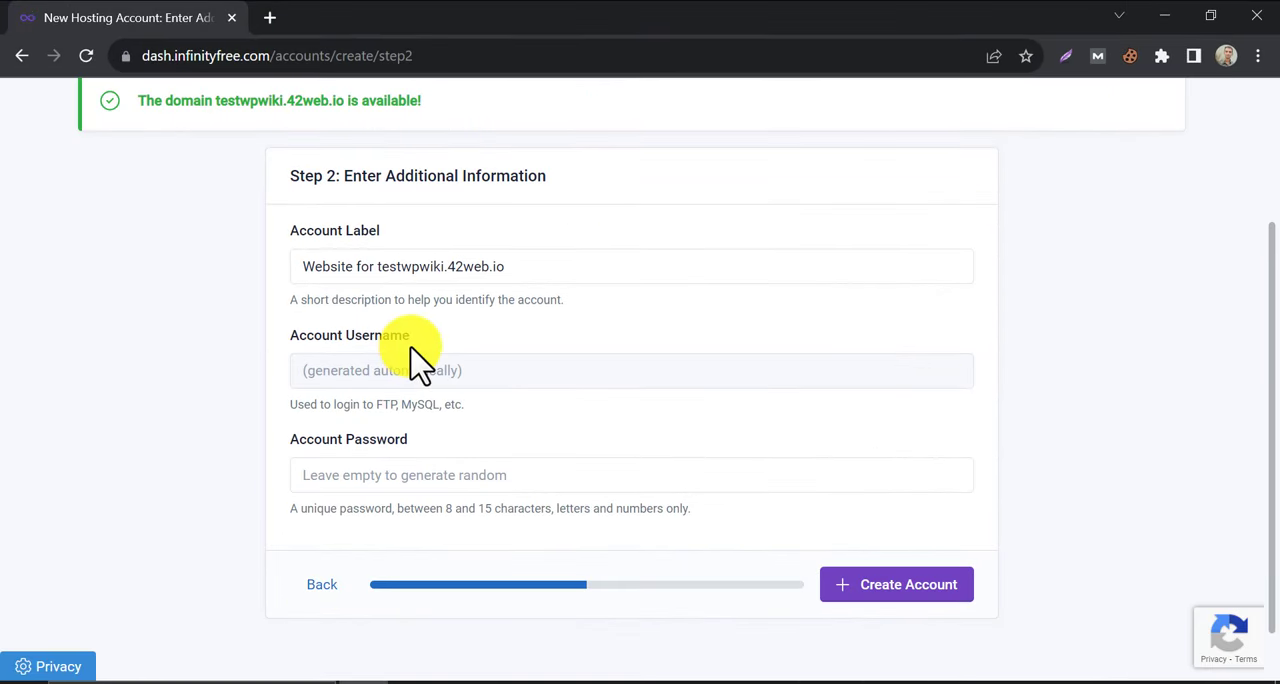
pyautogui.click(896, 584)
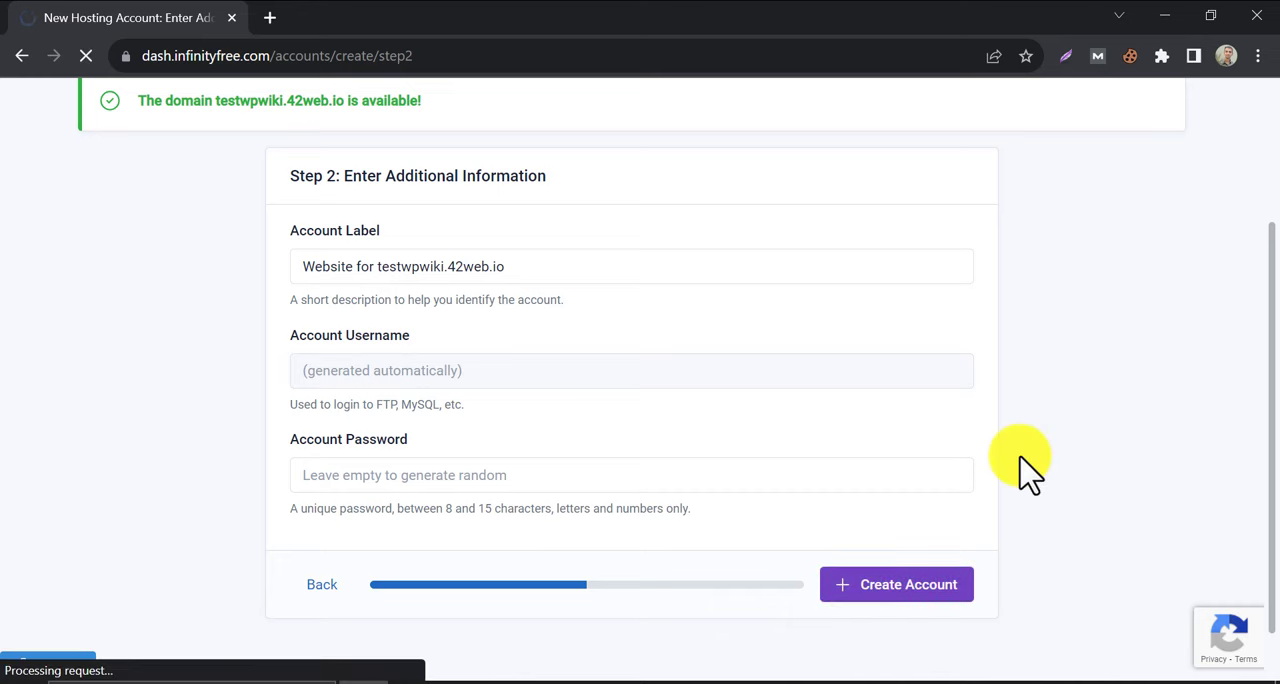
pyautogui.click(896, 584)
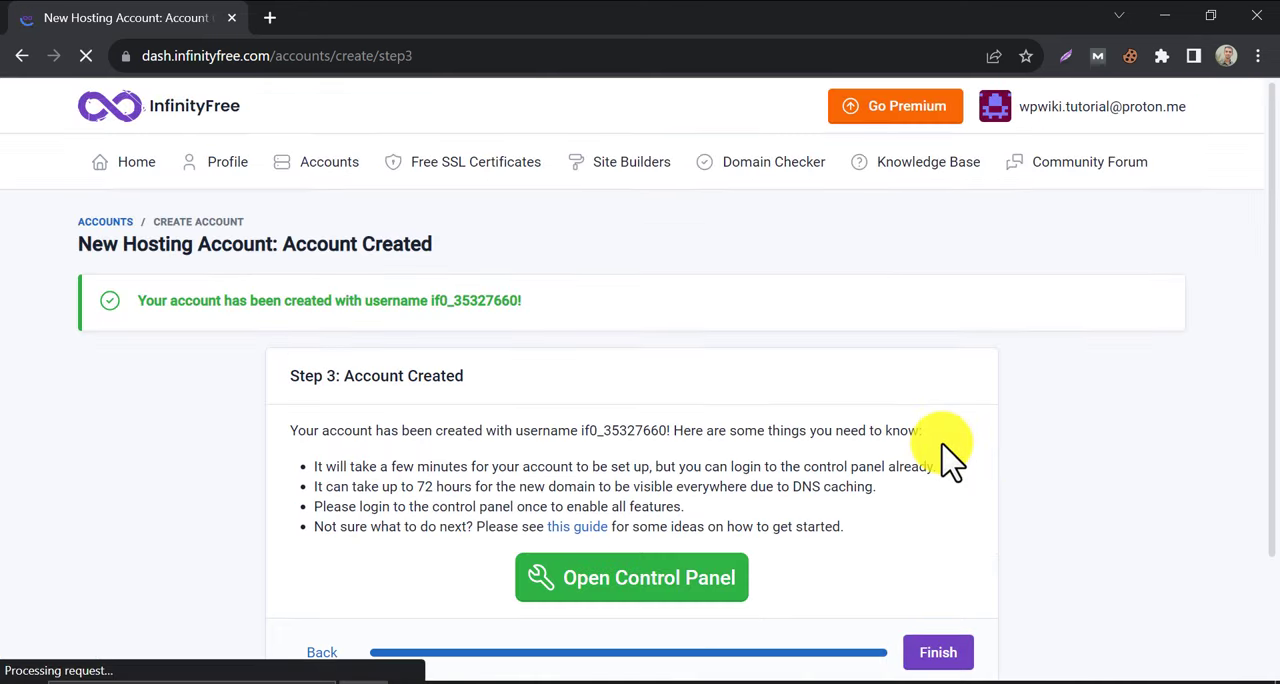
pyautogui.scroll(-3)
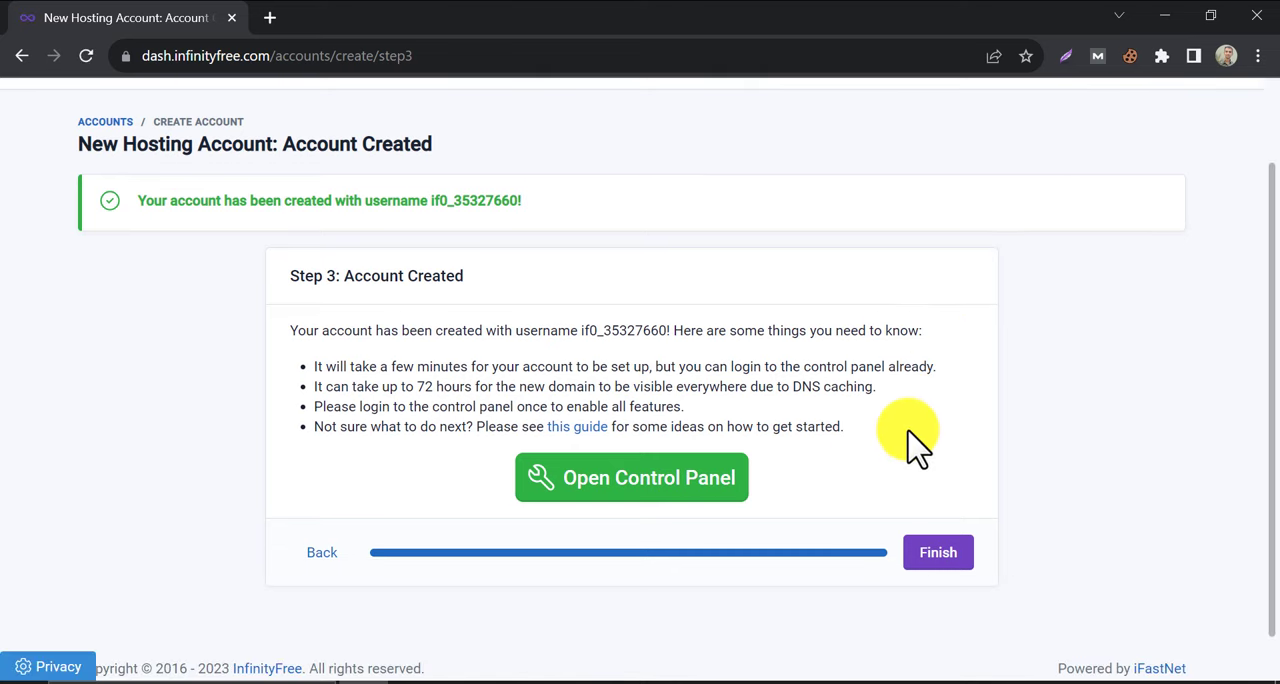
pyautogui.click(632, 476)
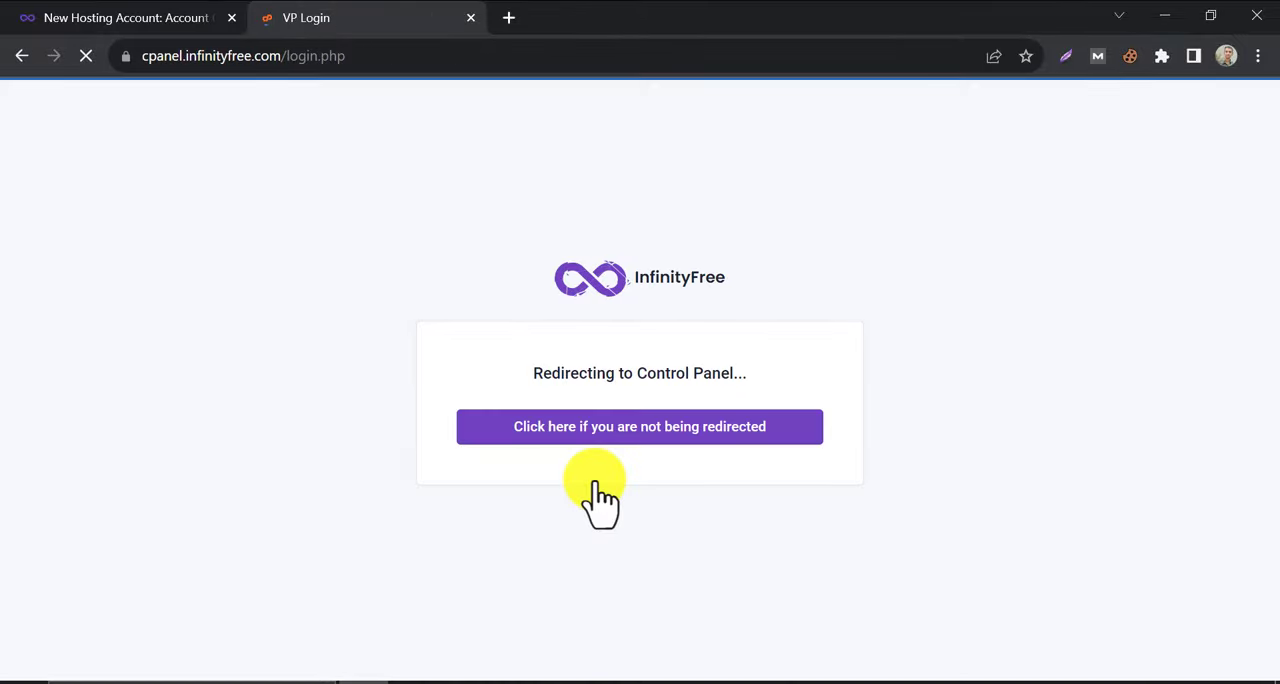
# - Continue past the redirect and approve service email notifications in the Important Notice
pyautogui.click(640, 426)
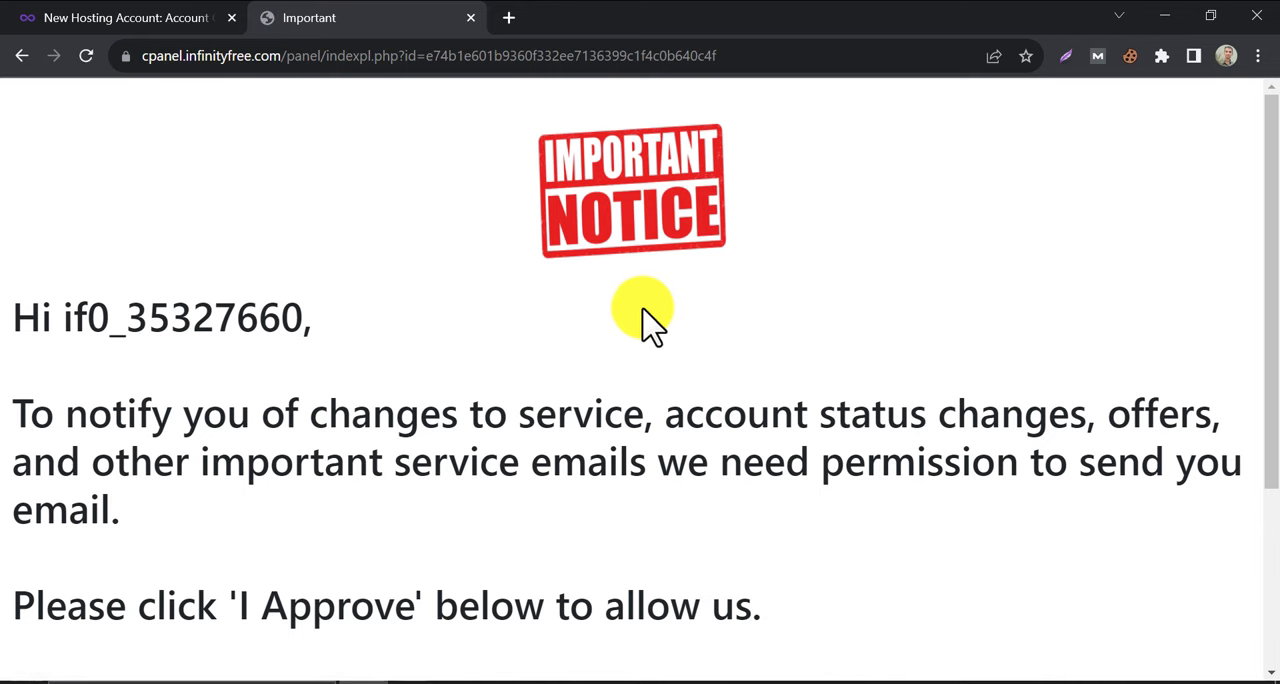
pyautogui.scroll(-3)
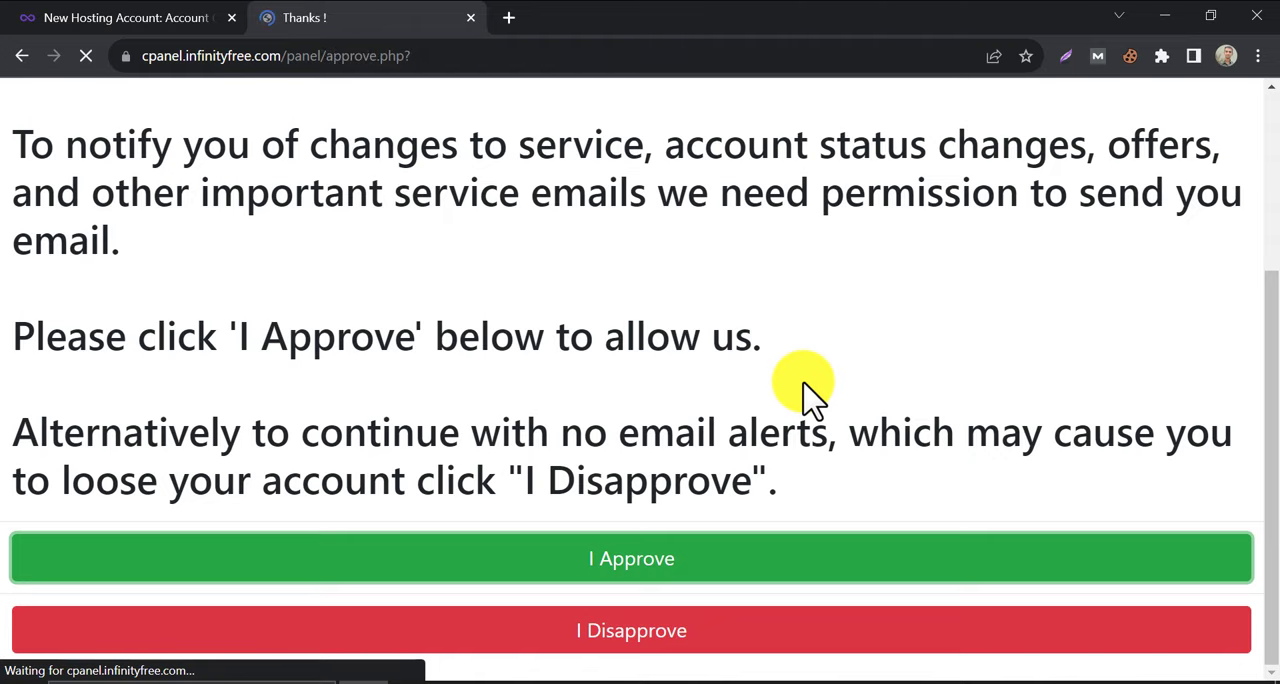
pyautogui.click(632, 558)
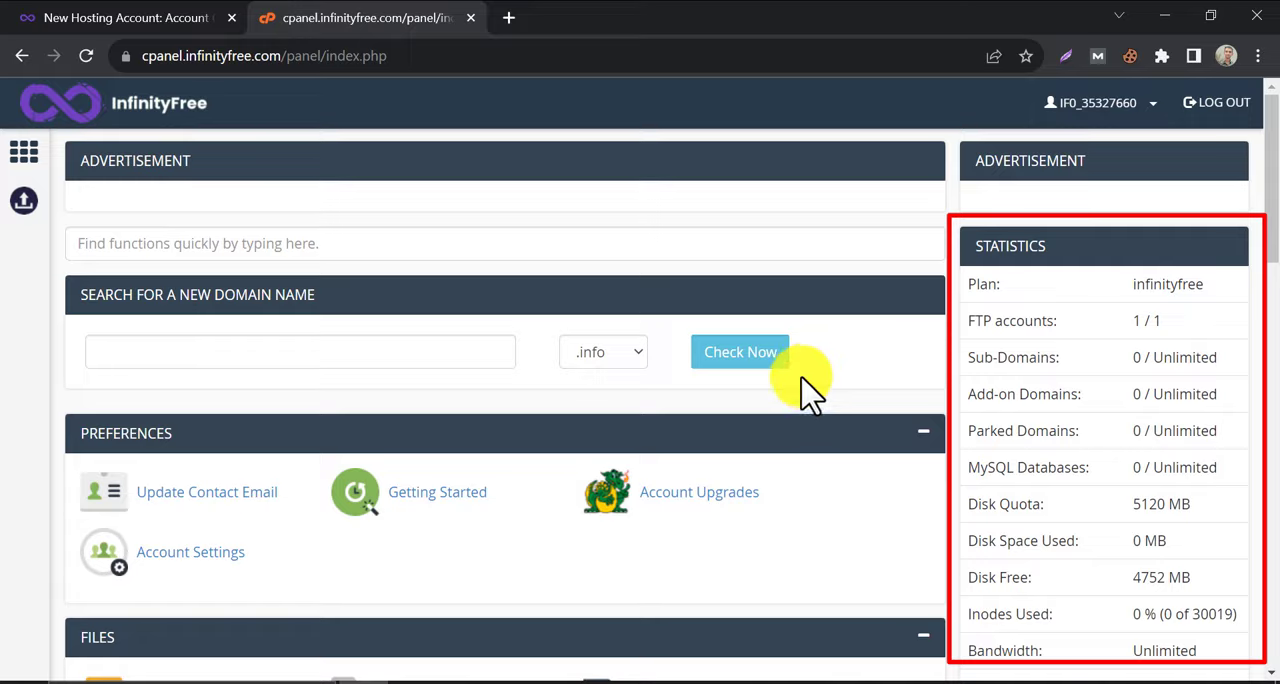
# - Review the control panel, return to the account creation tab and finish setup to view the account page
pyautogui.scroll(-3)
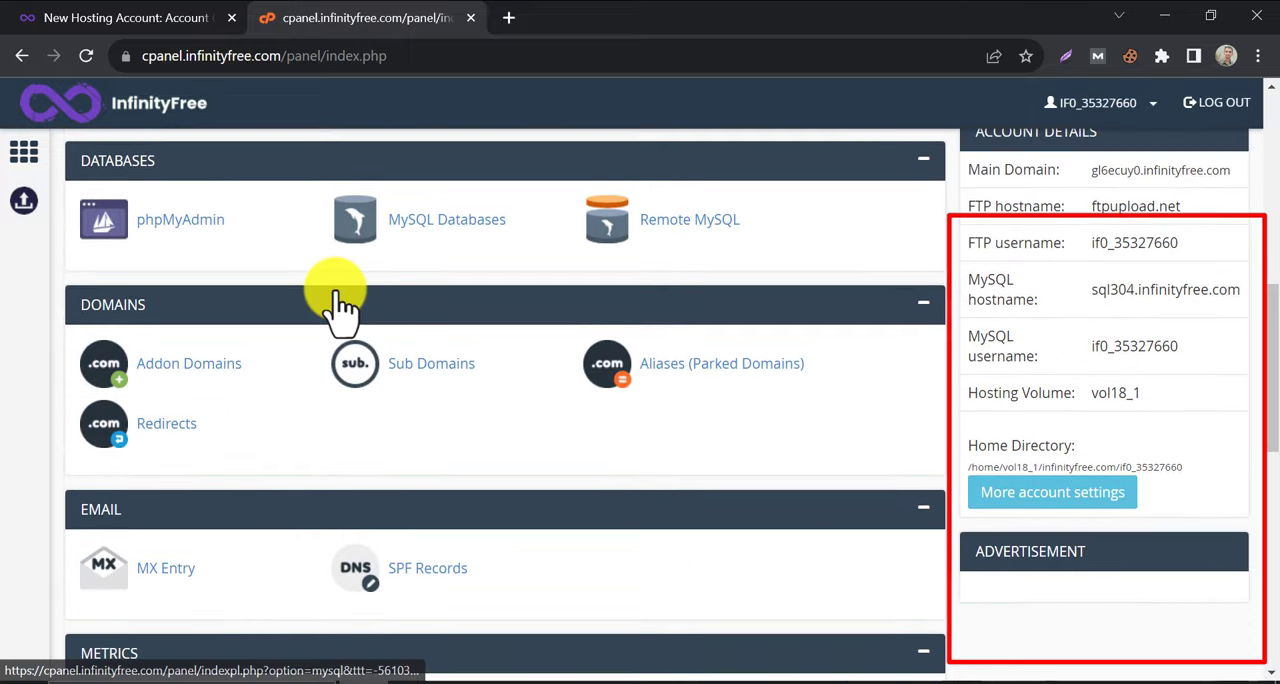
pyautogui.scroll(-3)
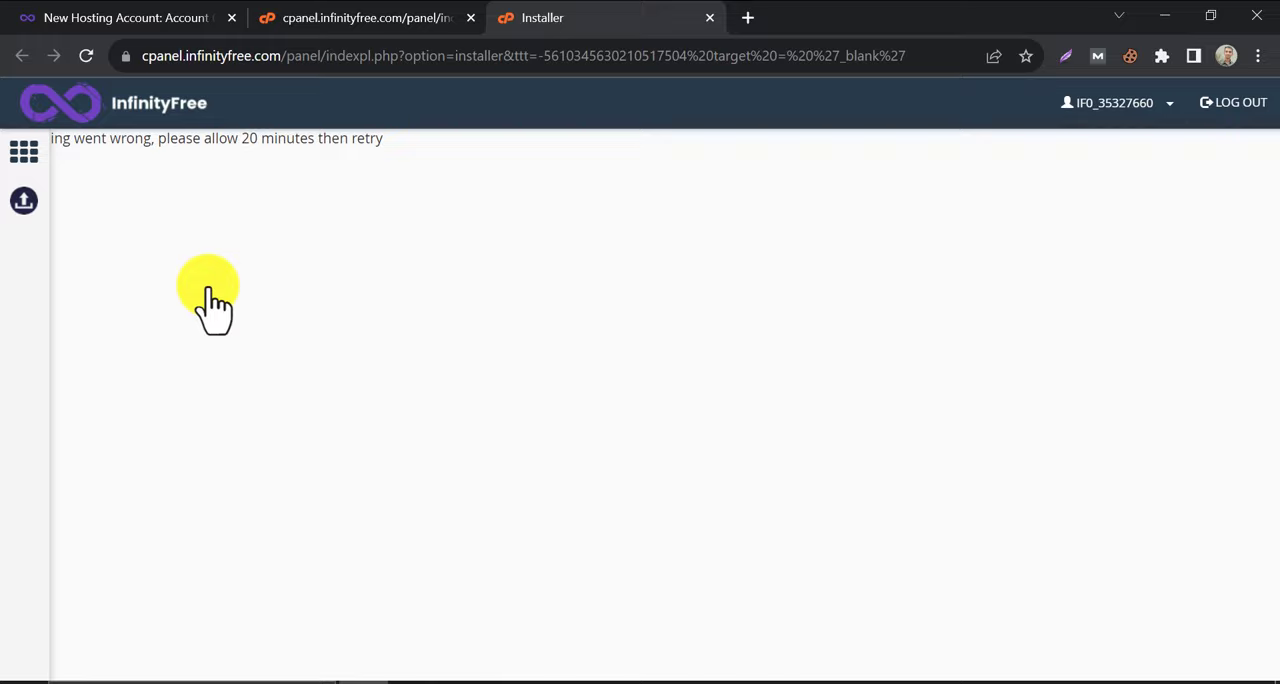
pyautogui.moveTo(150, 164)
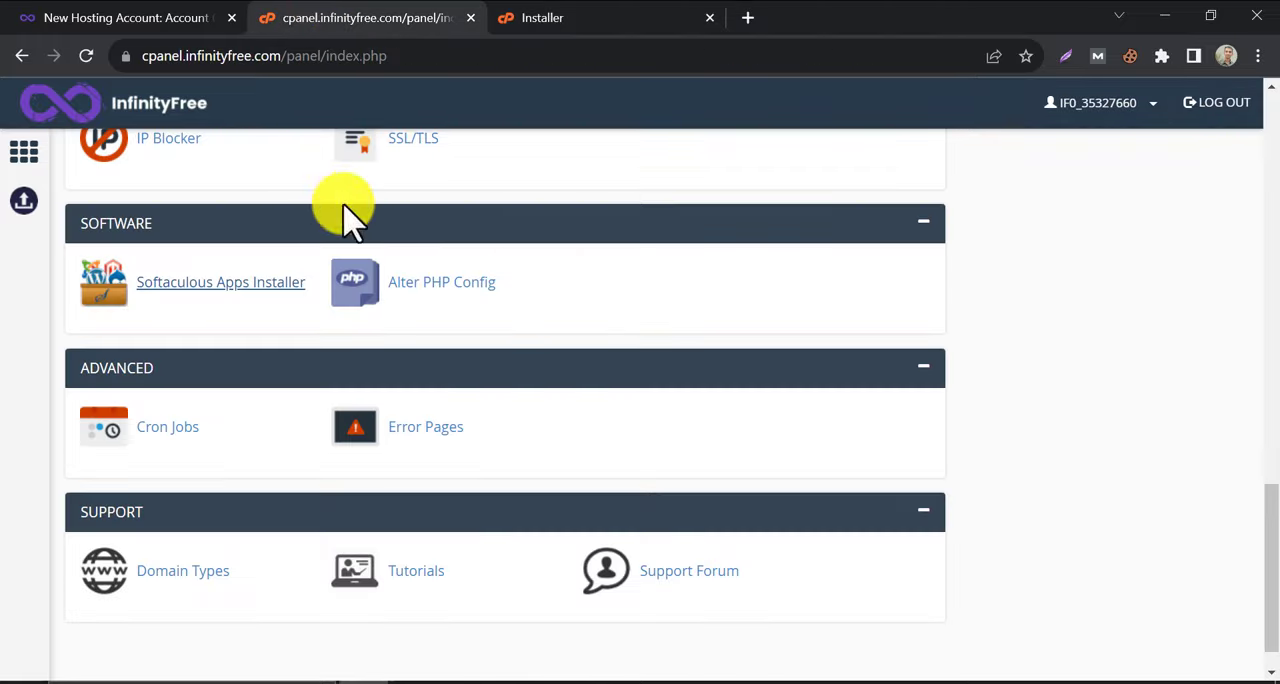
pyautogui.moveTo(590, 300)
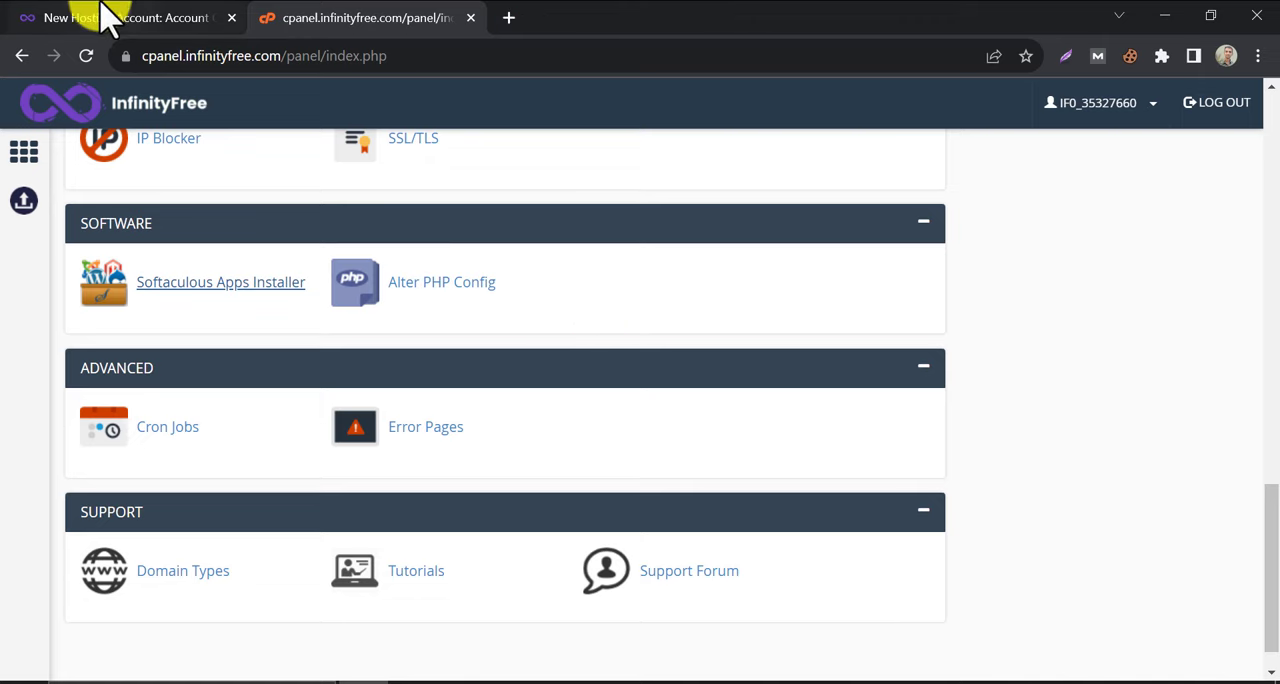
pyautogui.click(100, 16)
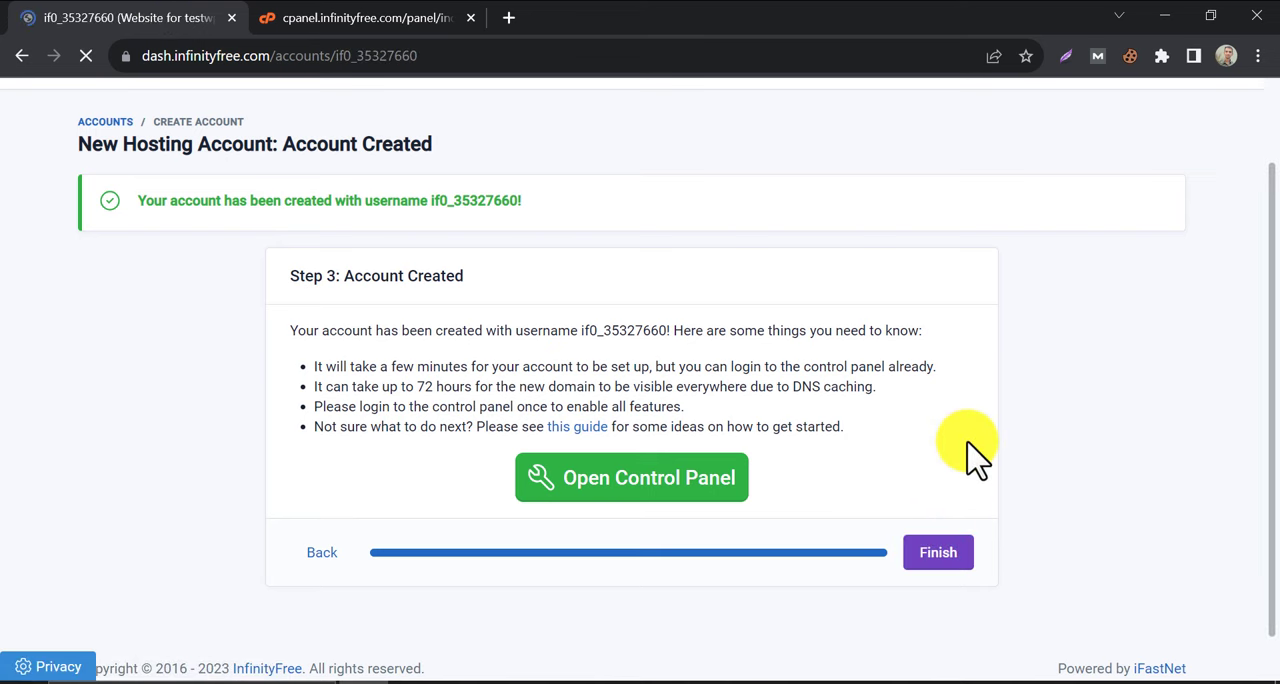
pyautogui.click(936, 552)
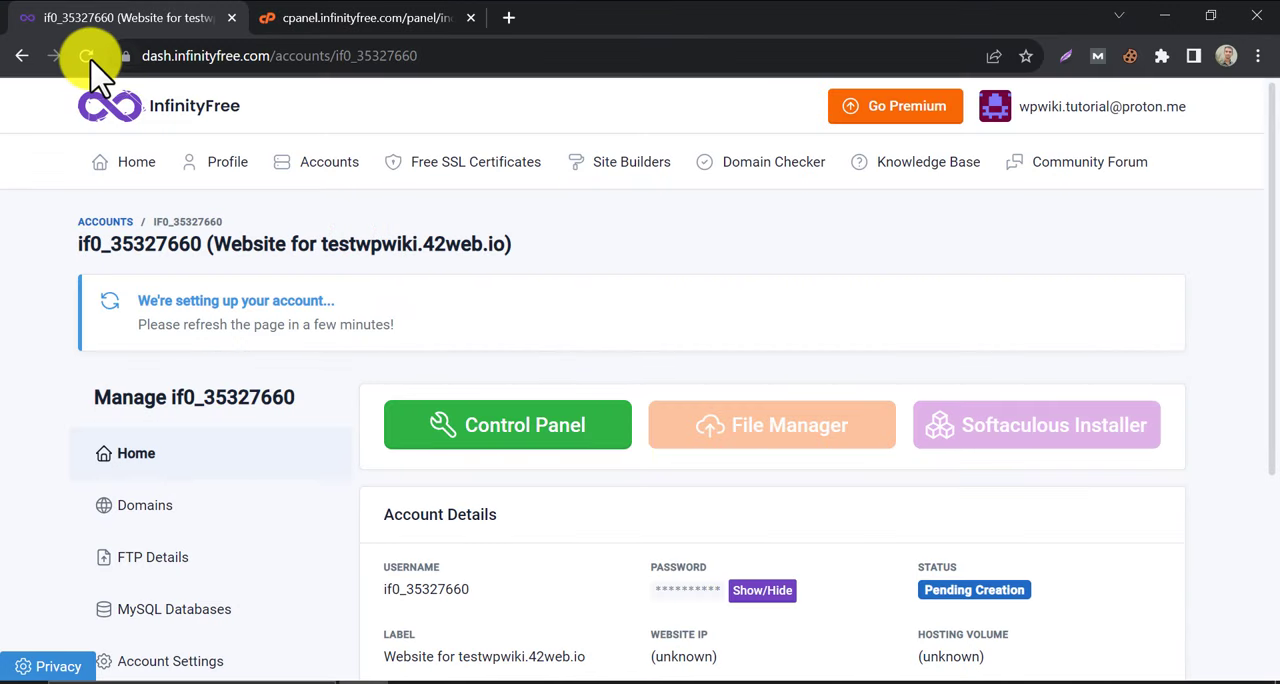
# - Reload the account page until Active, then launch the Softaculous Apps Installer from the control panel
pyautogui.click(84, 56)
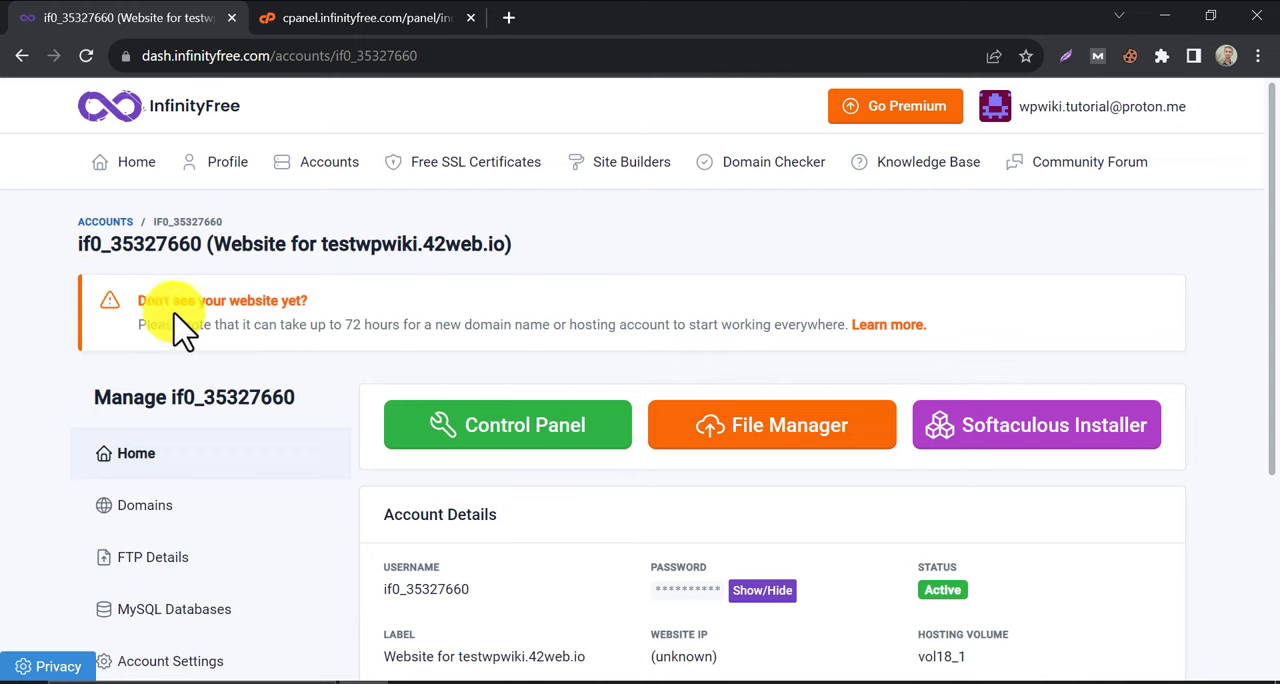
pyautogui.click(360, 16)
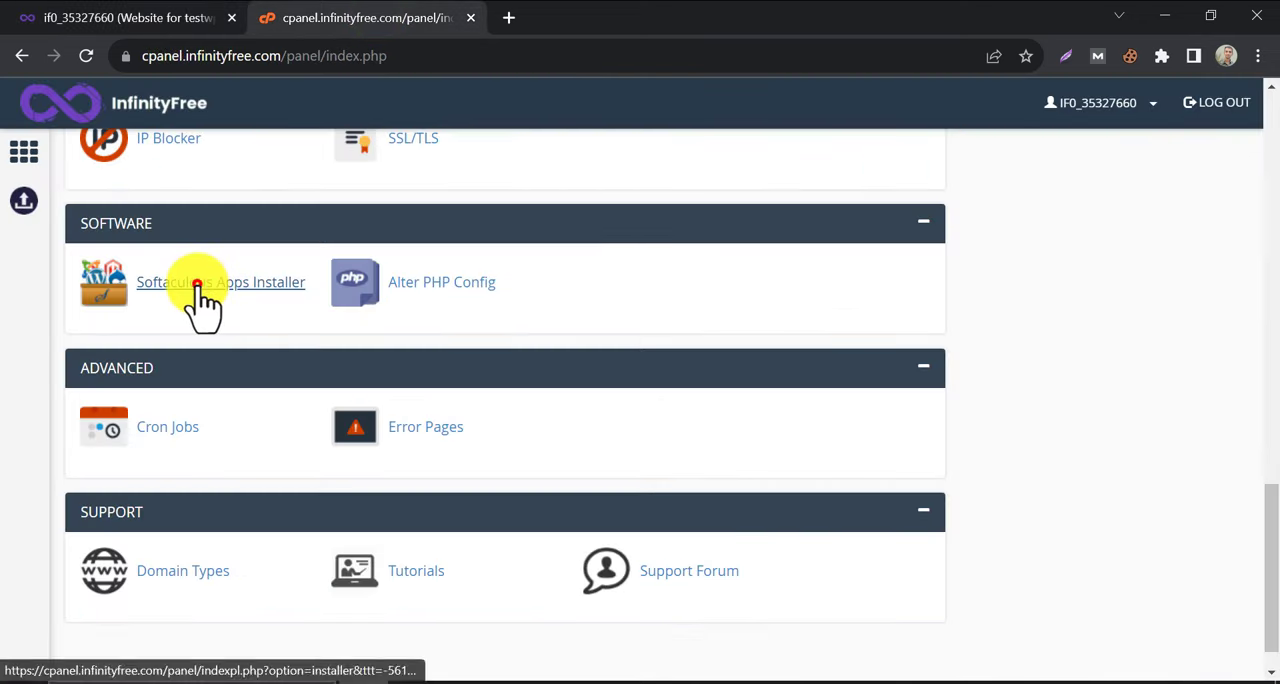
pyautogui.click(220, 280)
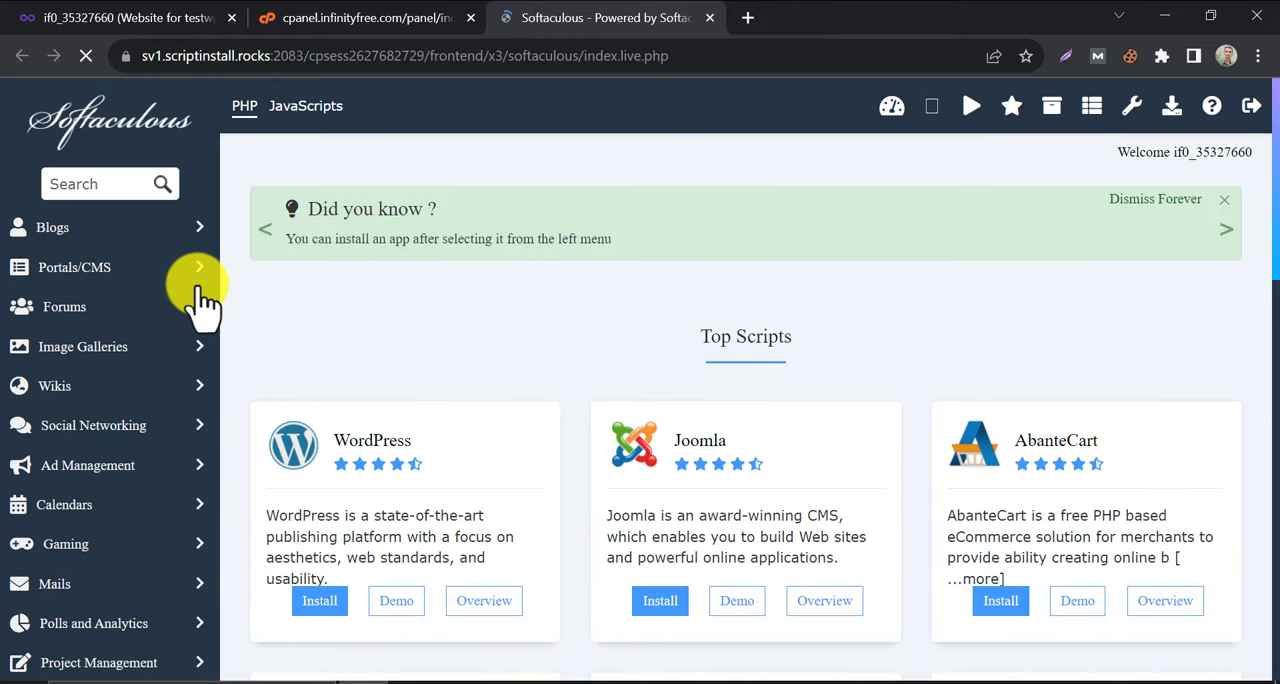
# - Start the WordPress install in Softaculous on domain testwpwiki.42web.io
pyautogui.scroll(-3)
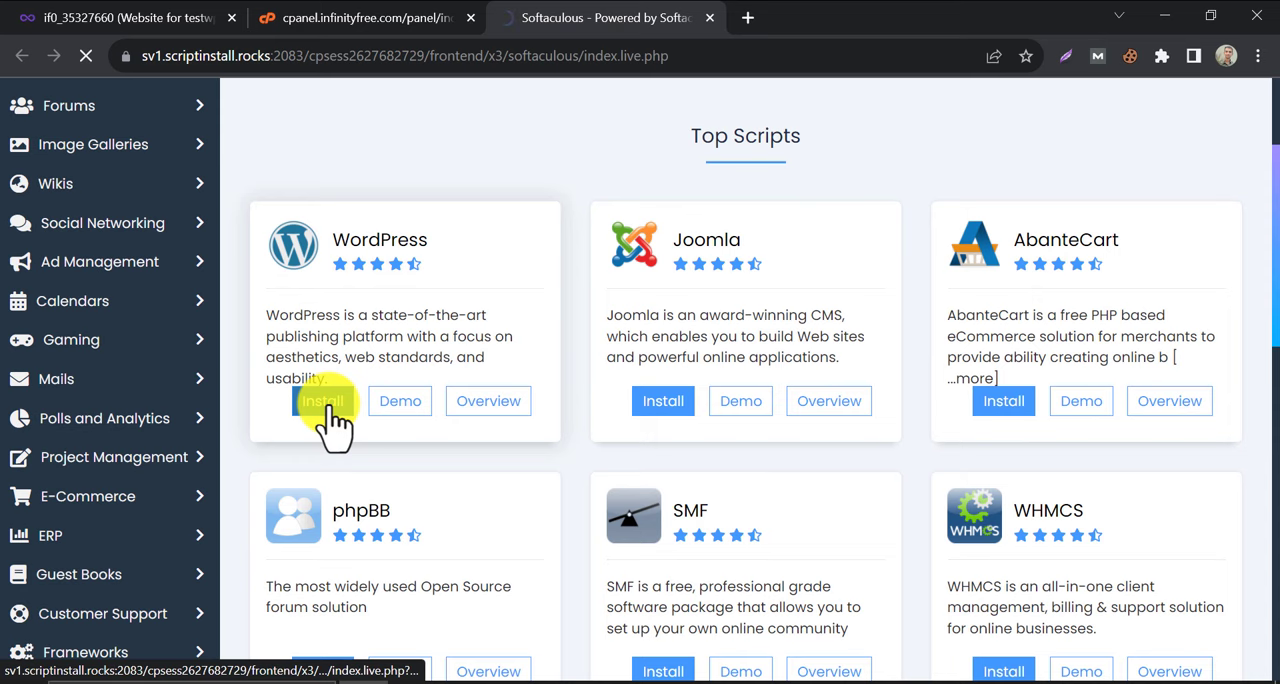
pyautogui.click(322, 400)
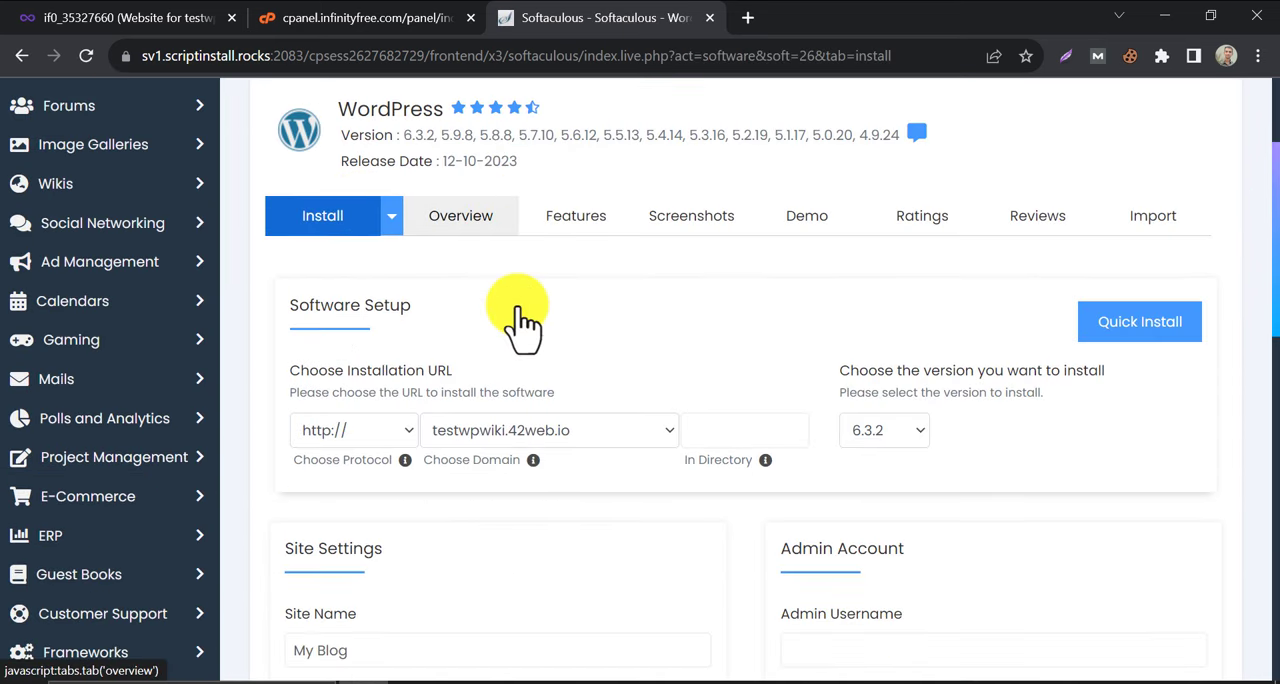
pyautogui.scroll(-3)
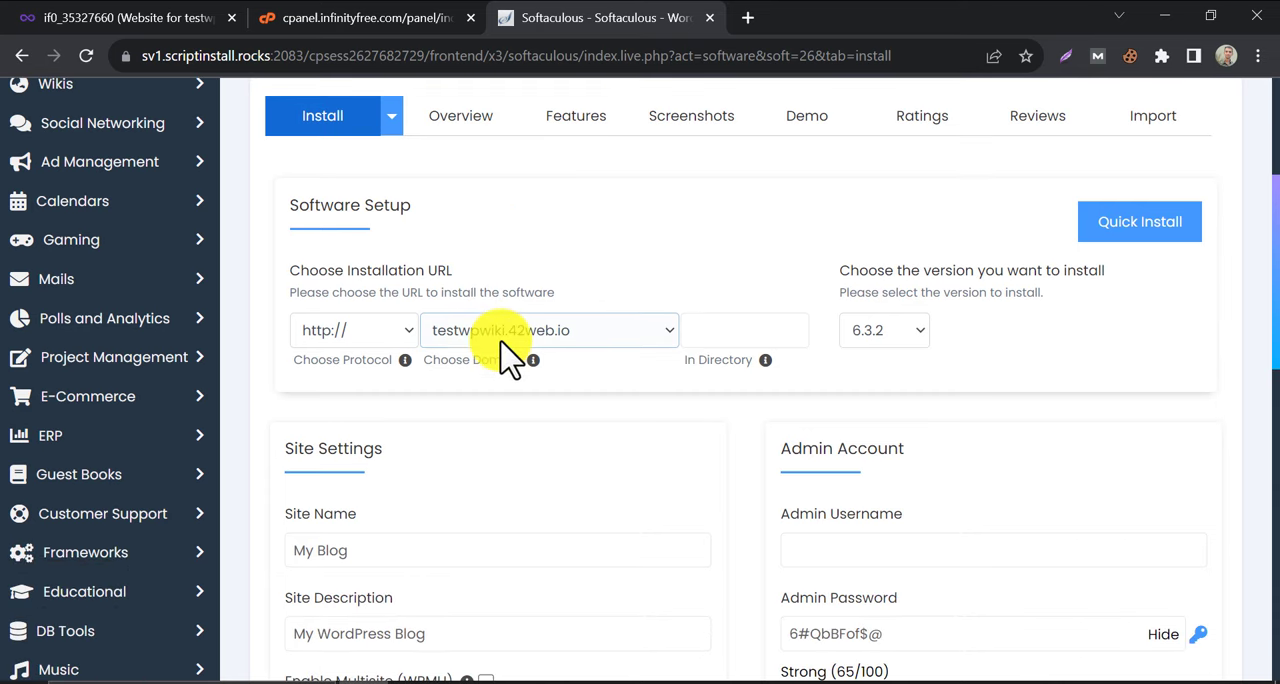
pyautogui.click(352, 330)
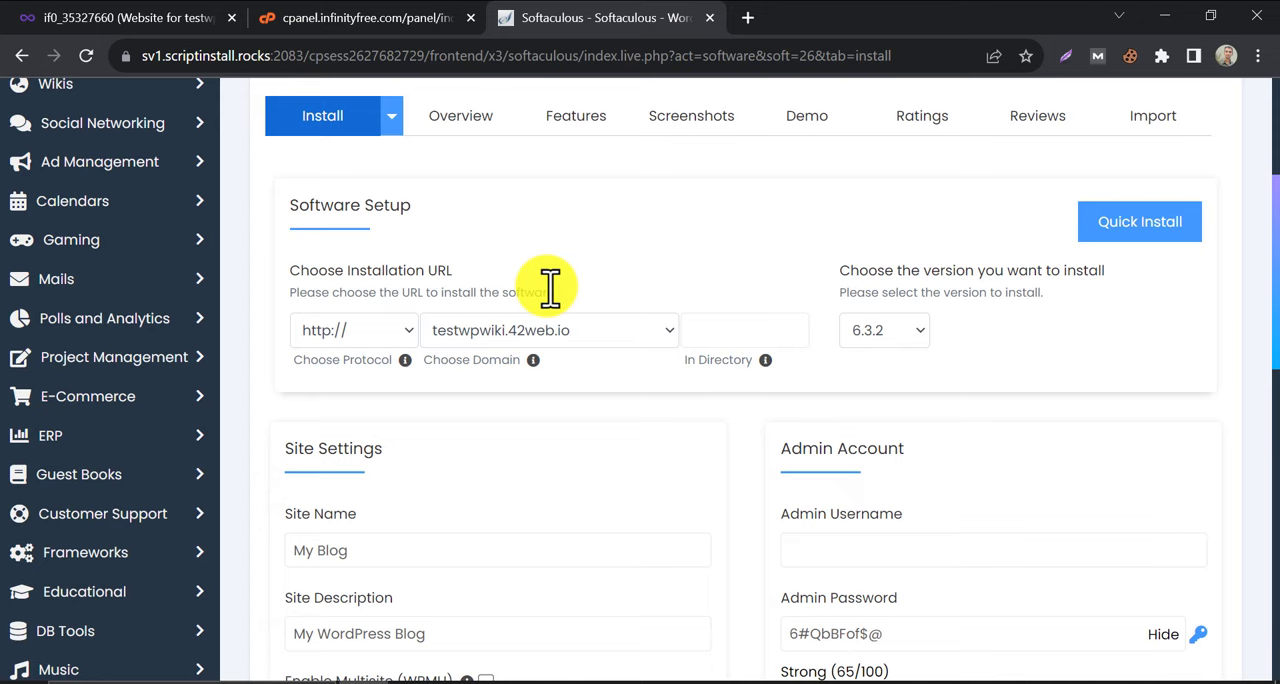
# - Set admin username wpwiki with a custom password and run the installation
pyautogui.scroll(-3)
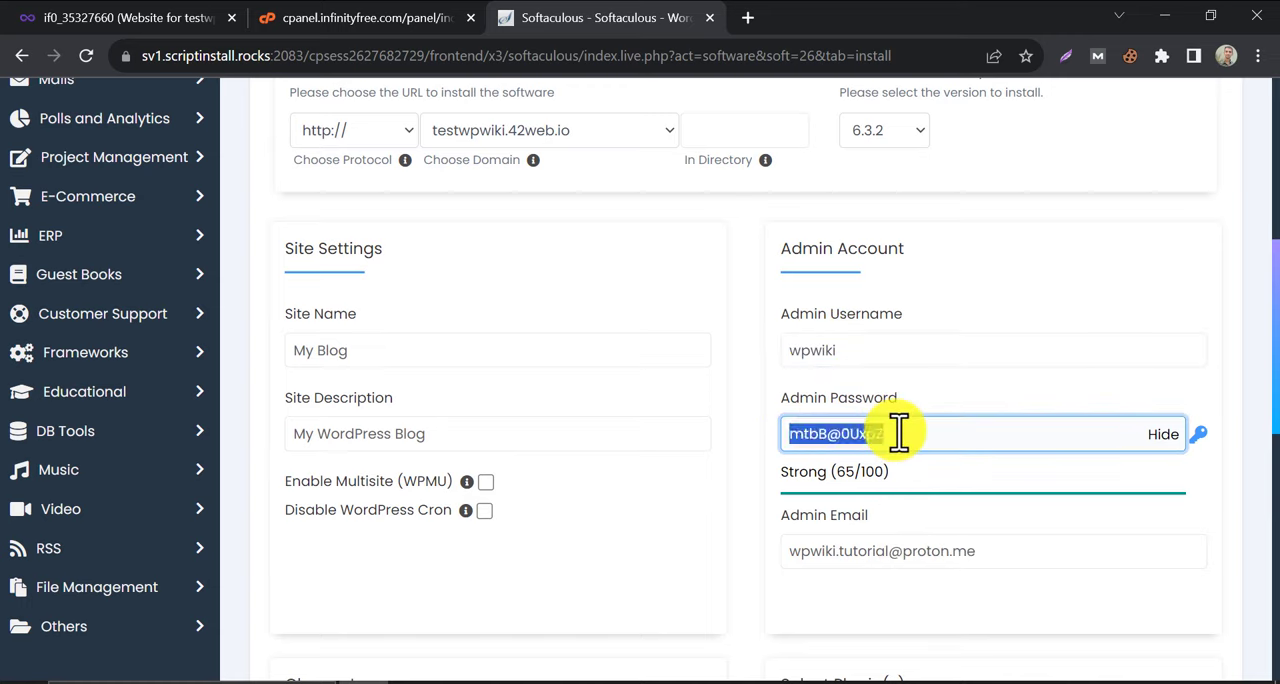
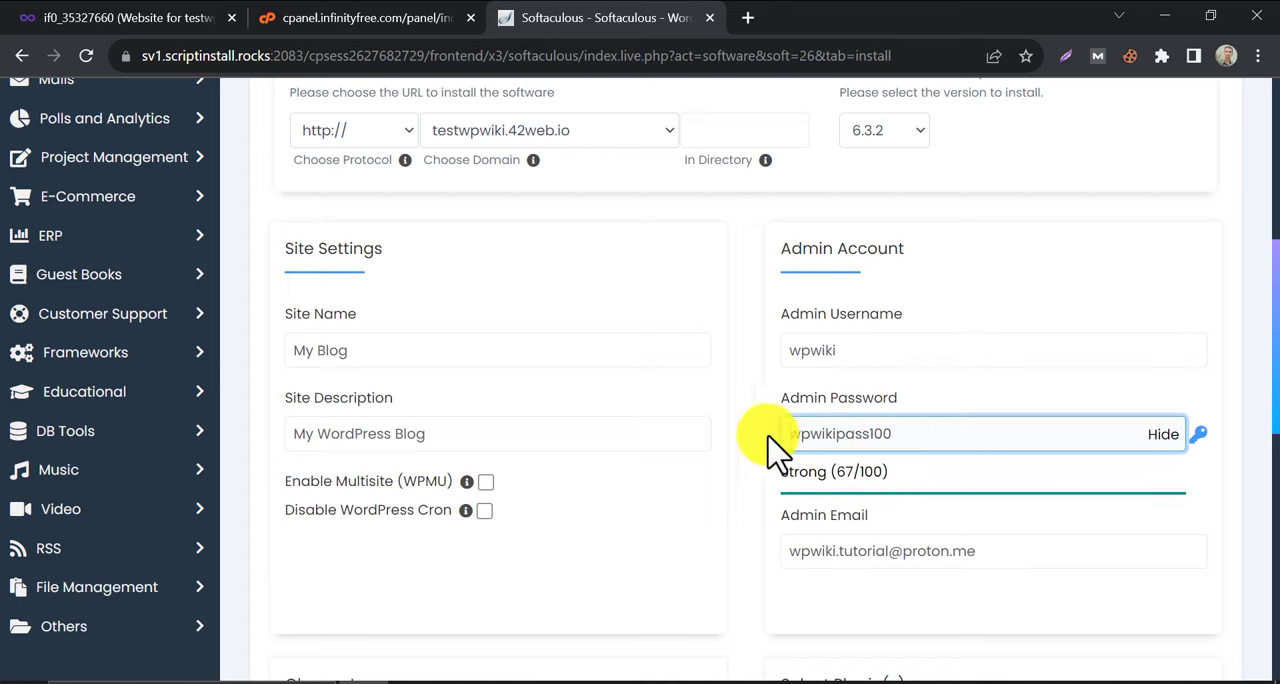
pyautogui.scroll(-3)
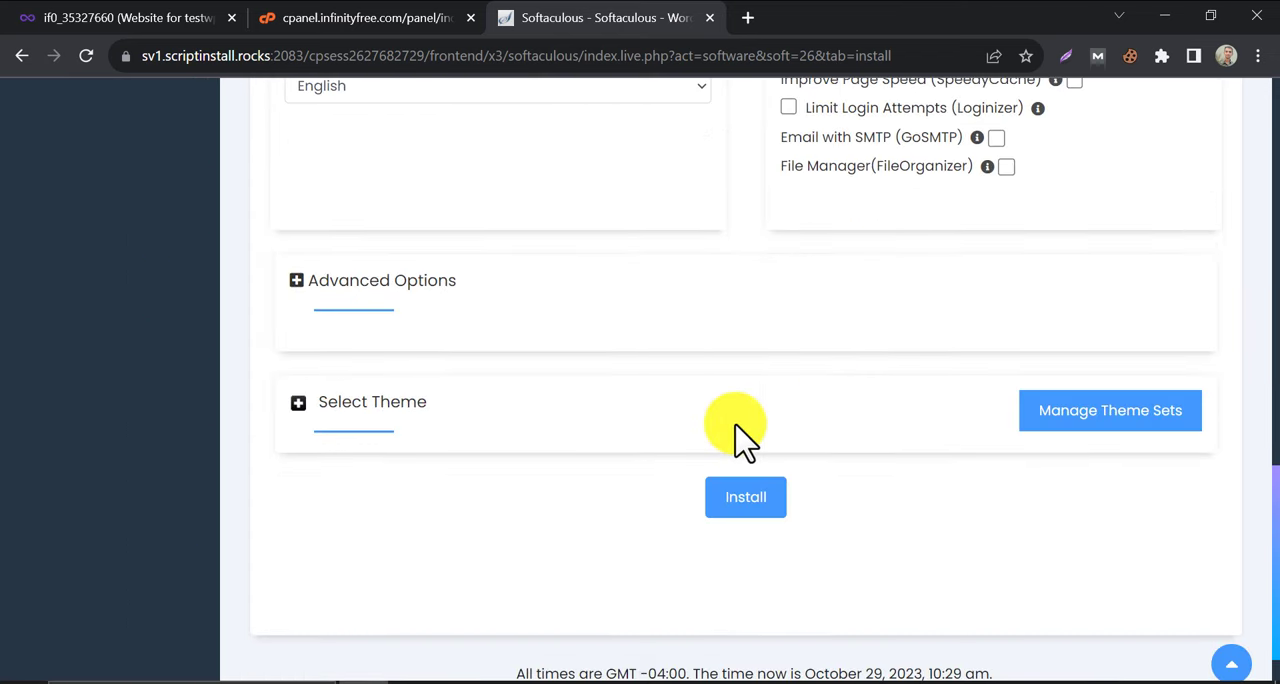
pyautogui.click(744, 496)
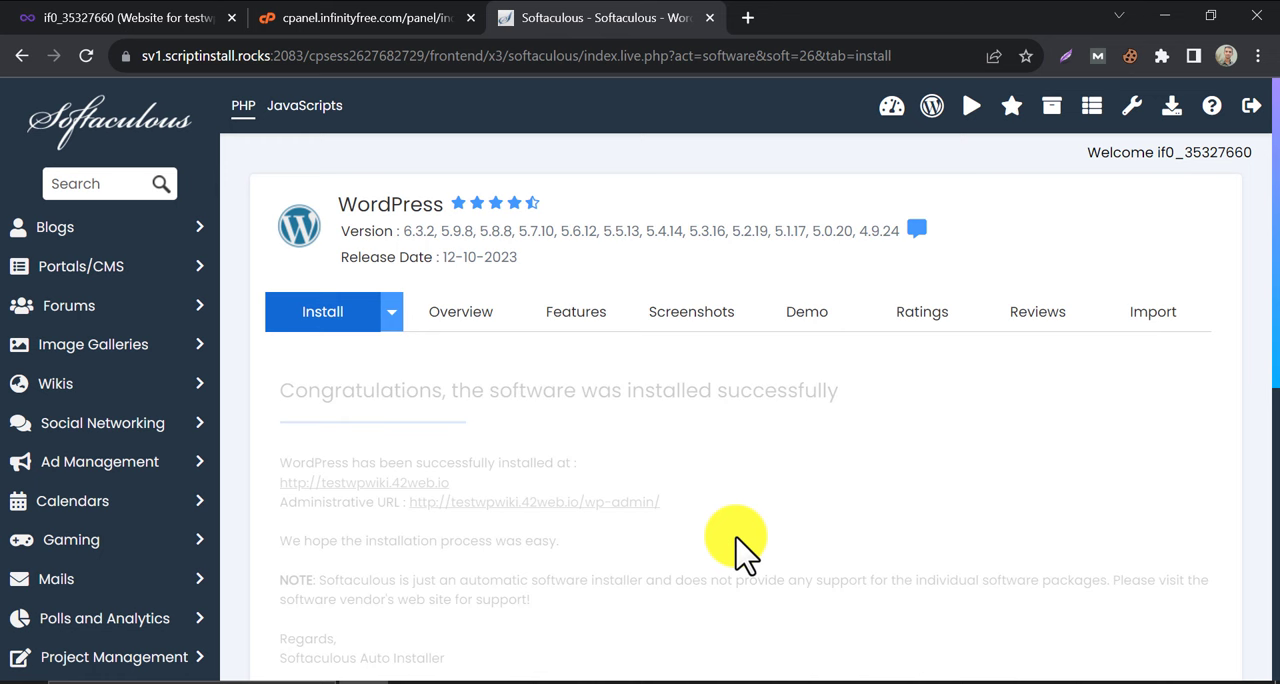
# - Open the installed site from the success page and append /login to reach wp-login.php
pyautogui.scroll(-3)
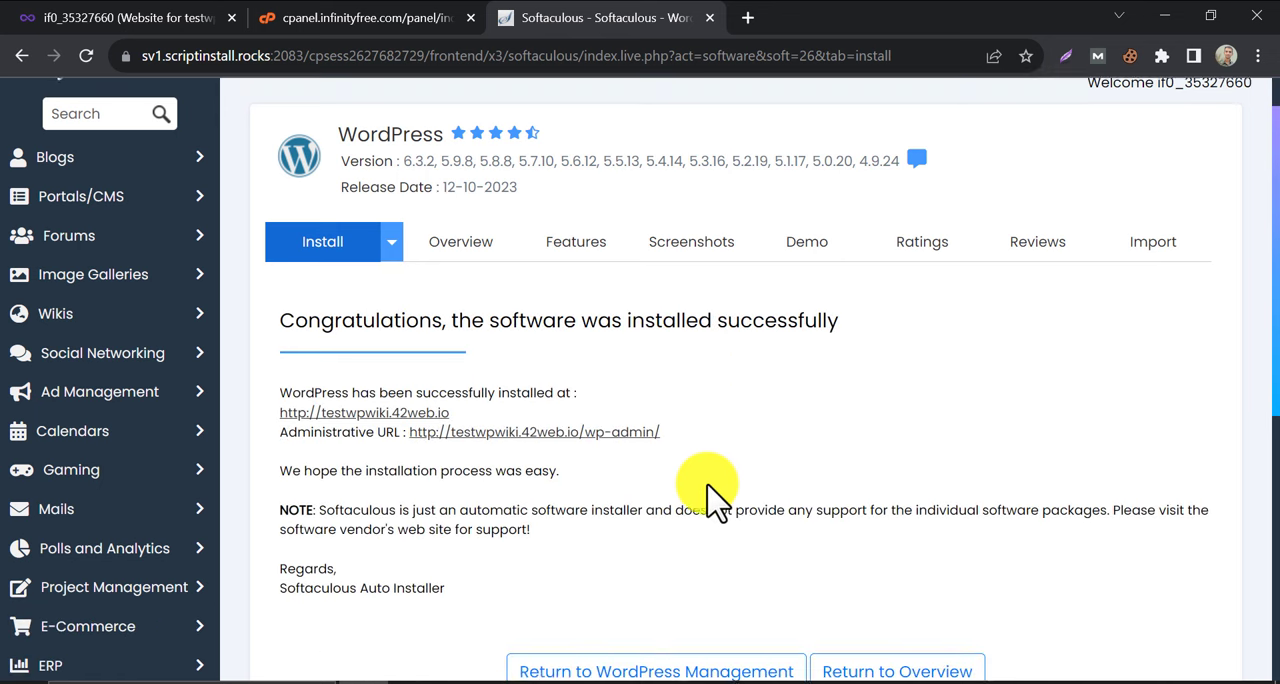
pyautogui.scroll(-3)
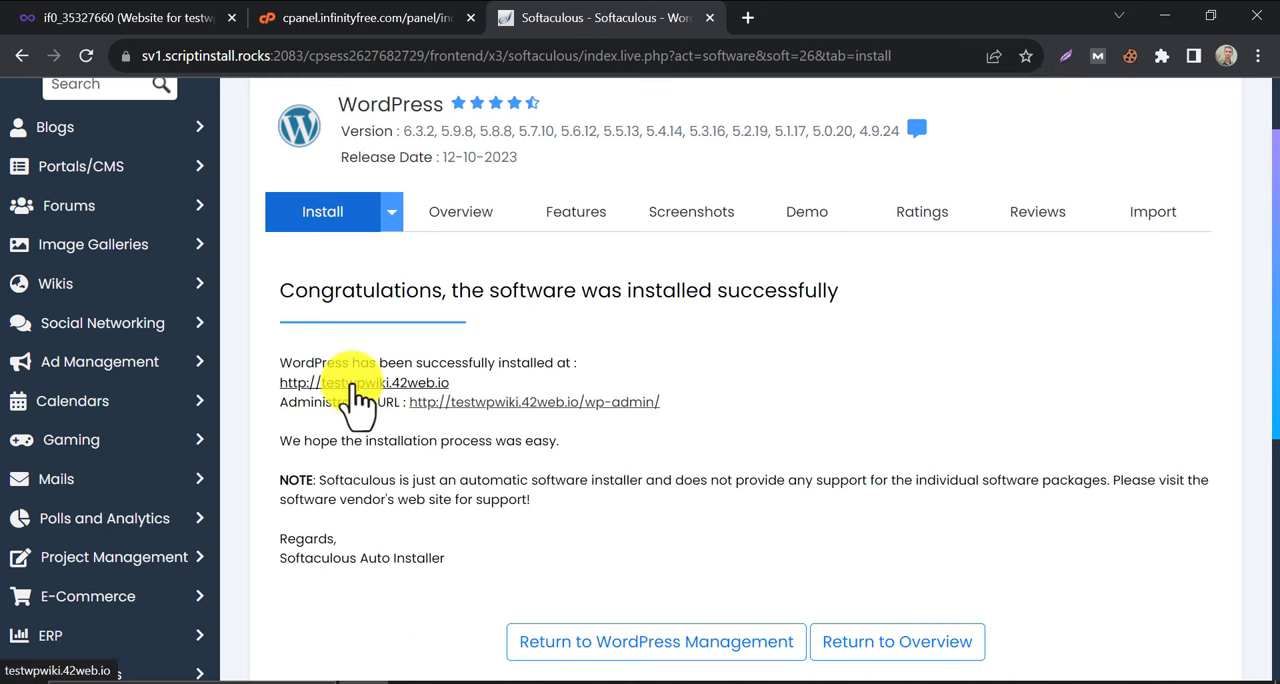
pyautogui.click(364, 382)
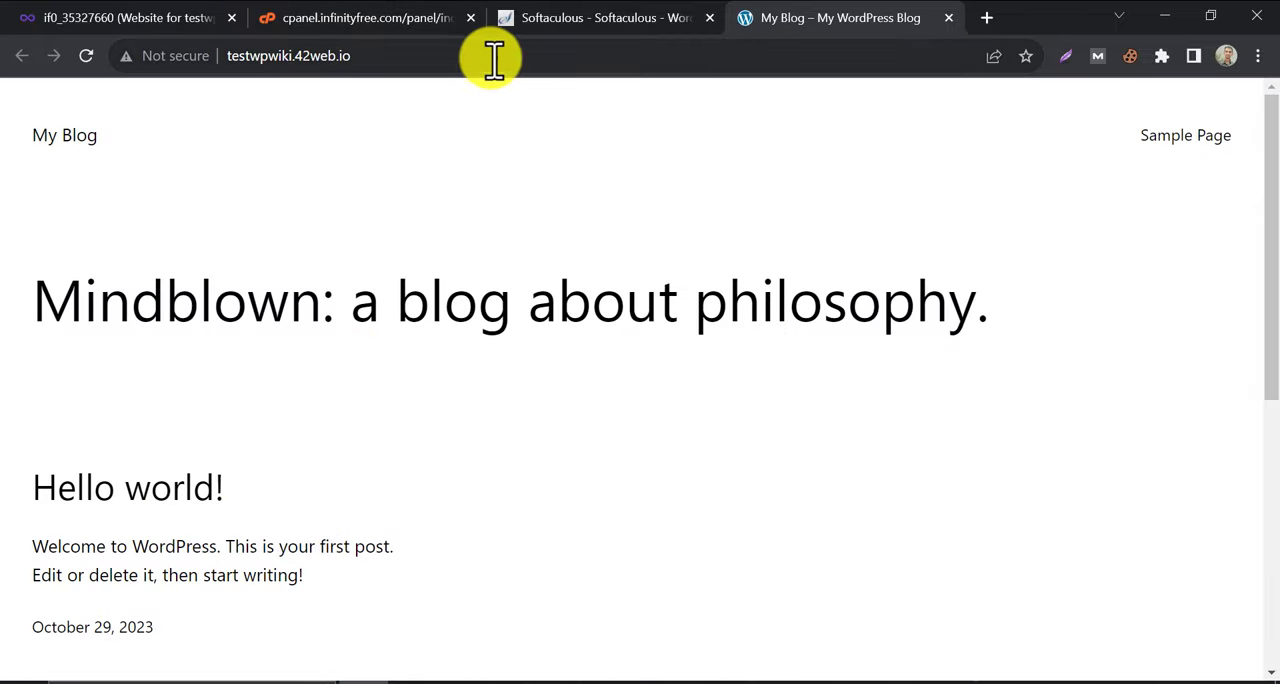
pyautogui.write('/l')
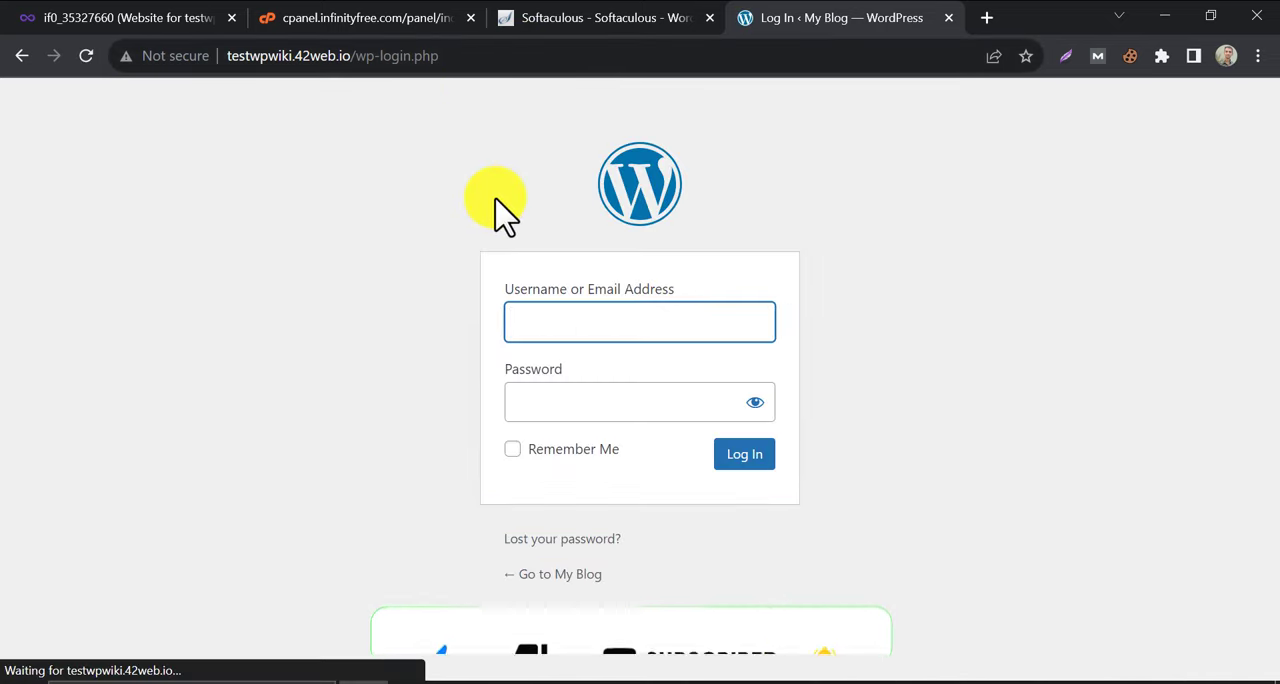
# - Log in to WordPress as wpwiki with Remember Me, then visit the live site via My Blog > Visit Site
pyautogui.write('wpw')
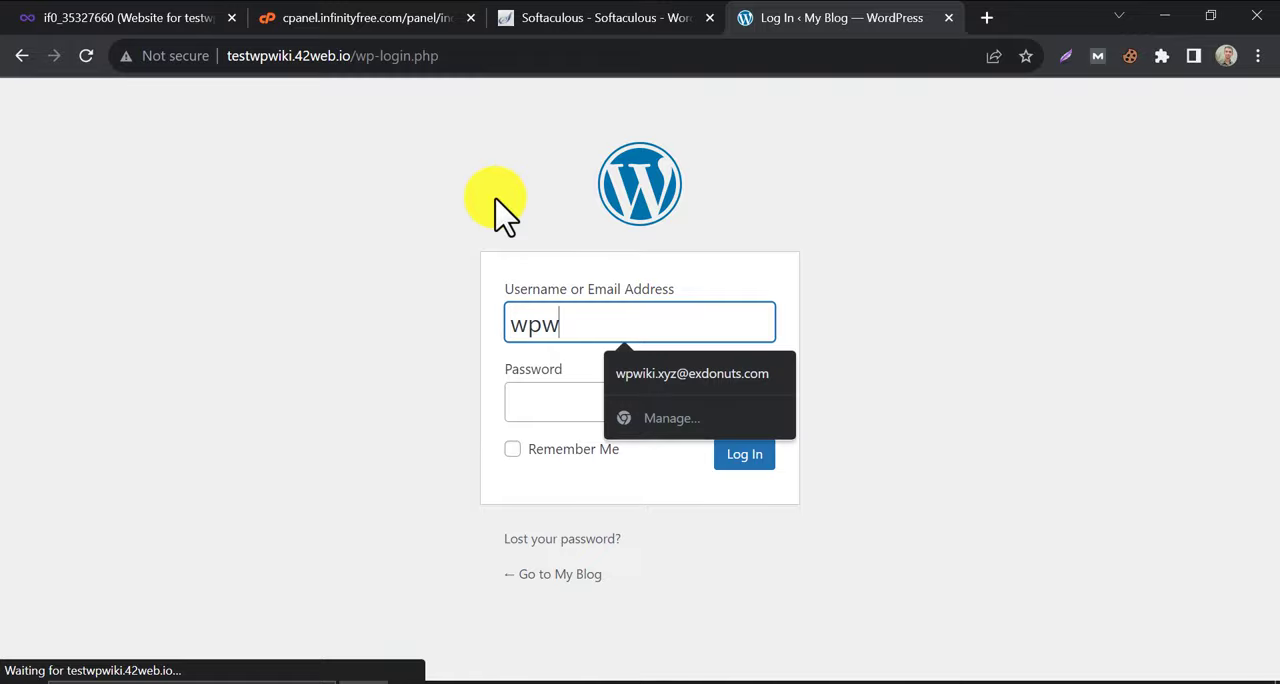
pyautogui.click(640, 400)
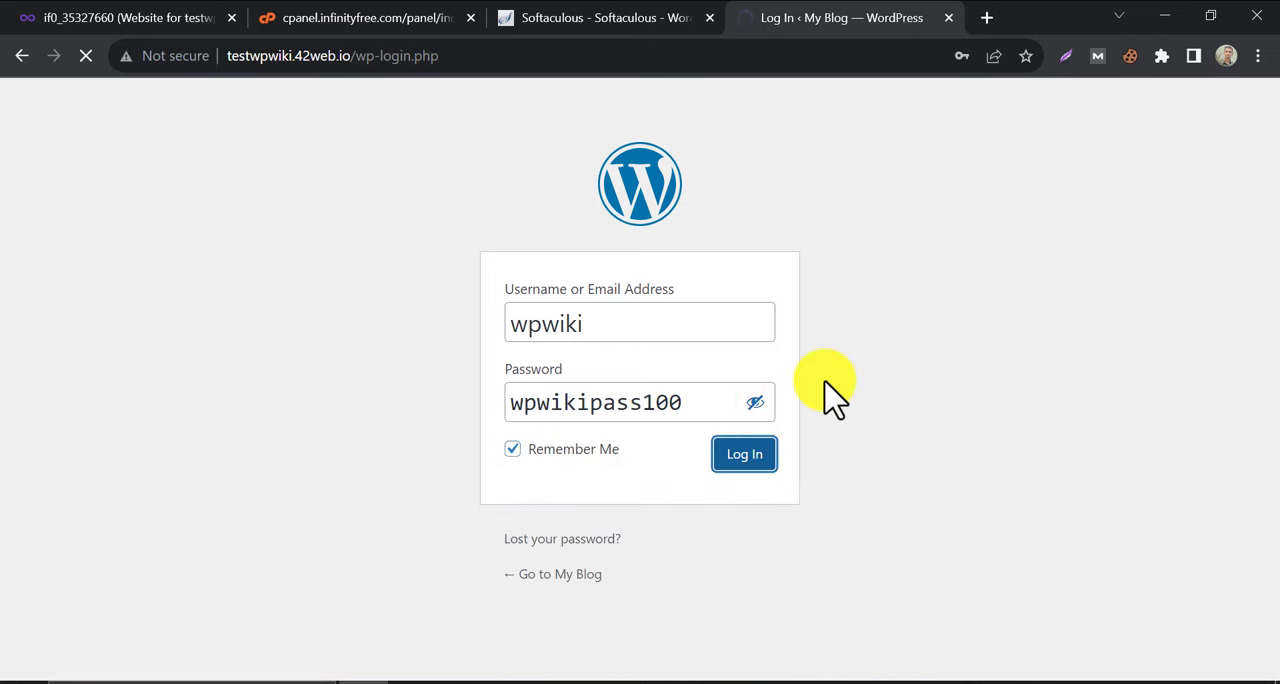
pyautogui.click(744, 452)
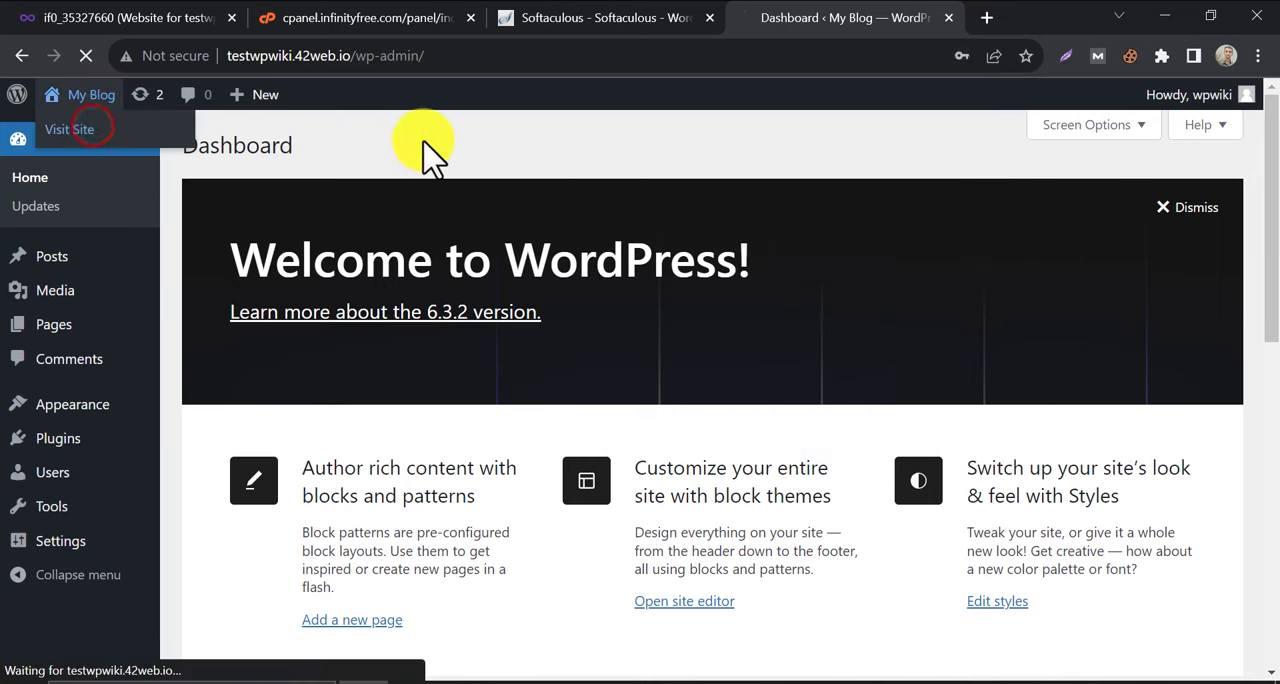
pyautogui.click(68, 128)
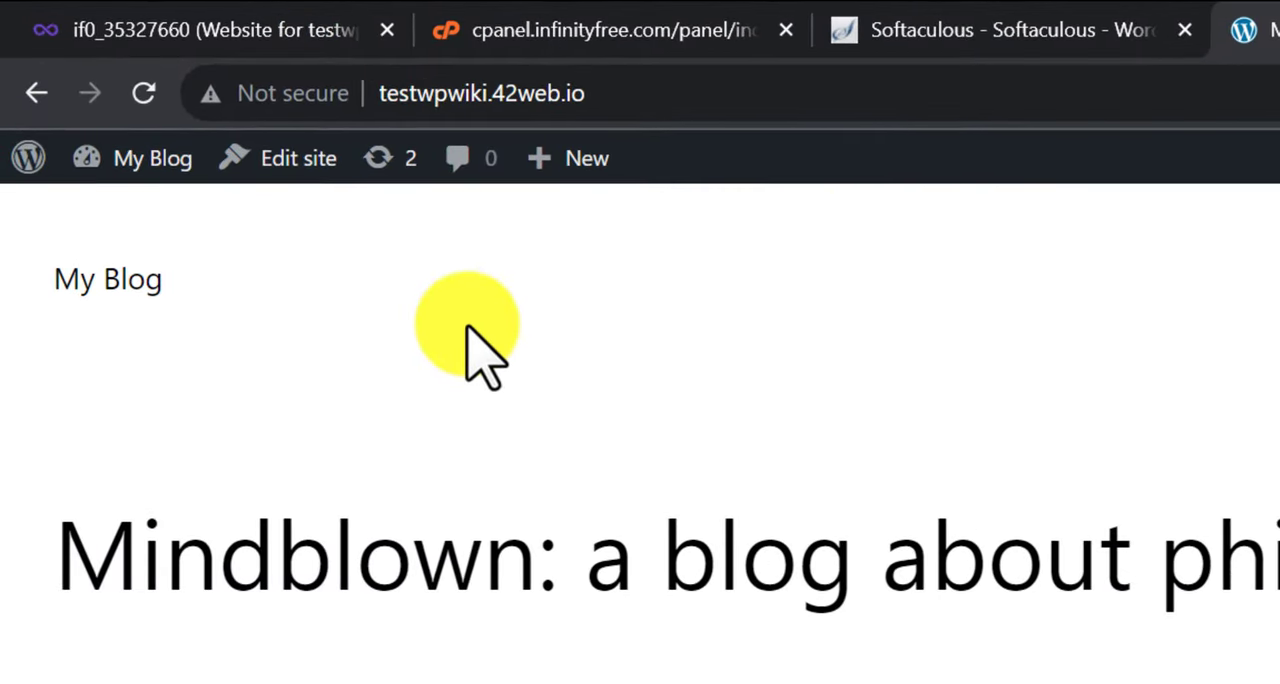
pyautogui.moveTo(270, 92)
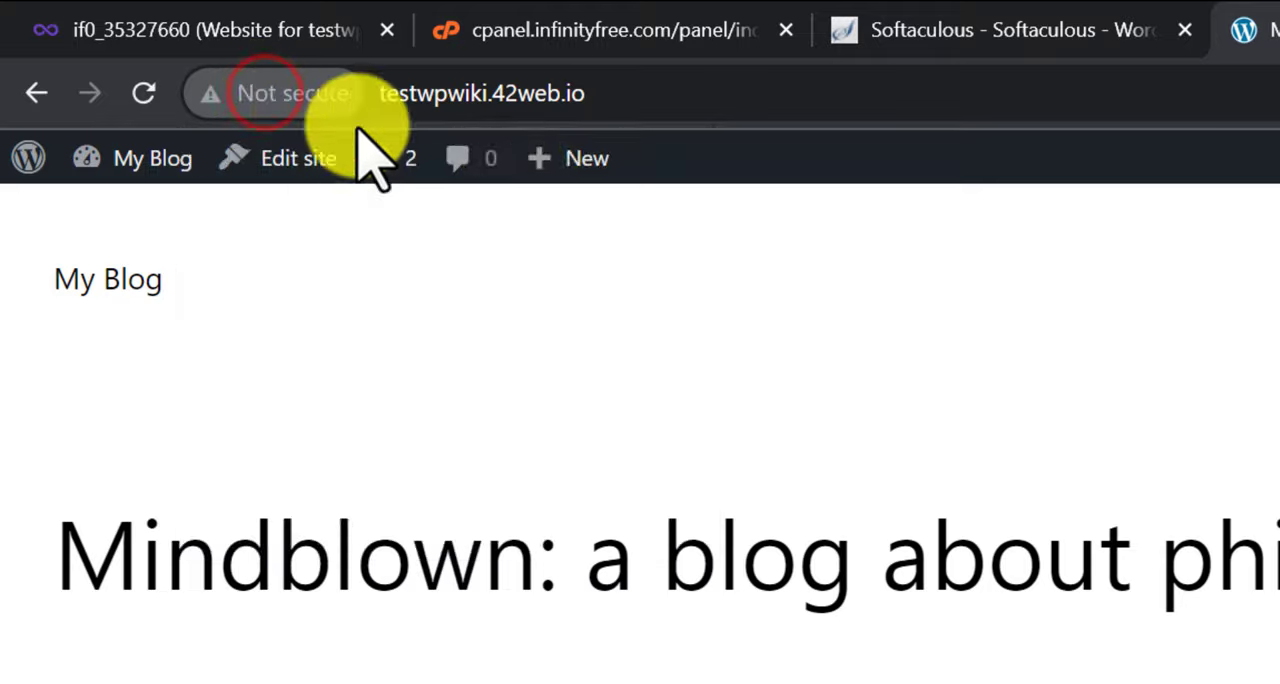
pyautogui.moveTo(932, 310)
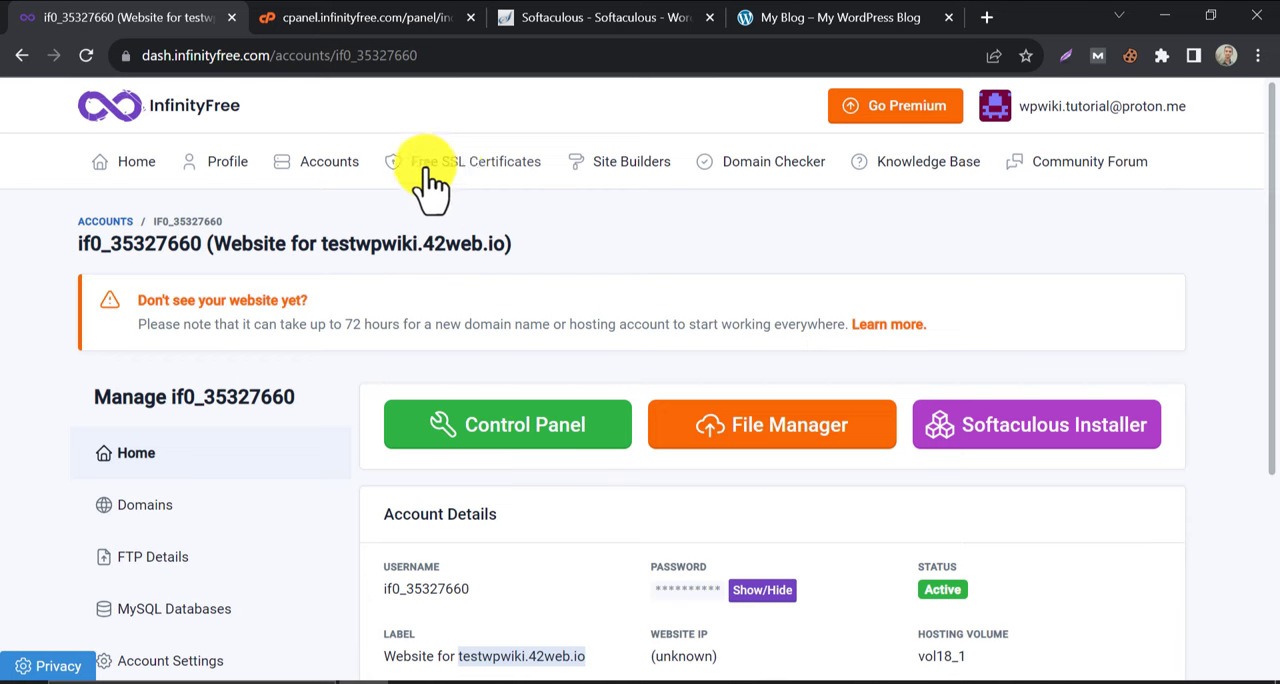
# - Start a new free SSL certificate order and copy the blog's address from its tab
pyautogui.click(432, 160)
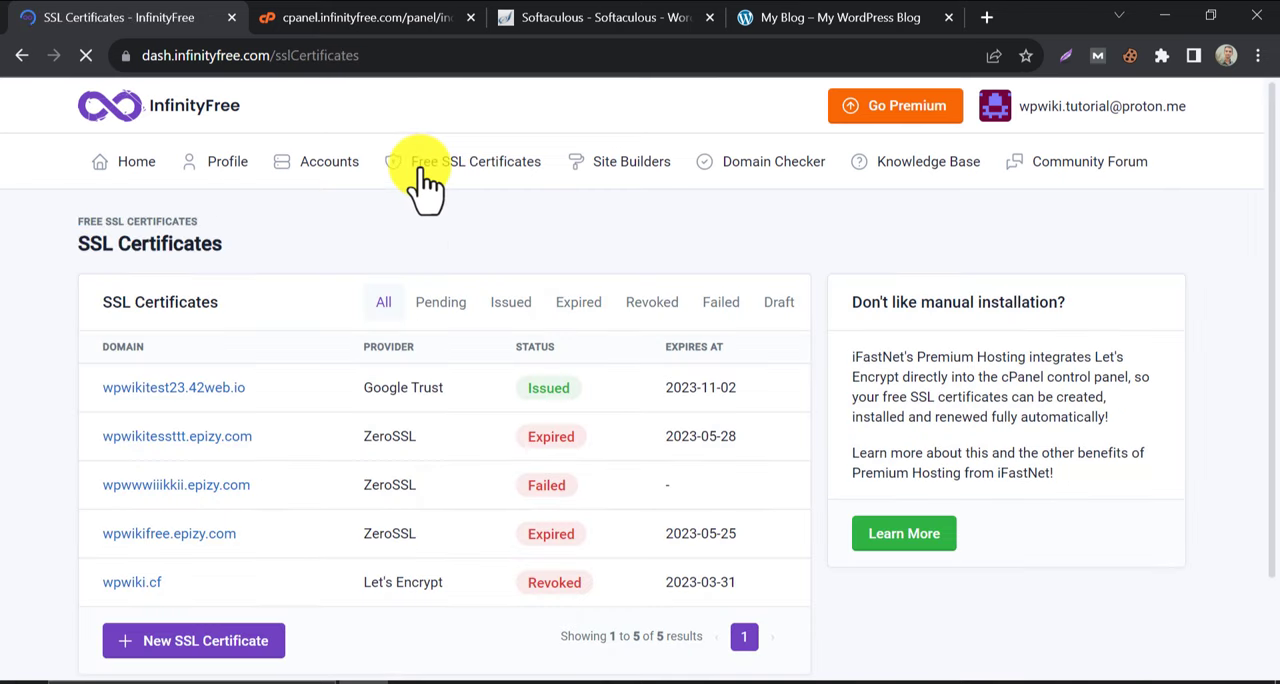
pyautogui.click(476, 160)
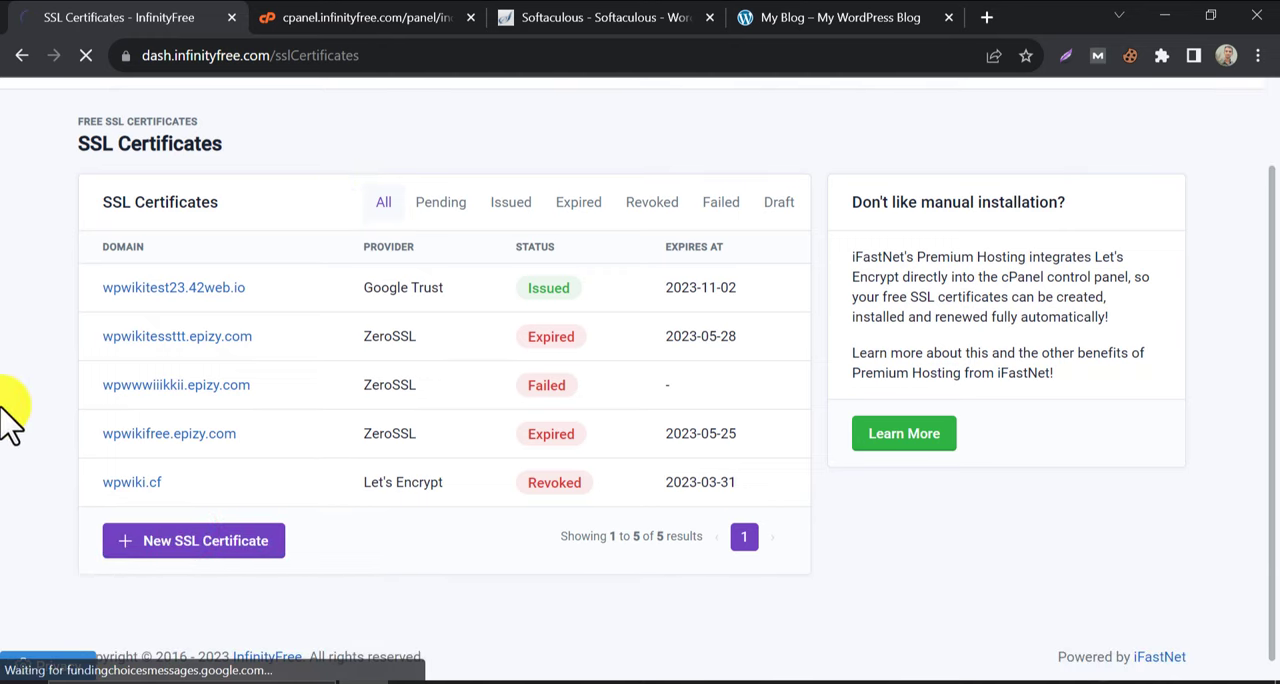
pyautogui.click(840, 16)
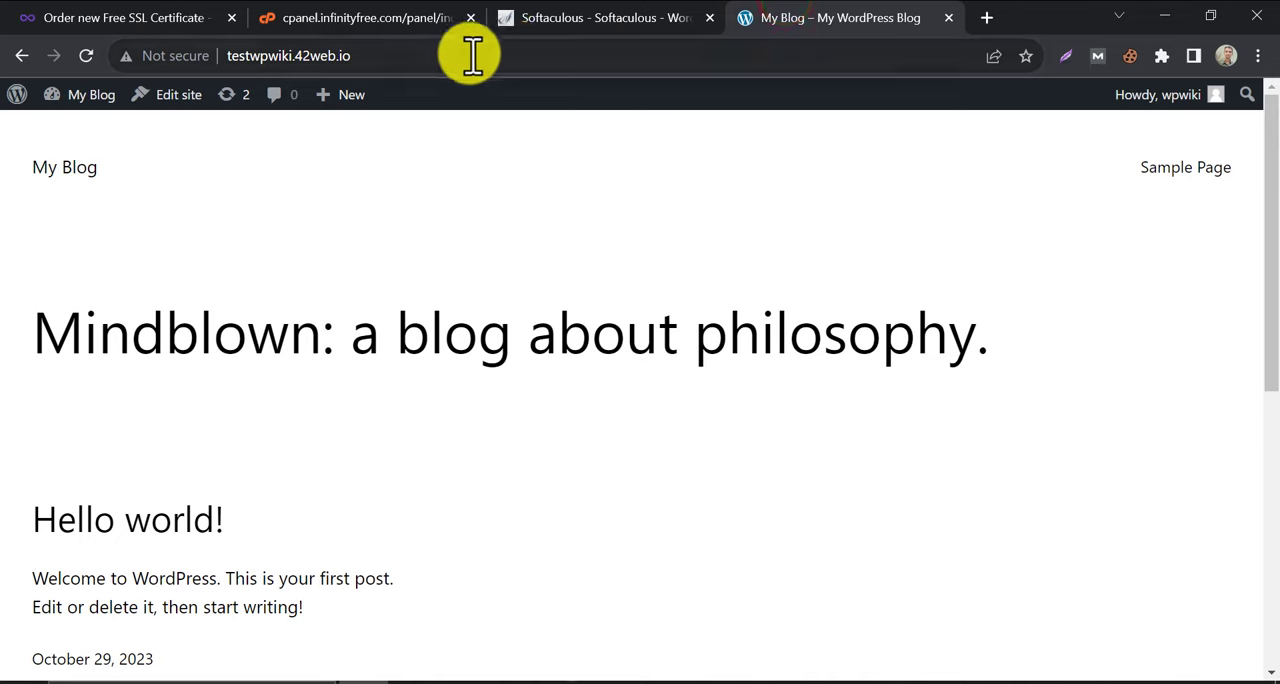
pyautogui.click(288, 56)
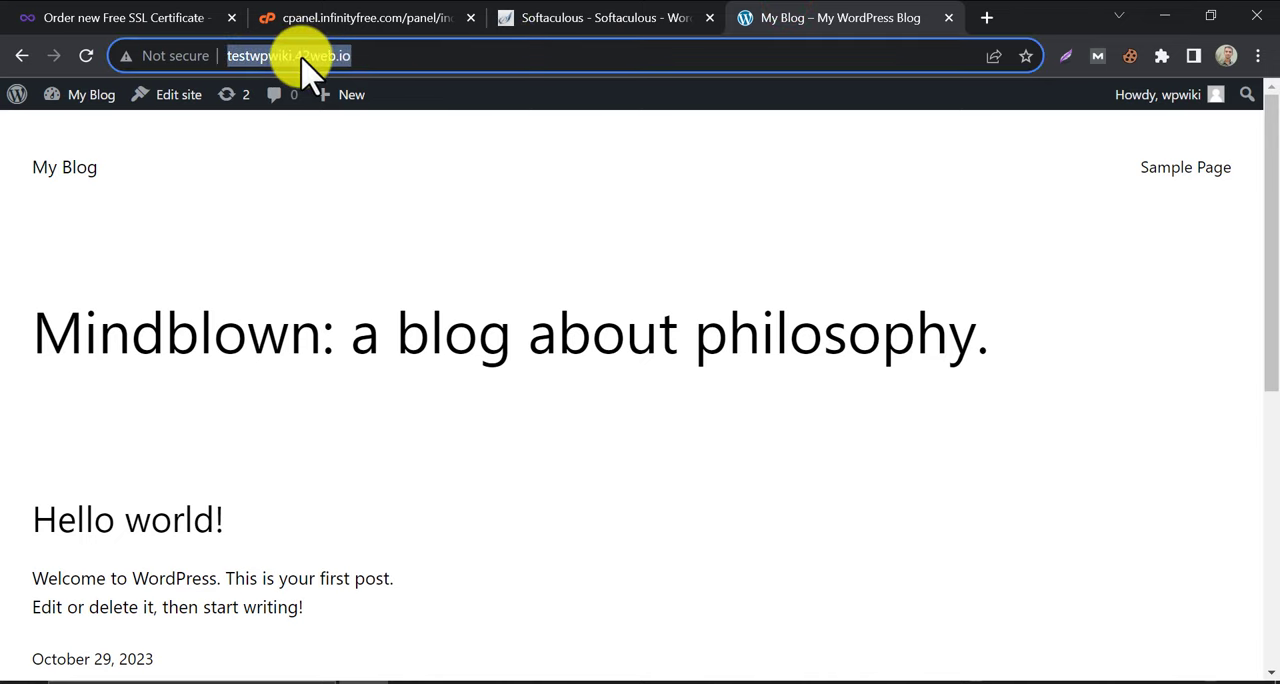
pyautogui.rightClick(290, 56)
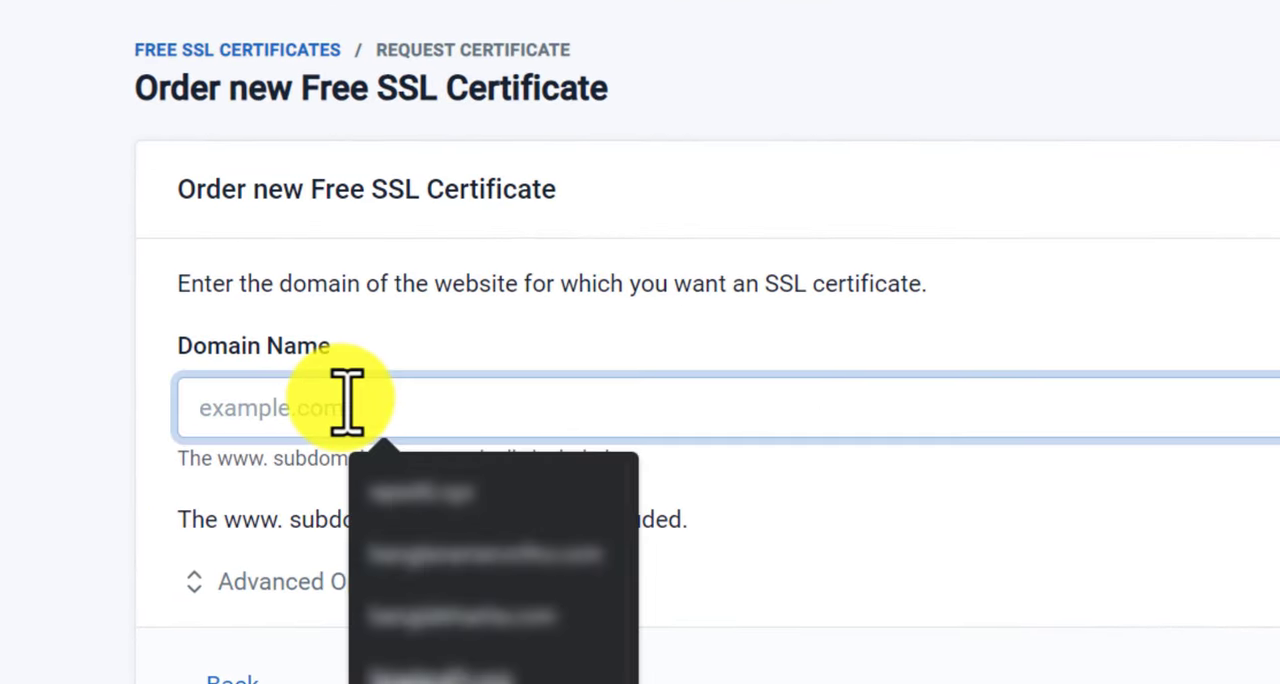
pyautogui.write('http://testwpwiki.42web.io/')
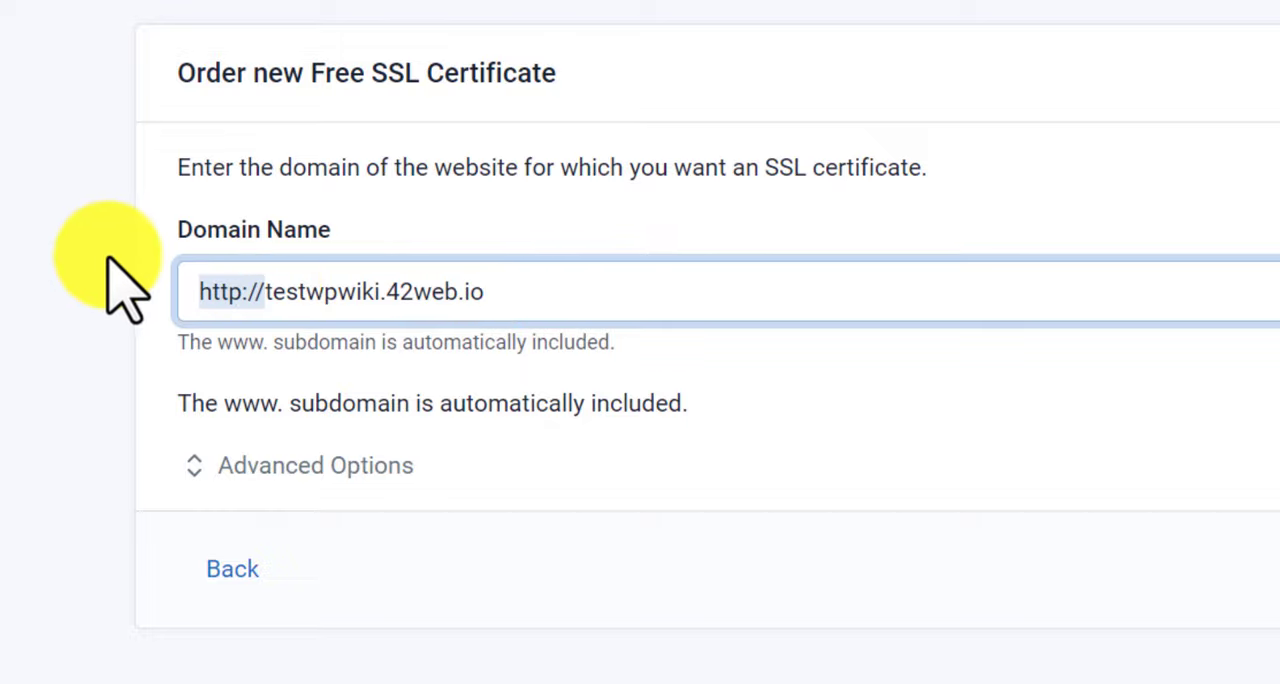
pyautogui.click(1092, 522)
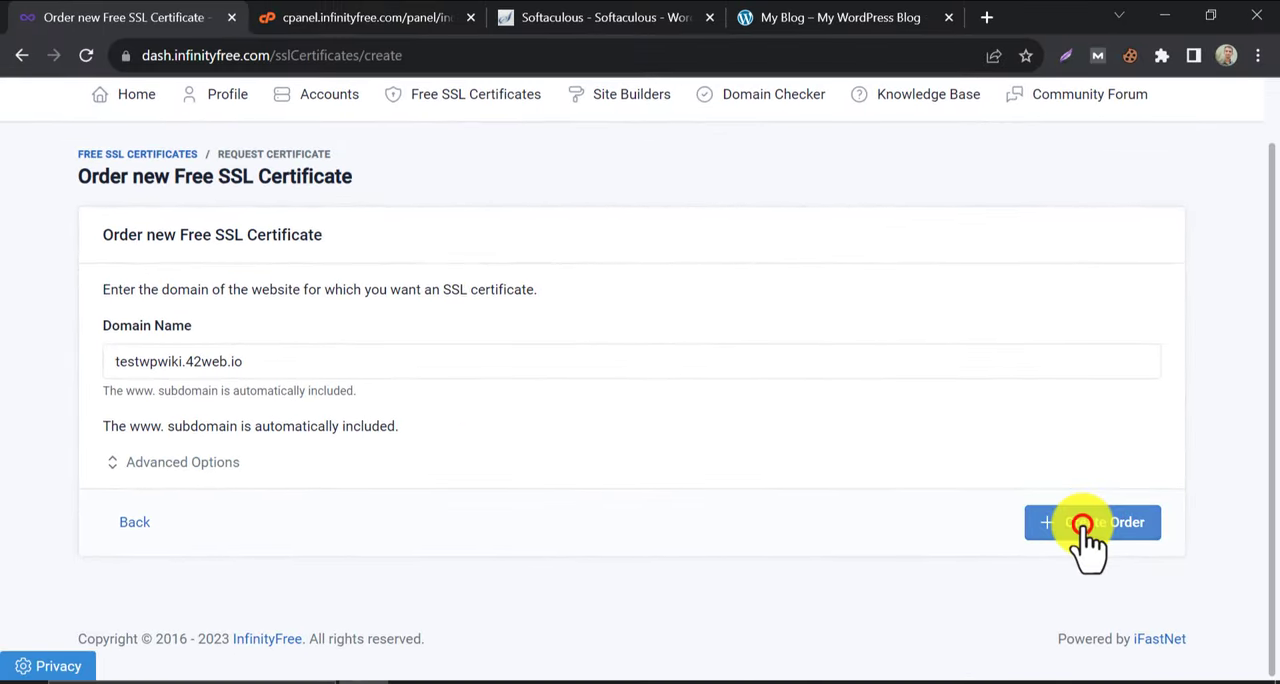
pyautogui.click(1092, 522)
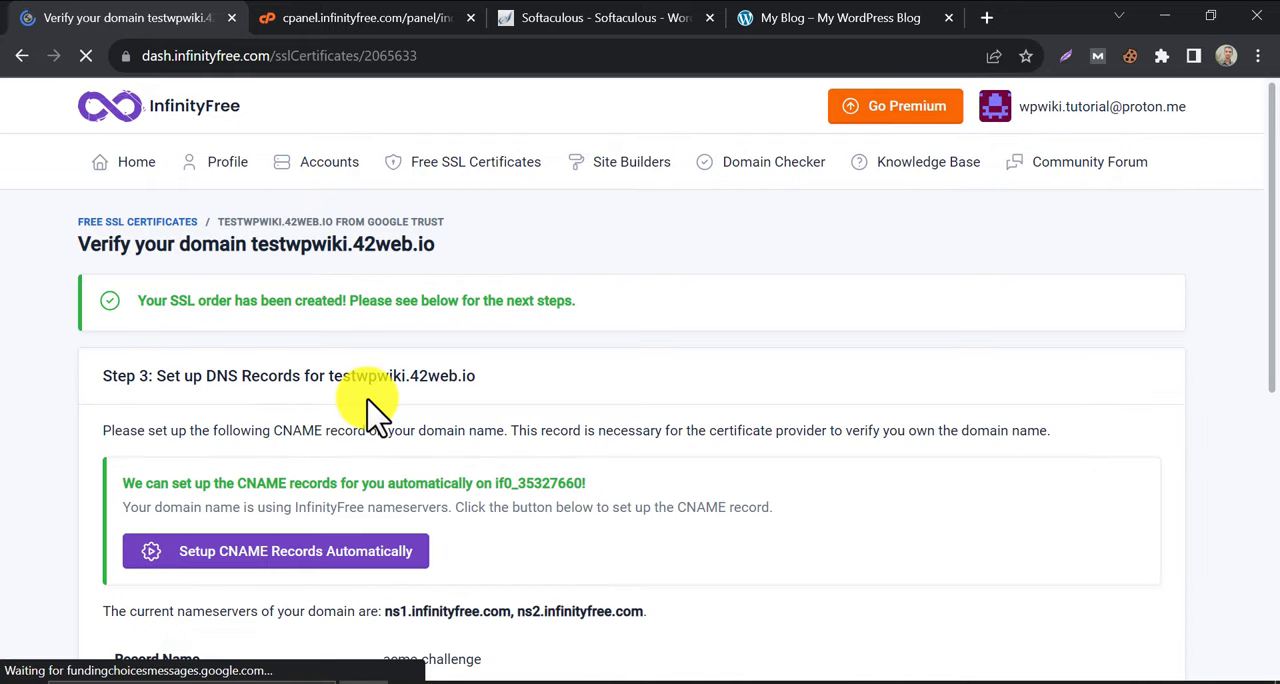
# - Set up the verification CNAME record automatically and request the Google Trust certificate
pyautogui.scroll(-3)
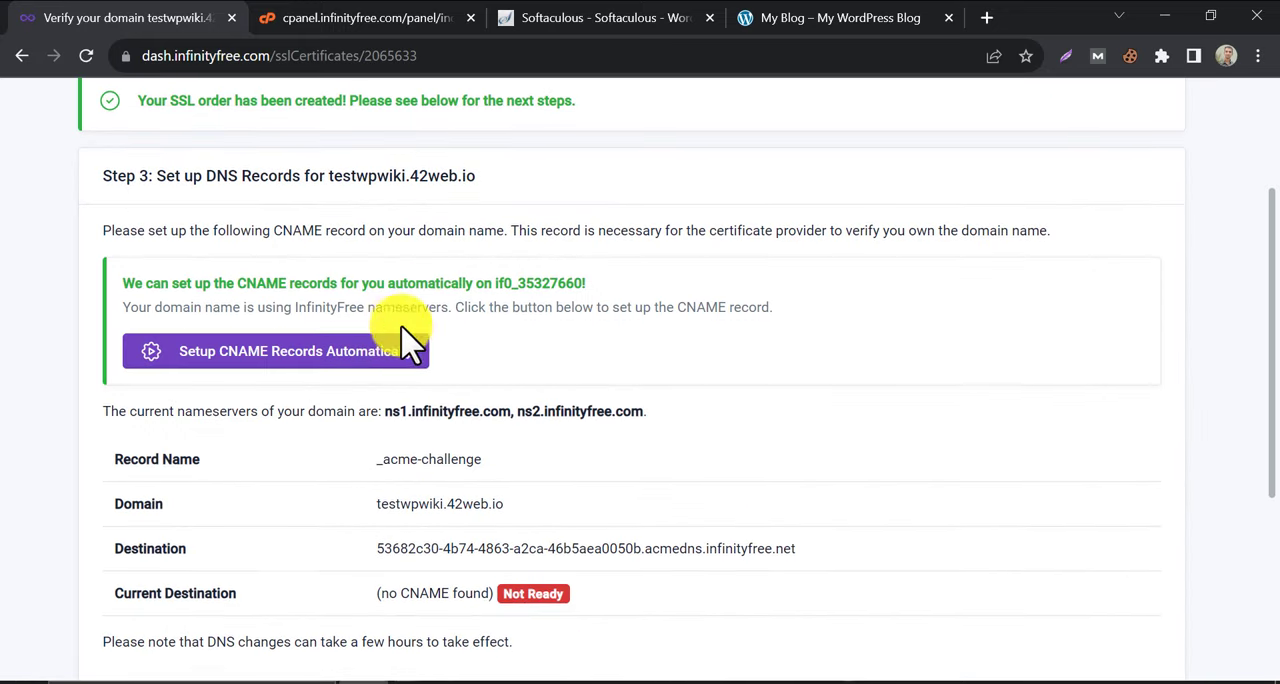
pyautogui.click(276, 352)
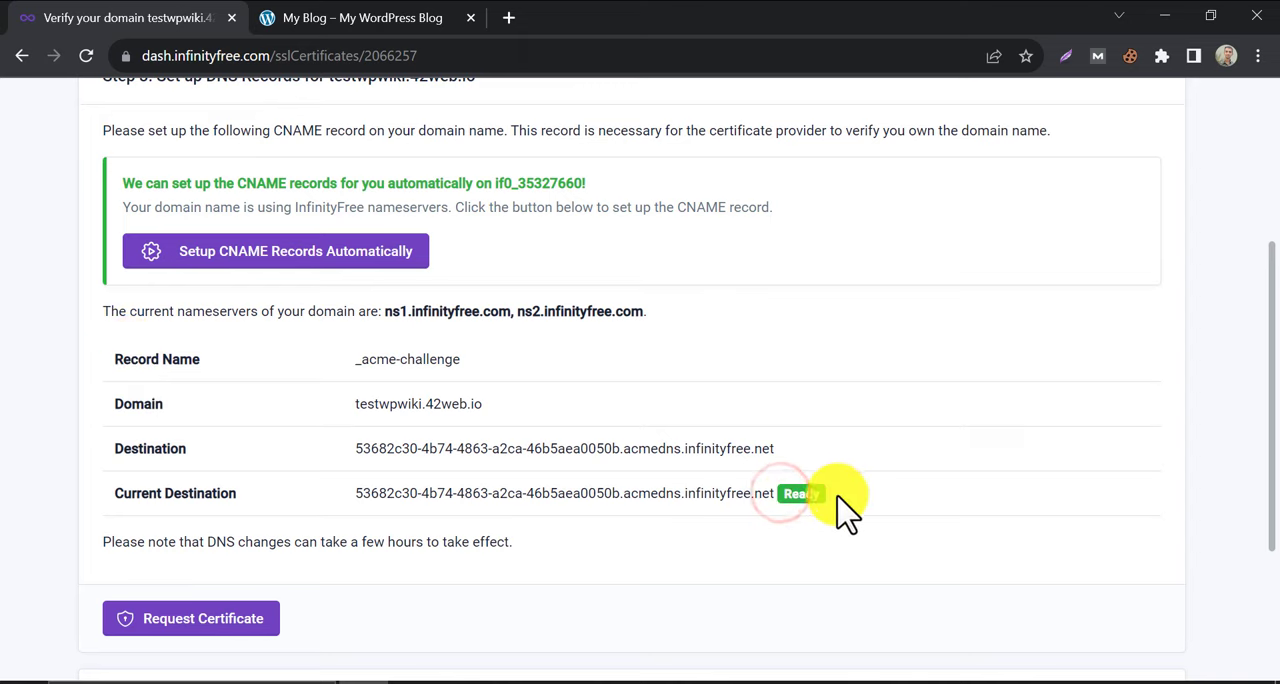
pyautogui.click(190, 618)
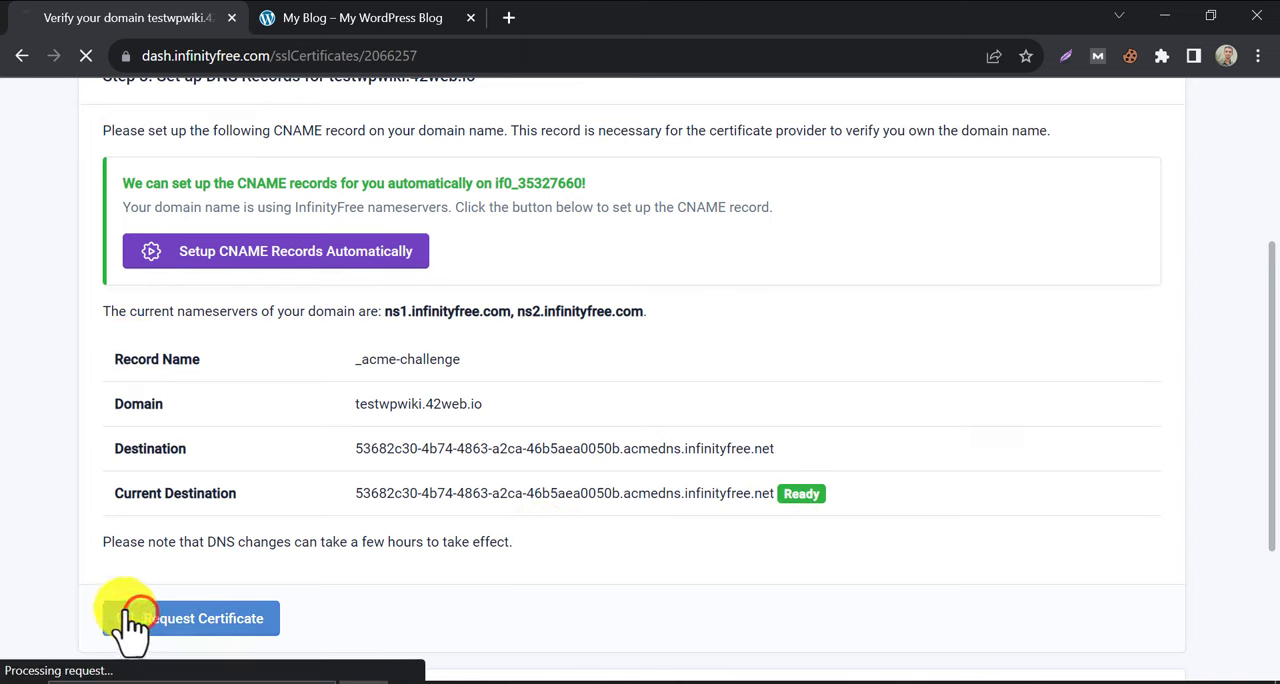
pyautogui.click(190, 618)
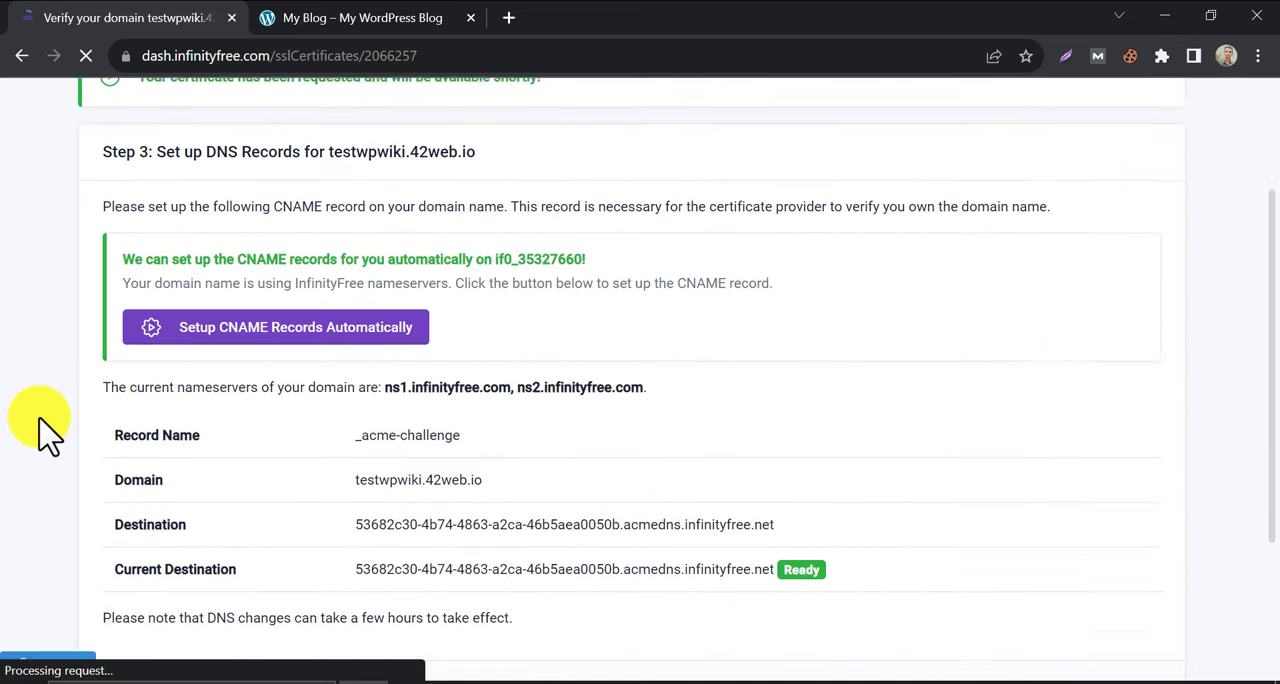
pyautogui.scroll(-3)
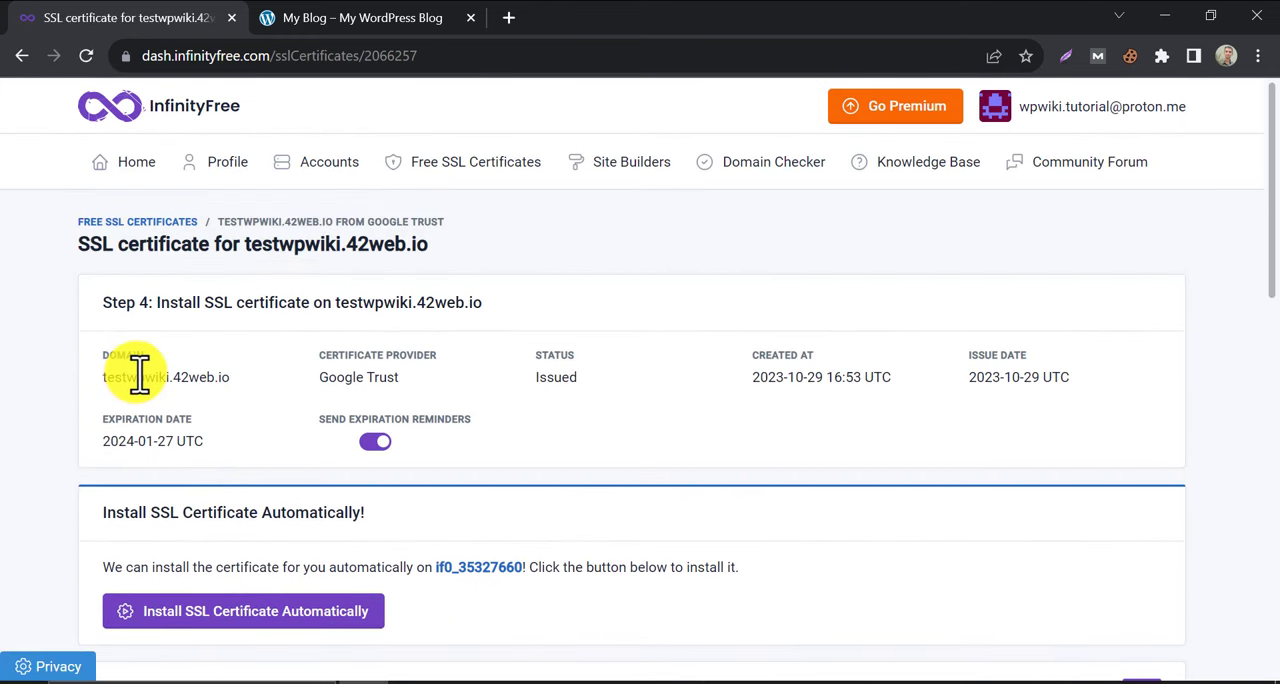
pyautogui.moveTo(524, 378)
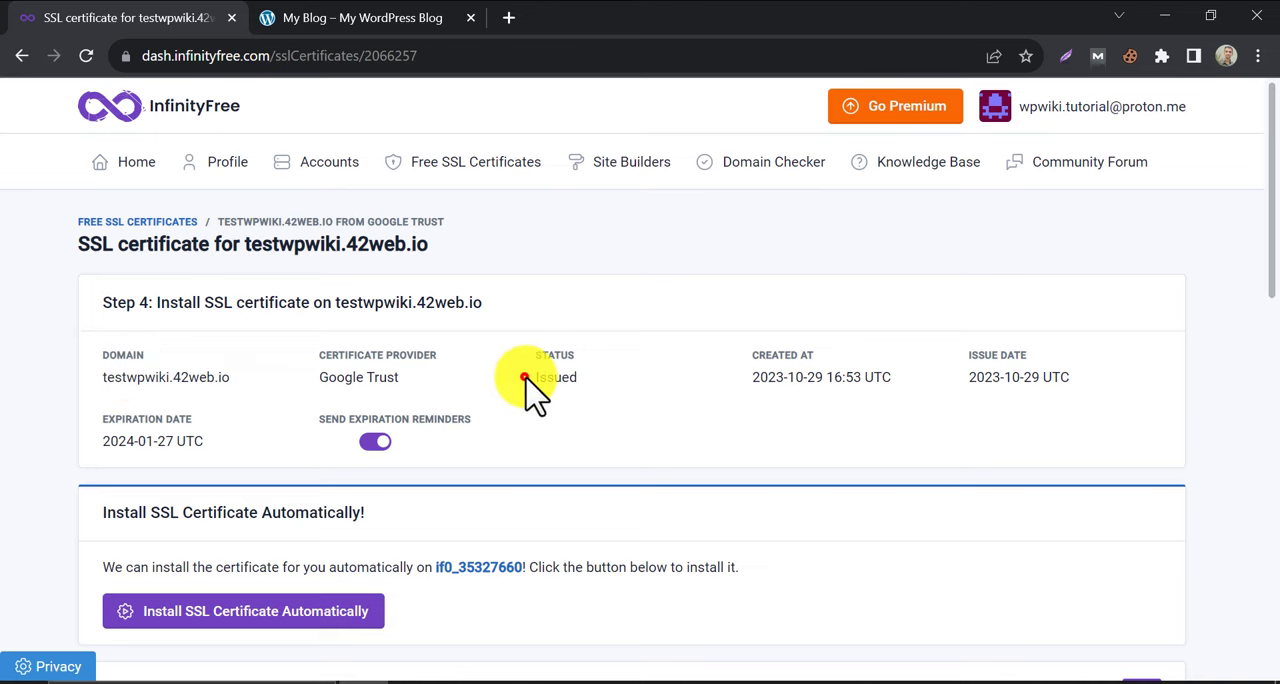
# - Install the certificate automatically and scroll to Step 5 to confirm it reports installed
pyautogui.scroll(-3)
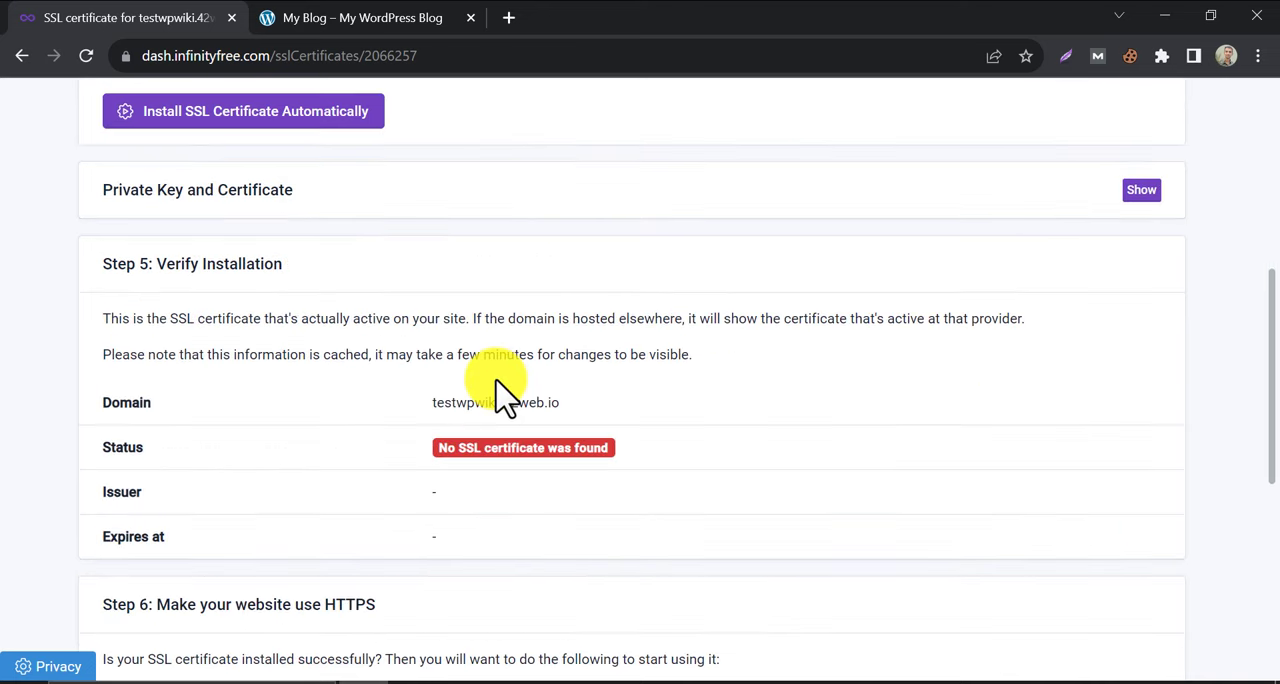
pyautogui.scroll(3)
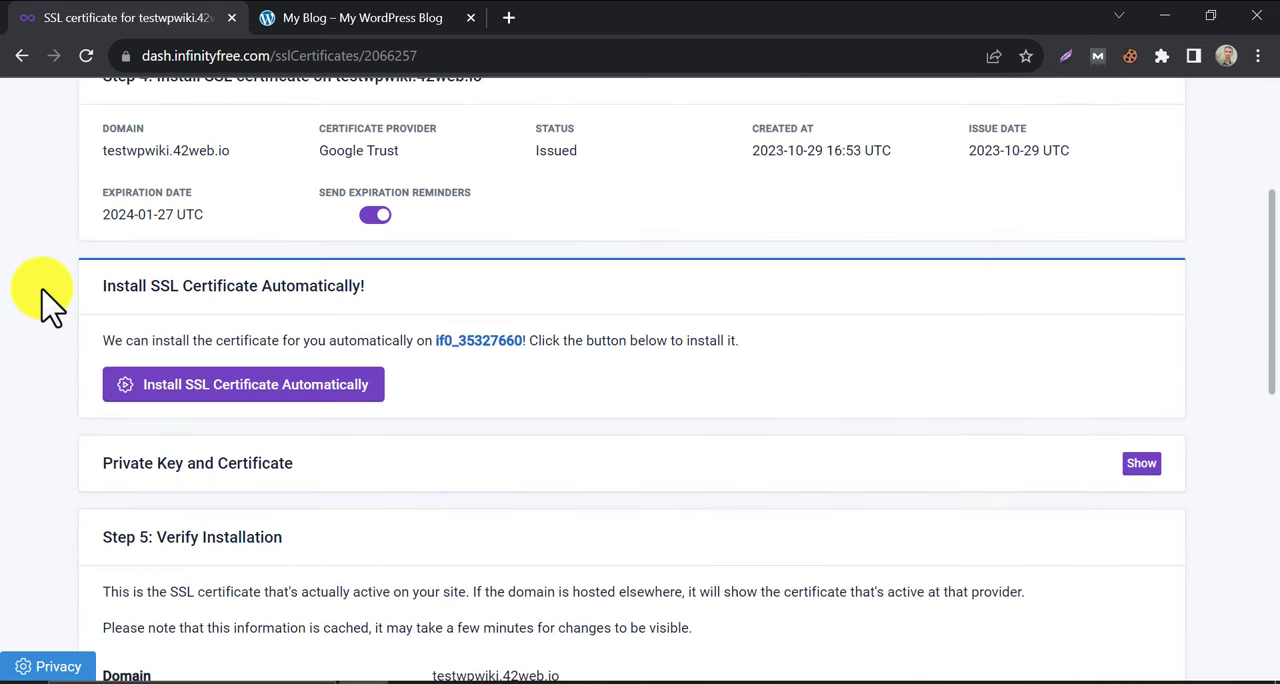
pyautogui.scroll(-3)
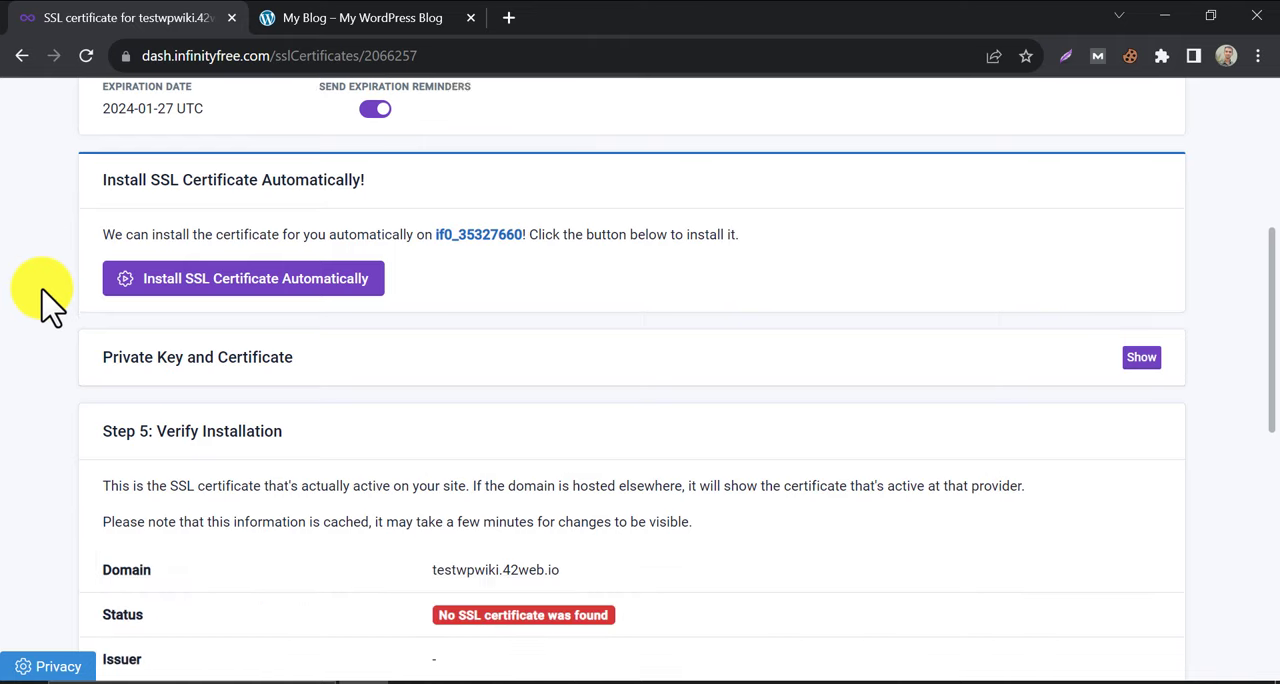
pyautogui.scroll(-3)
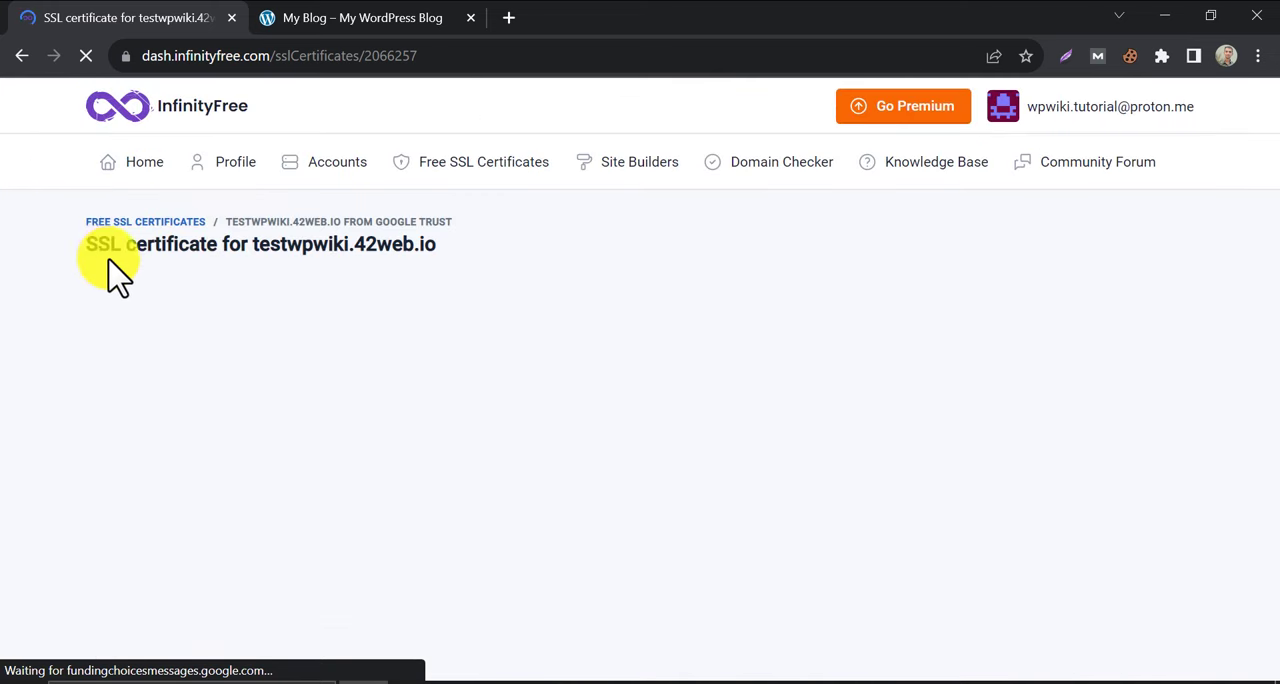
pyautogui.scroll(-3)
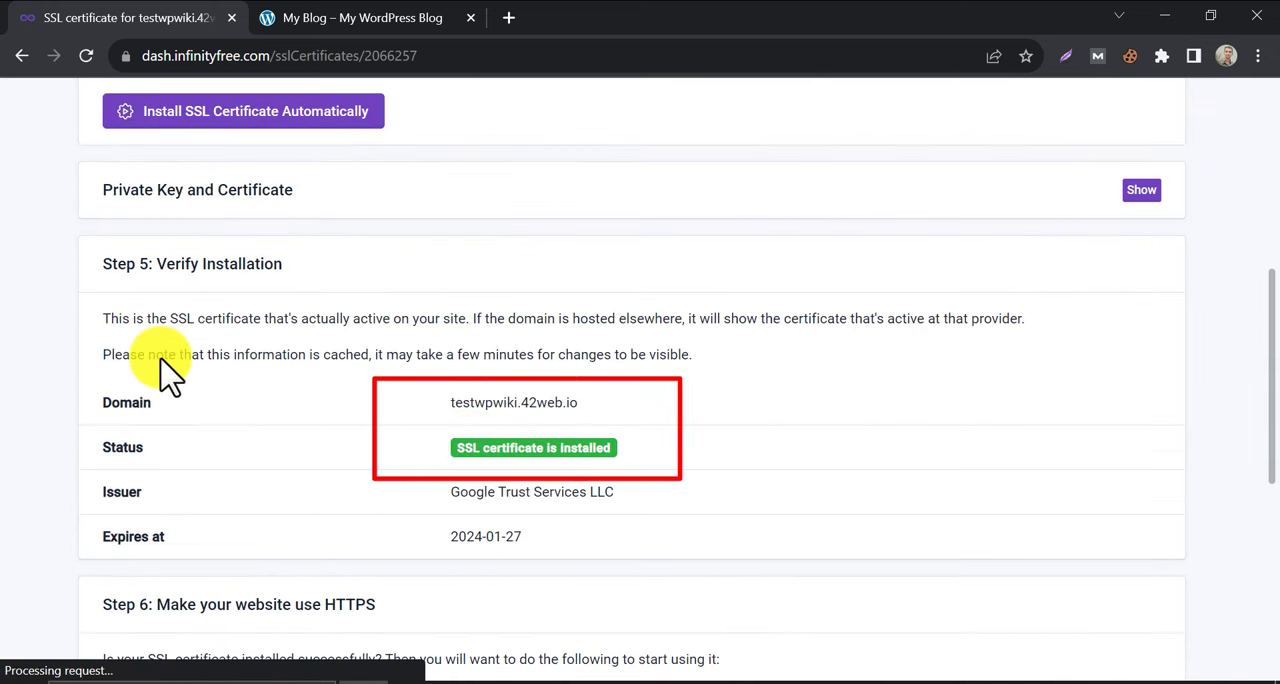
# - Reload the blog so testwpwiki.42web.io loads over HTTPS with a padlock
pyautogui.click(362, 16)
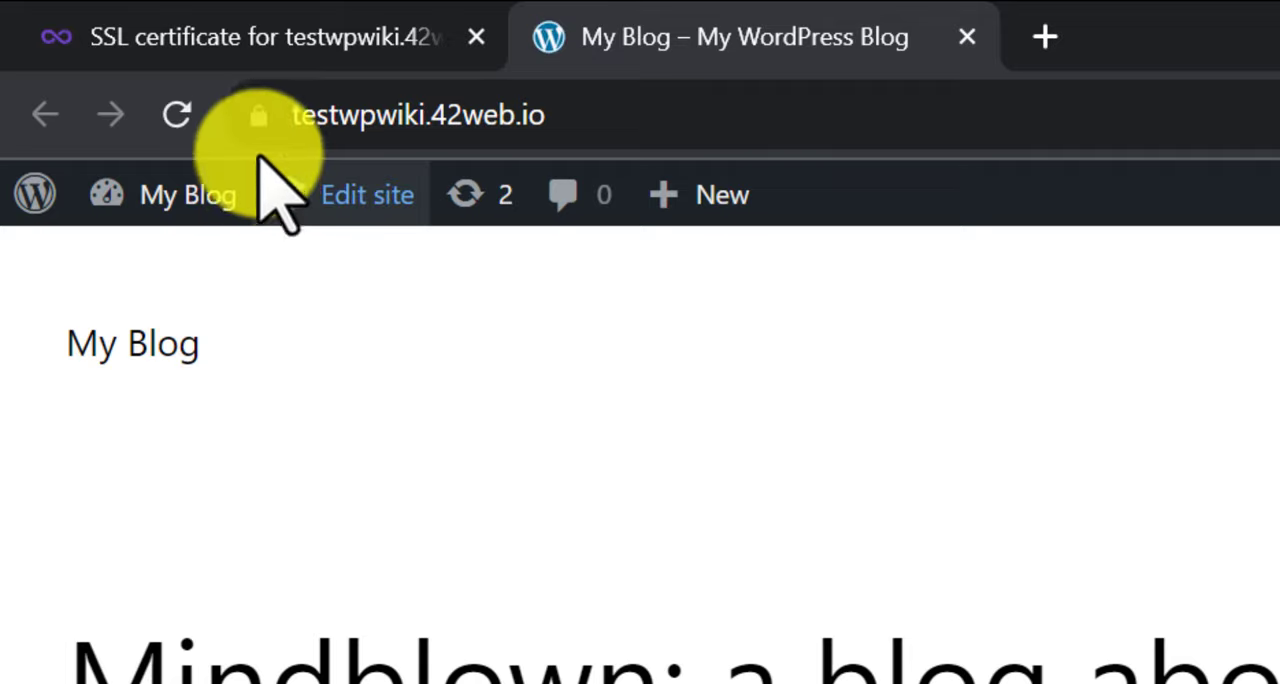
pyautogui.click(258, 116)
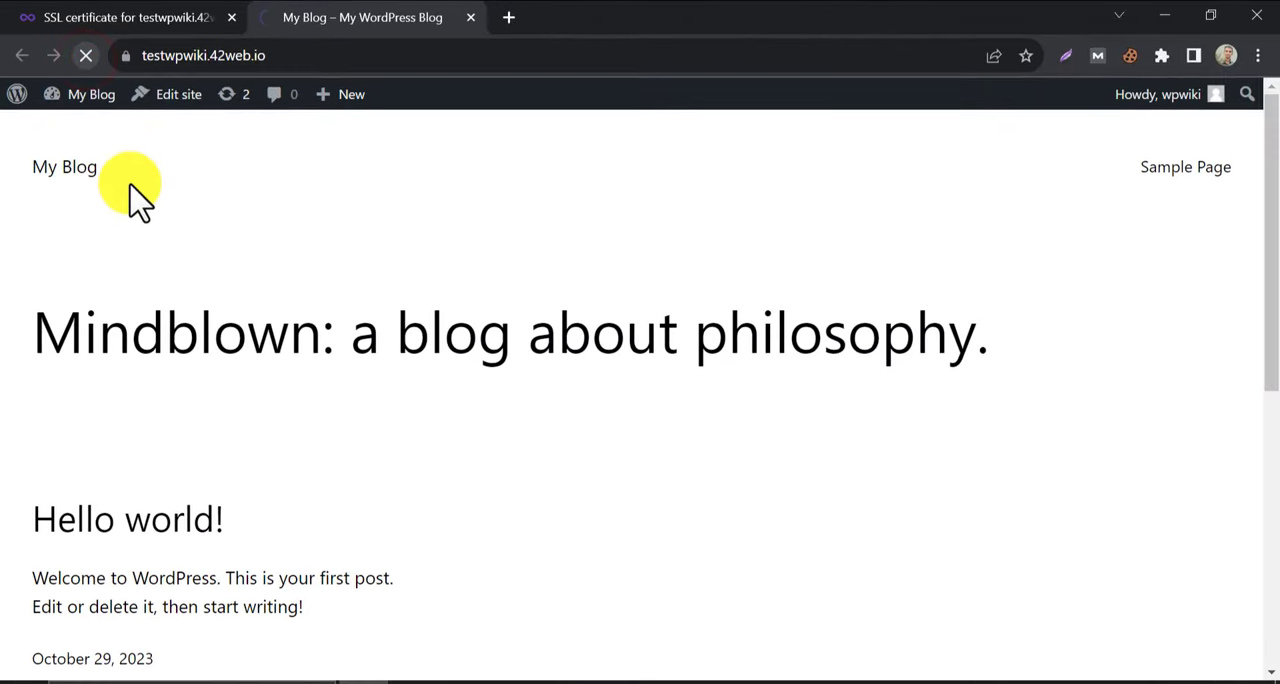
pyautogui.click(84, 56)
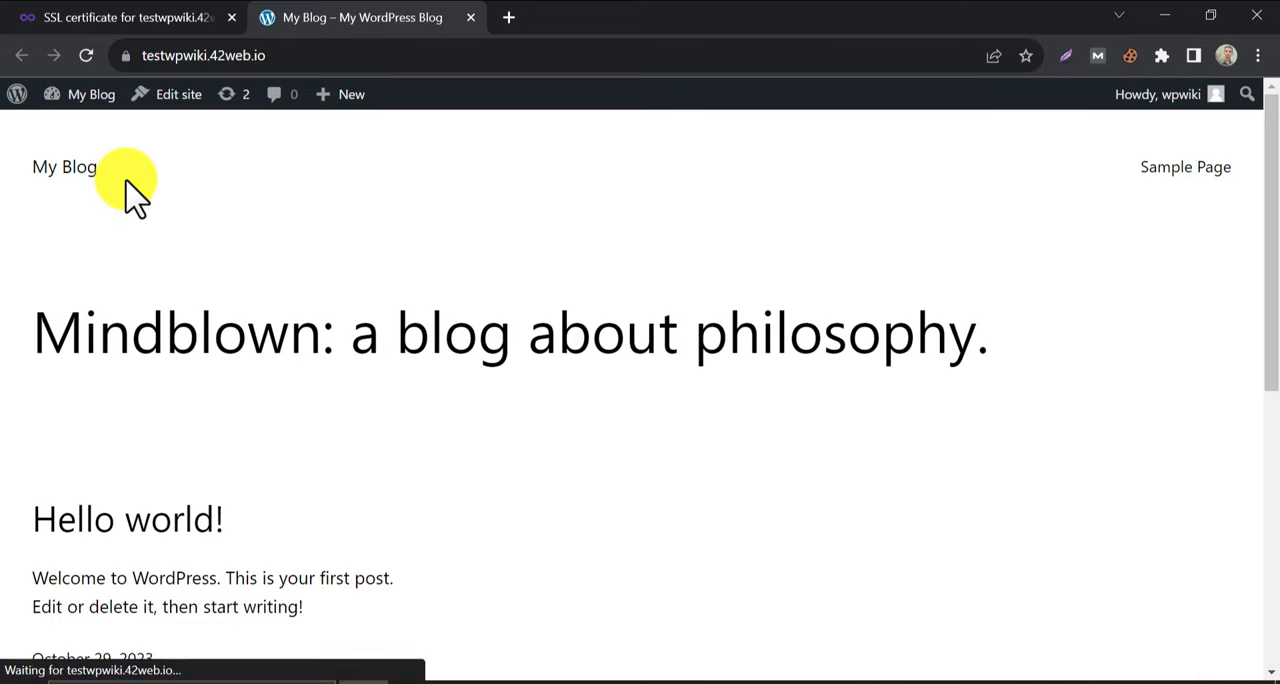
pyautogui.moveTo(196, 200)
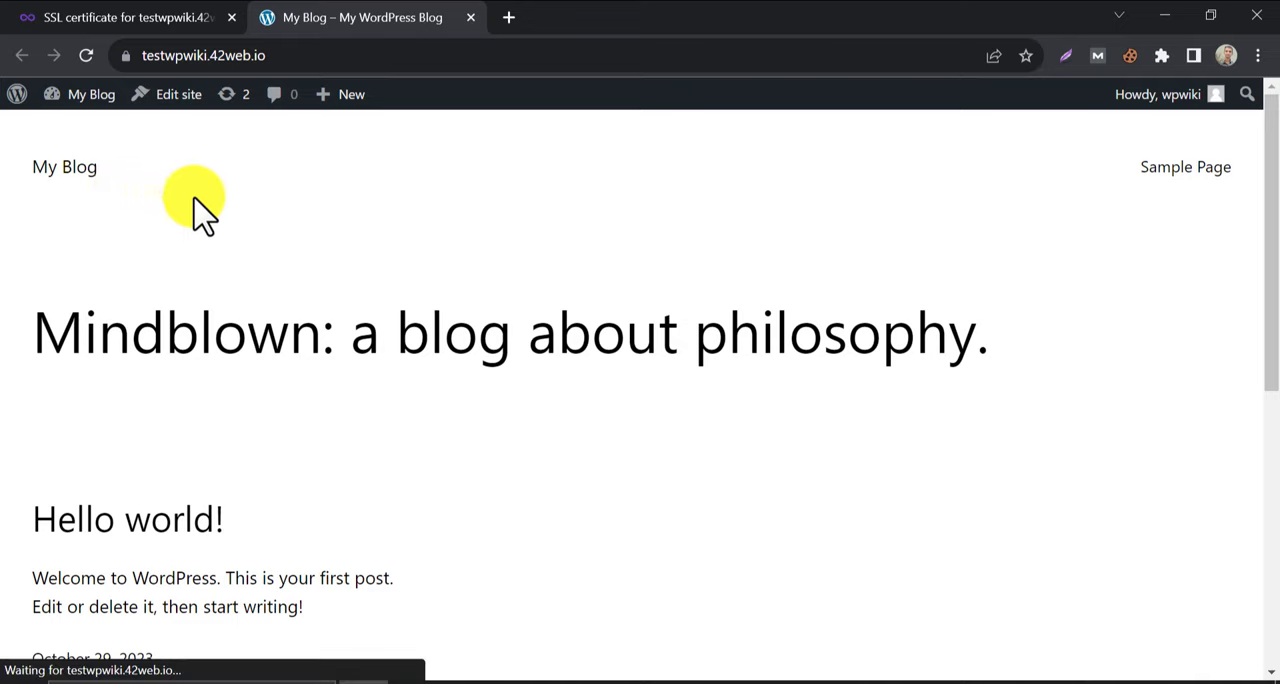